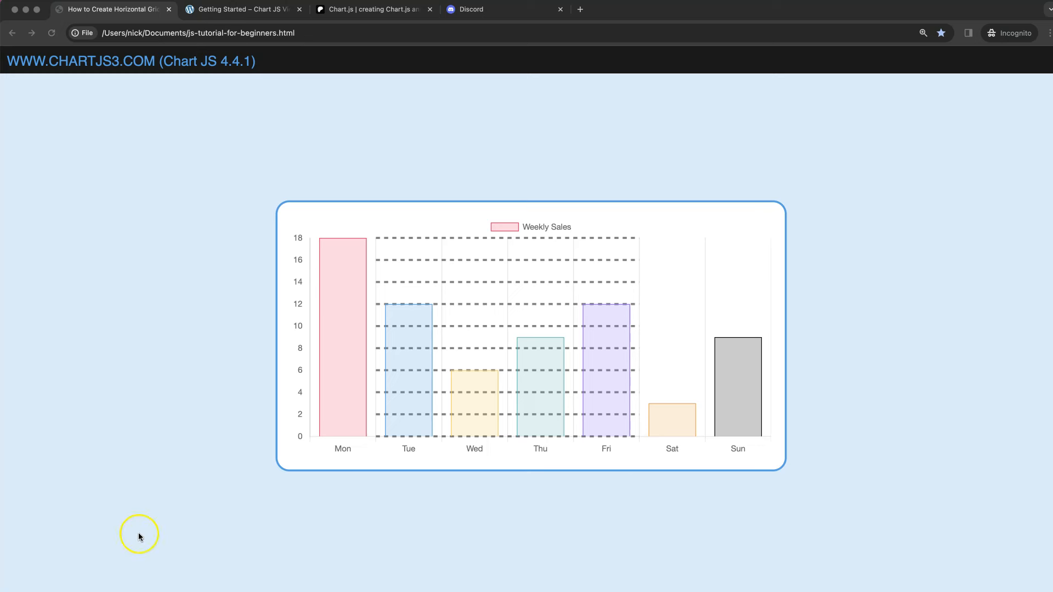
{"action": "mouse_move", "coordinate": [428, 260]}
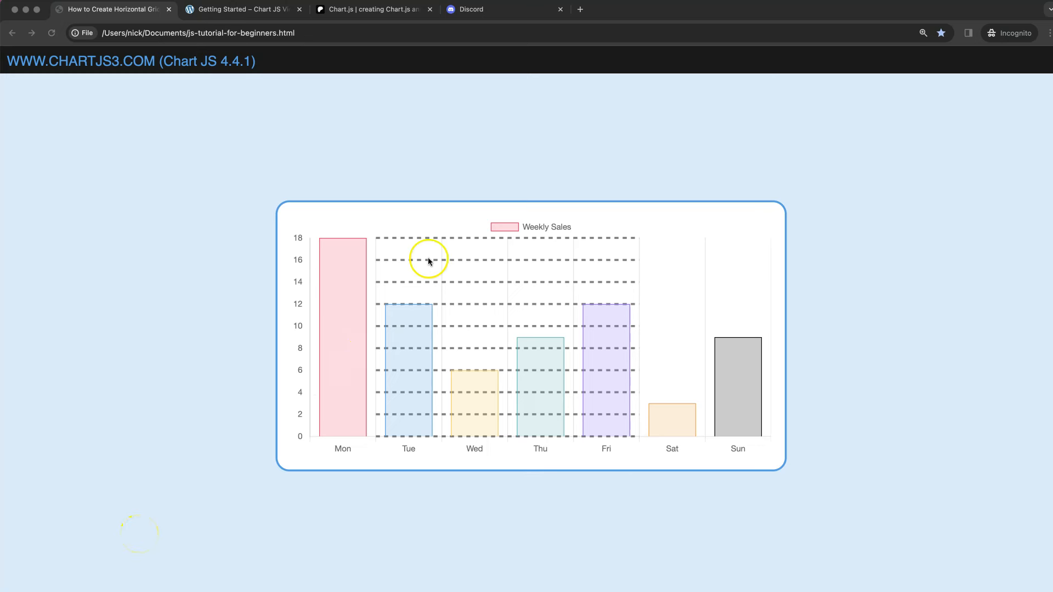
{"action": "mouse_move", "coordinate": [636, 255]}
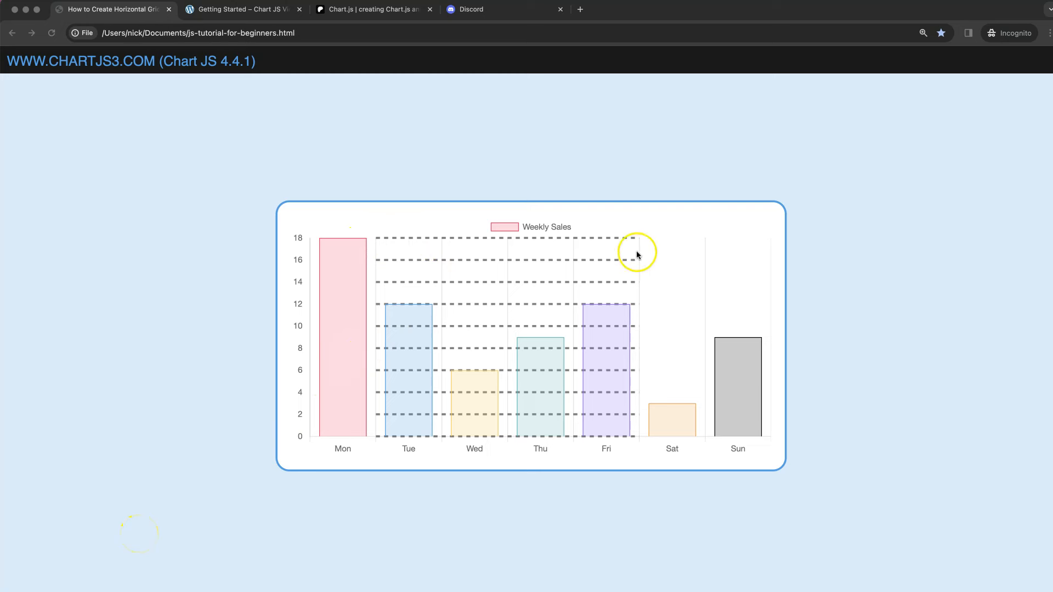
{"action": "mouse_move", "coordinate": [368, 307]}
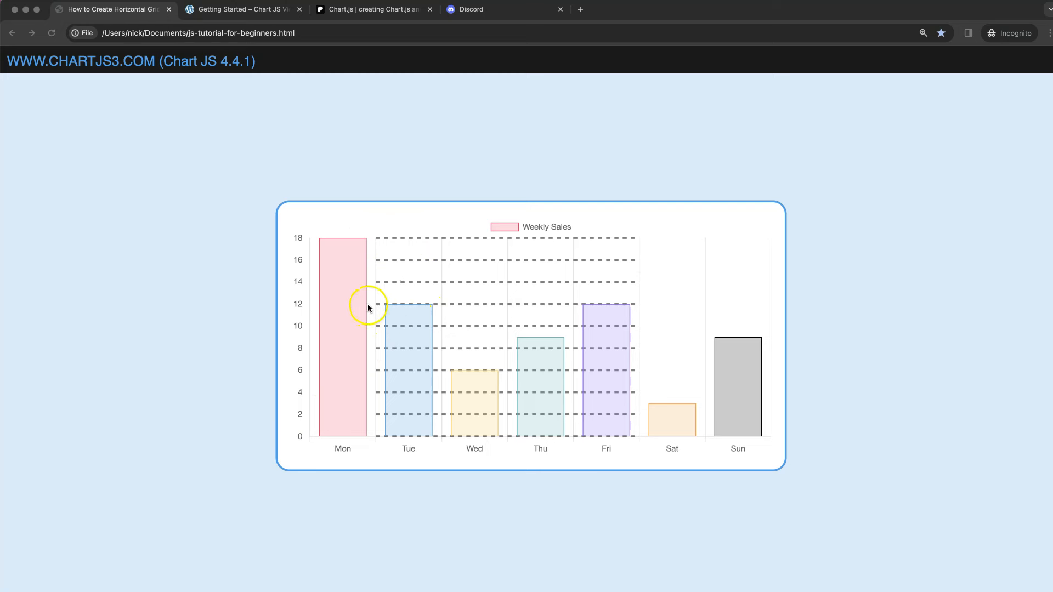
{"action": "mouse_move", "coordinate": [375, 310]}
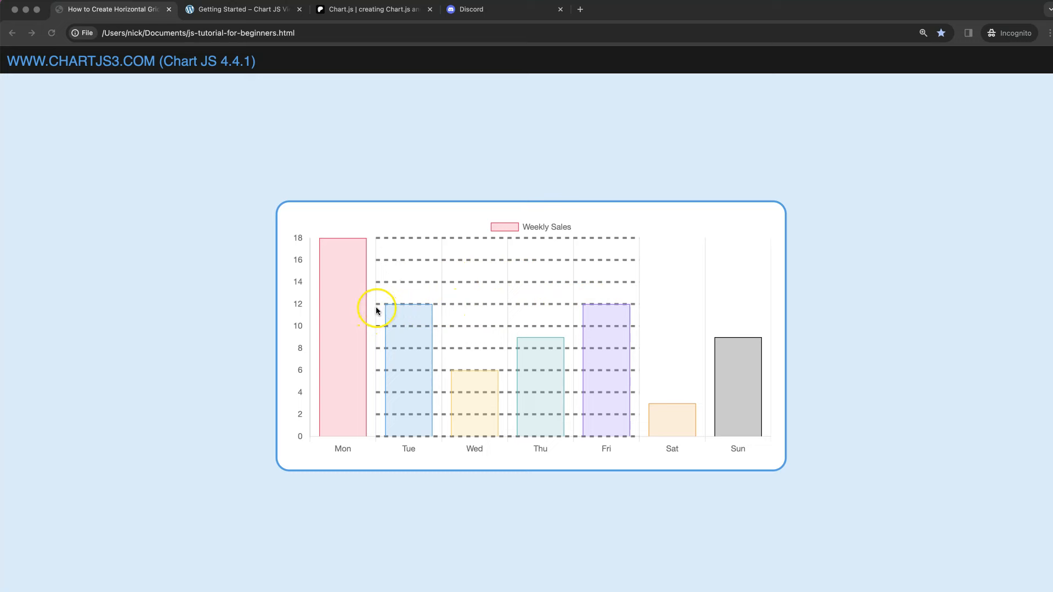
{"action": "mouse_move", "coordinate": [623, 311]}
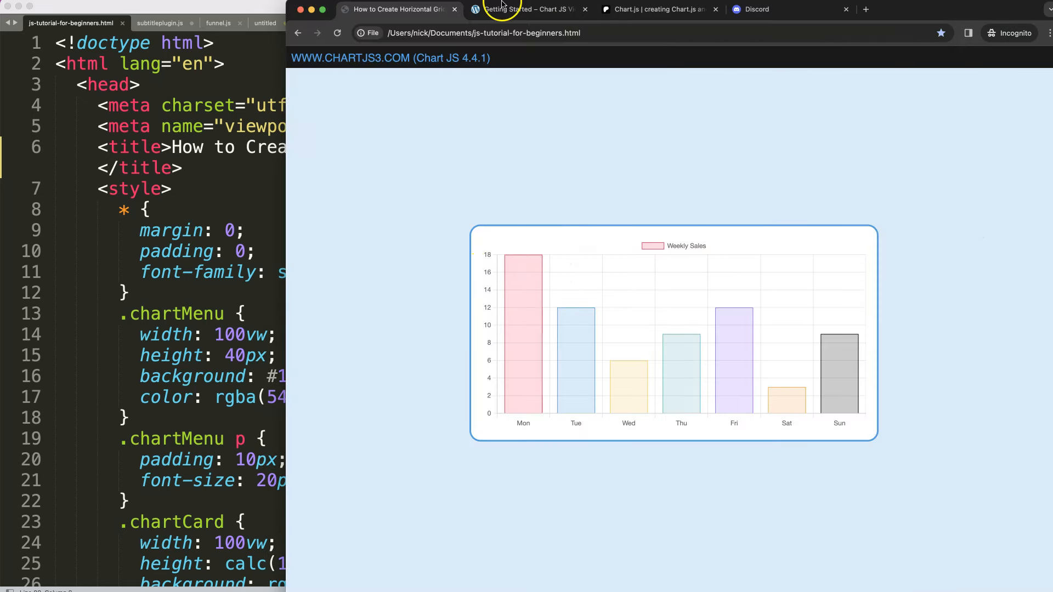
Browse the Chart.js starter code, Patreon and Discord pages in Chrome, then return to Sublime Text.
{"action": "left_click", "coordinate": [527, 10]}
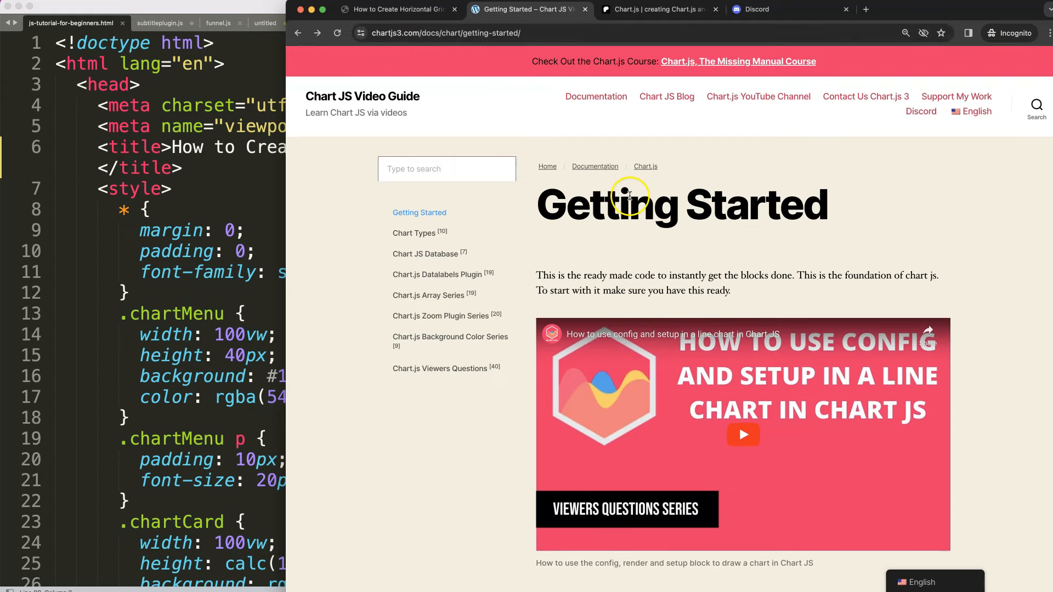
{"action": "scroll", "scroll_direction": "down", "scroll_amount": 3}
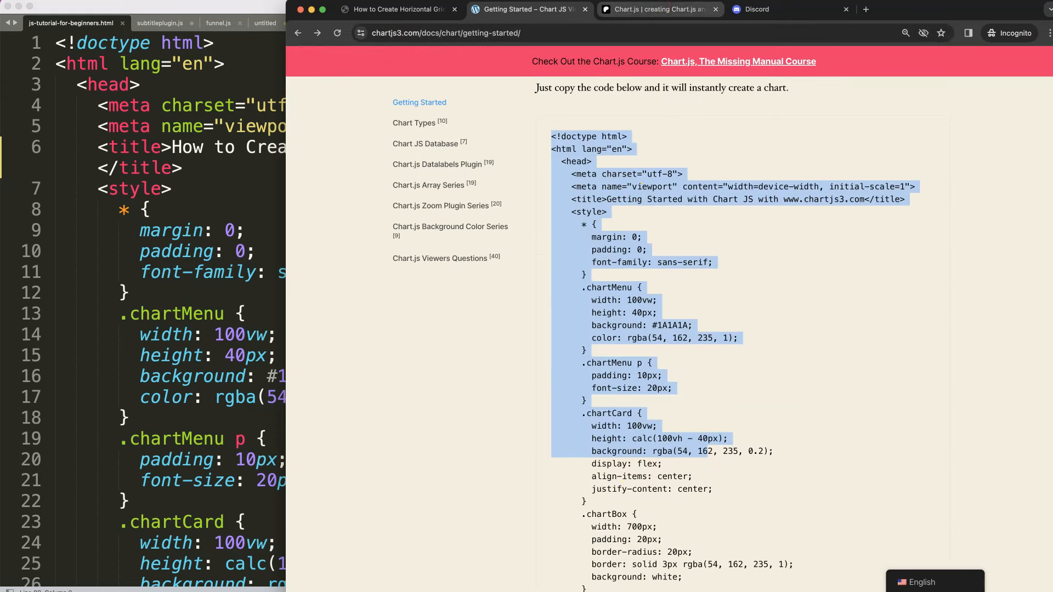
{"action": "left_click", "coordinate": [651, 9]}
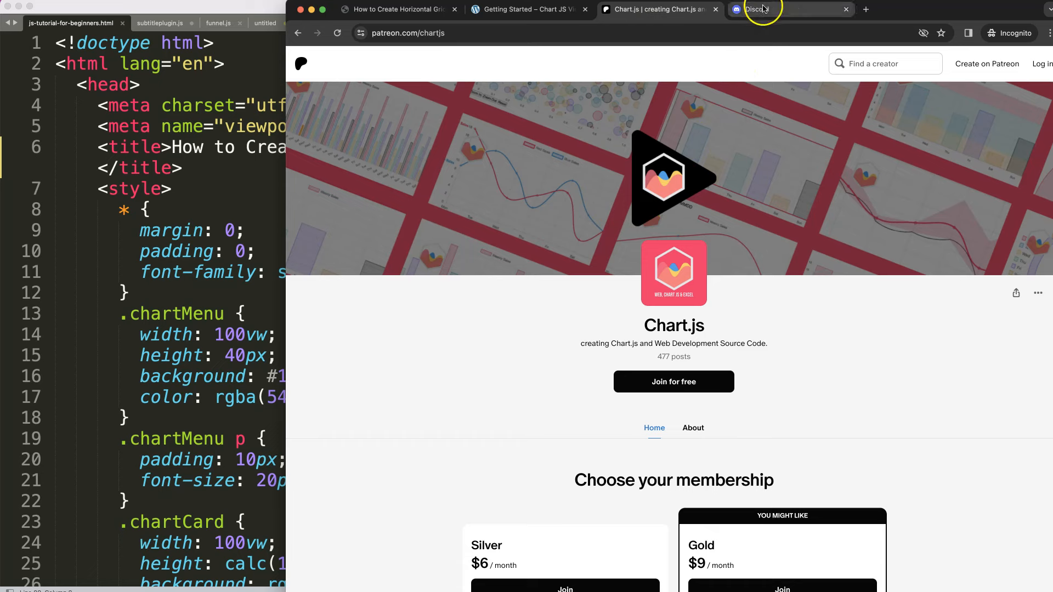
{"action": "left_click", "coordinate": [762, 9]}
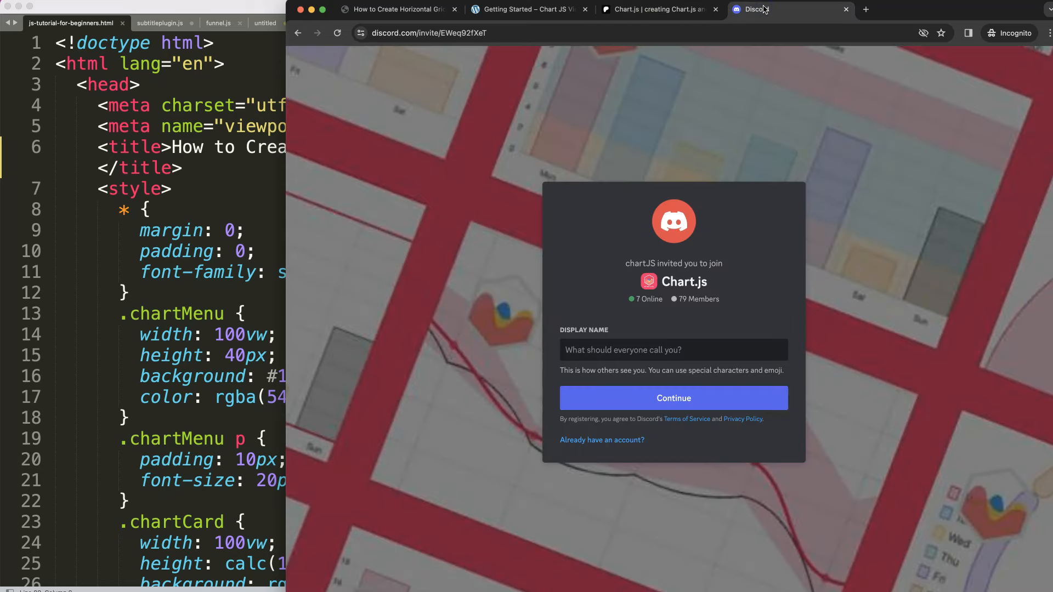
{"action": "left_click", "coordinate": [396, 10]}
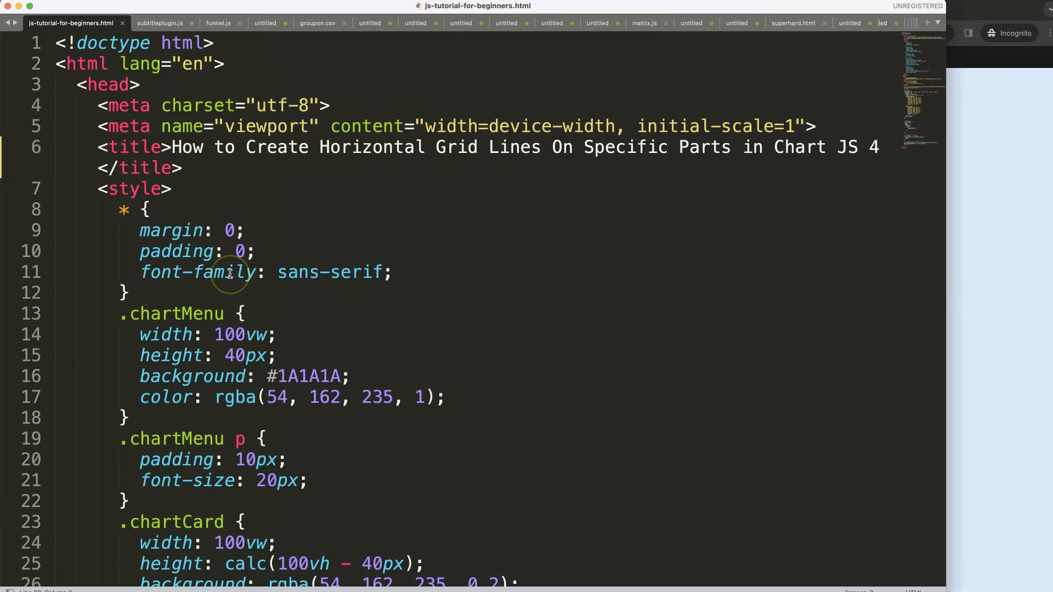
Add grid: { display: false } to the y scale after beginAtZero: true.
{"action": "scroll", "scroll_direction": "down", "scroll_amount": 3}
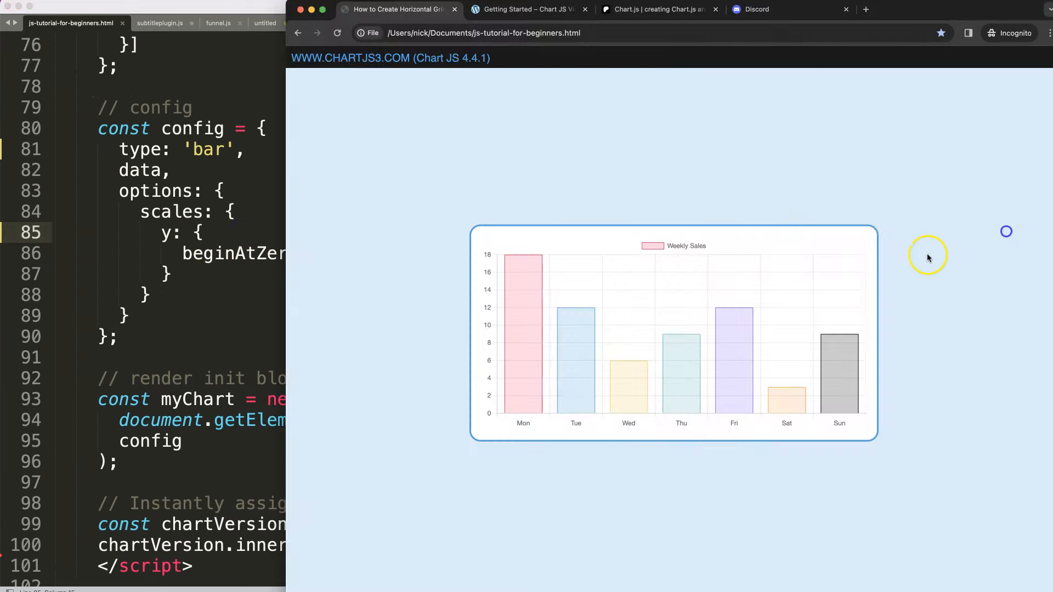
{"action": "mouse_move", "coordinate": [527, 298]}
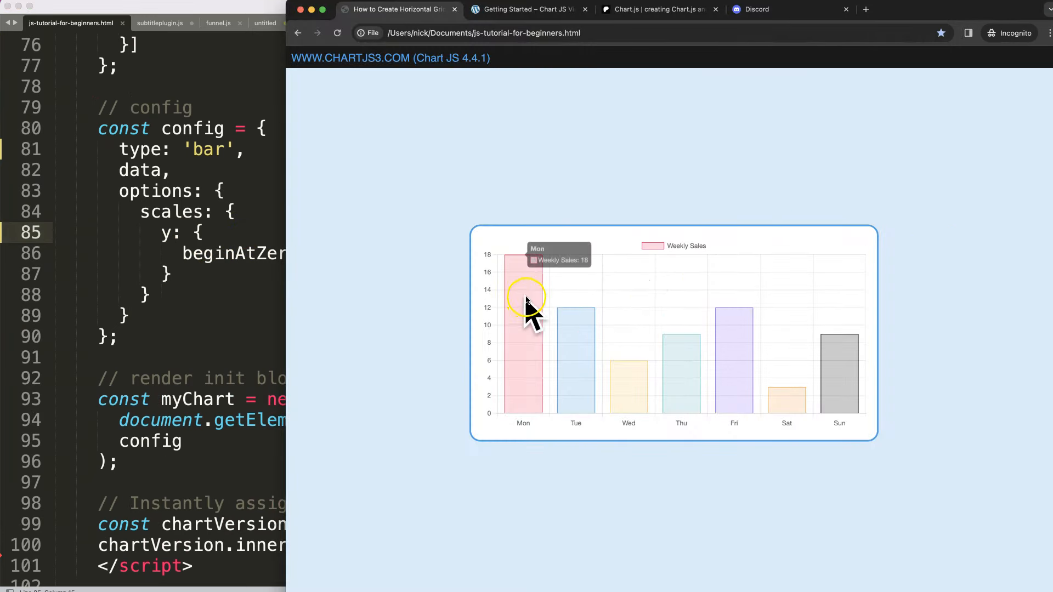
{"action": "mouse_move", "coordinate": [215, 281]}
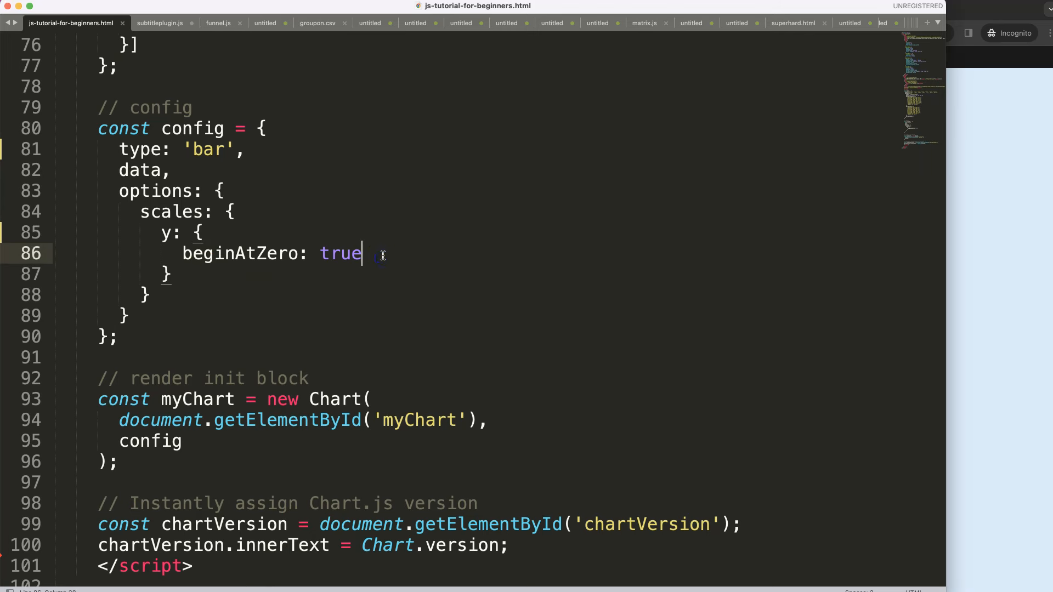
{"action": "key", "text": "enter"}
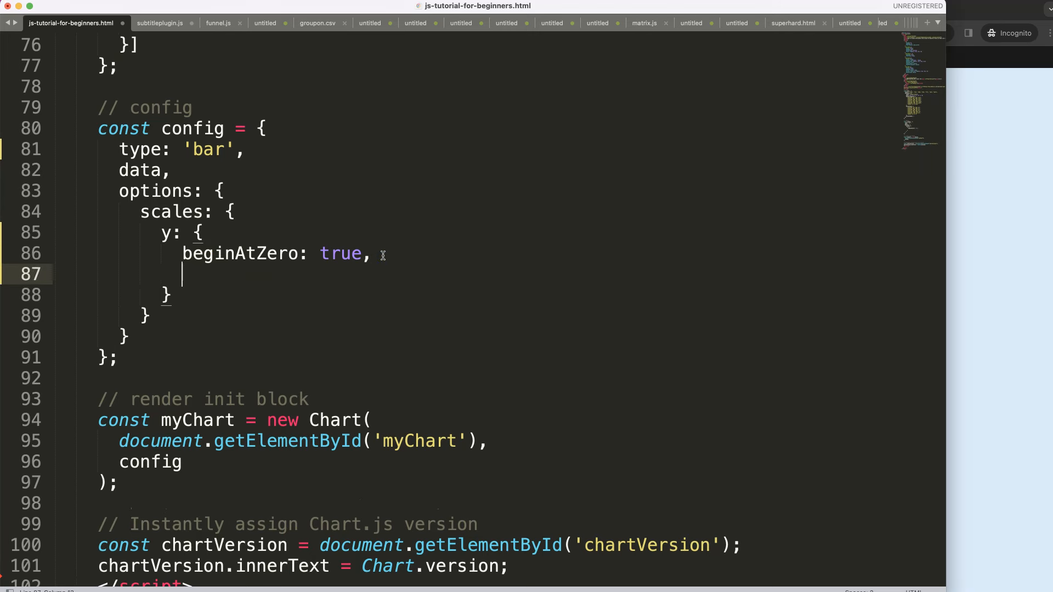
{"action": "type", "text": "grid: {}"}
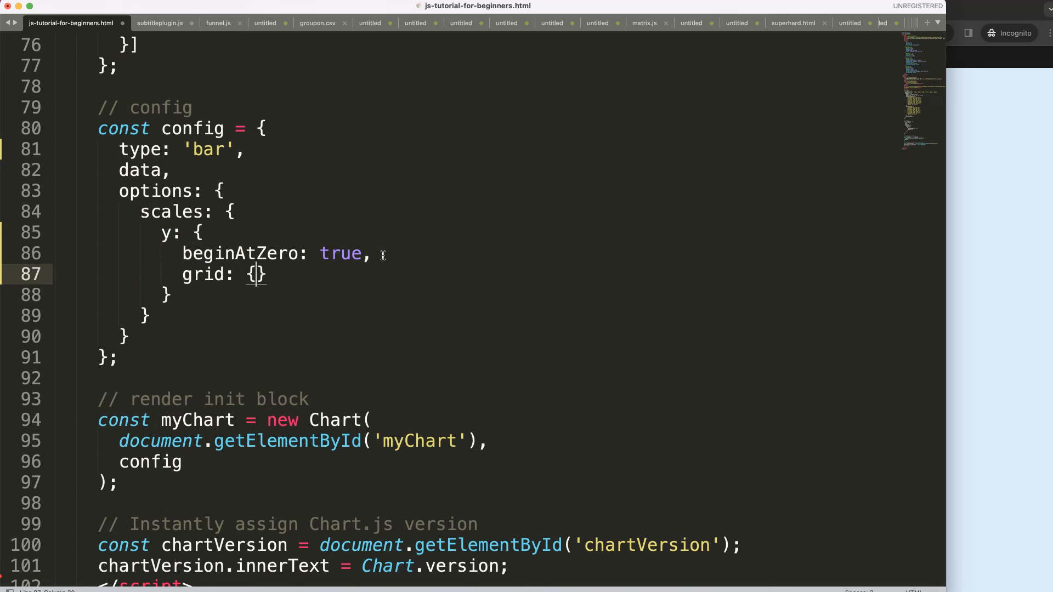
{"action": "type", "text": "display:"}
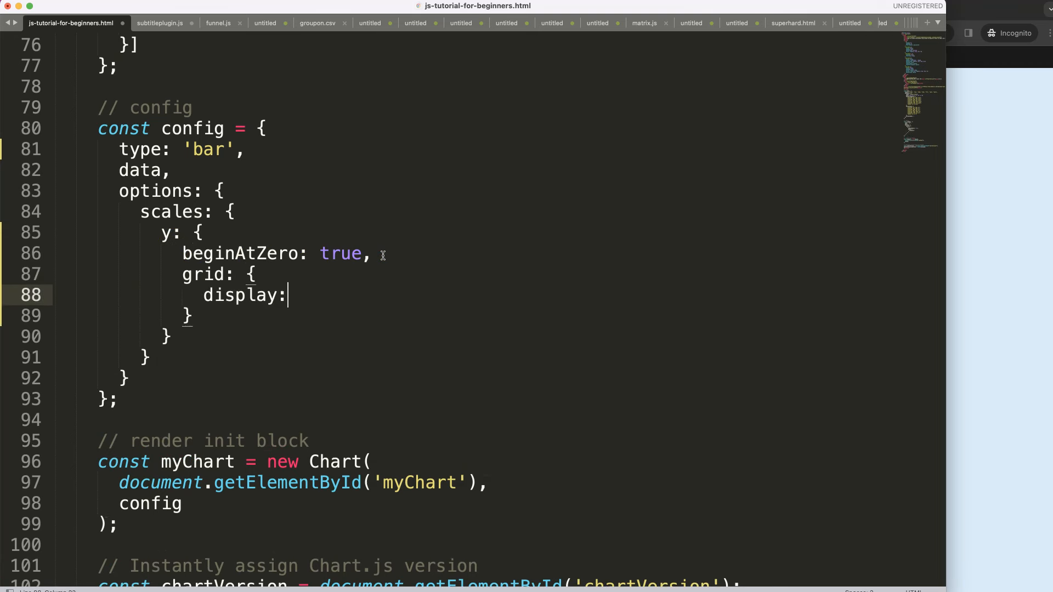
{"action": "type", "text": "false"}
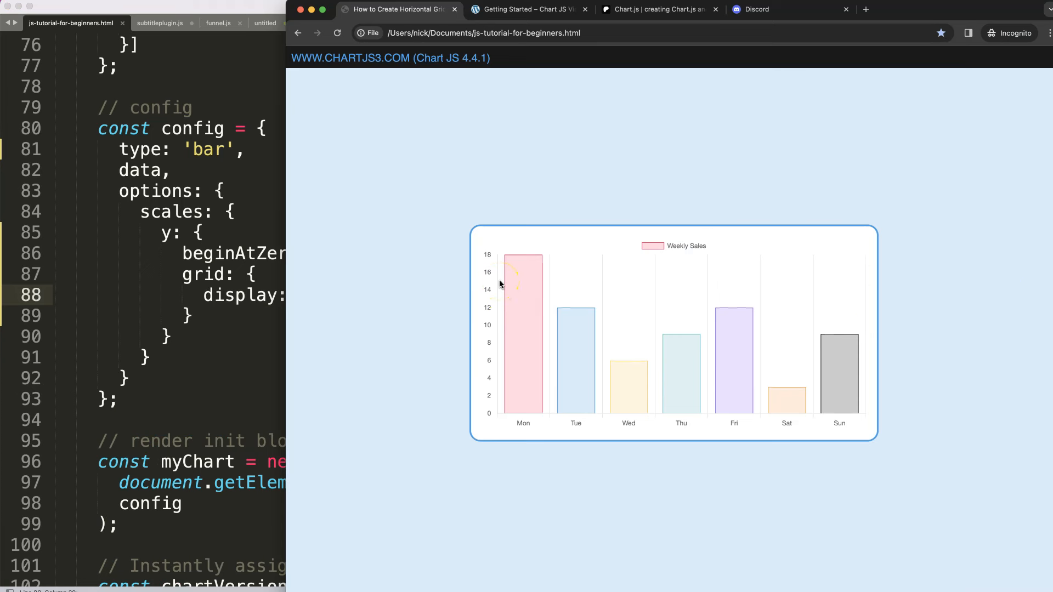
{"action": "mouse_move", "coordinate": [550, 278]}
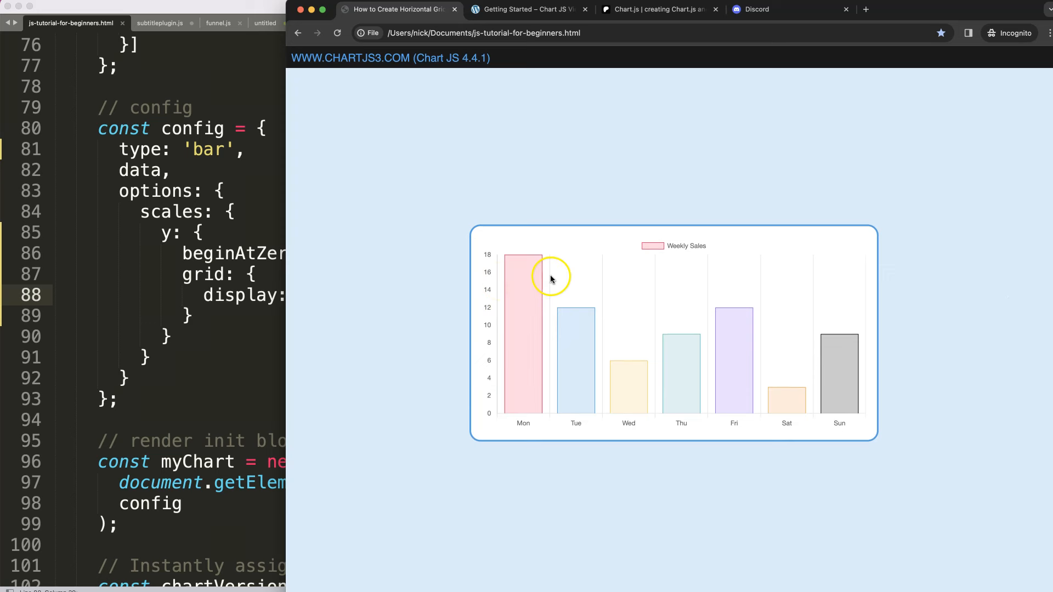
{"action": "mouse_move", "coordinate": [761, 278]}
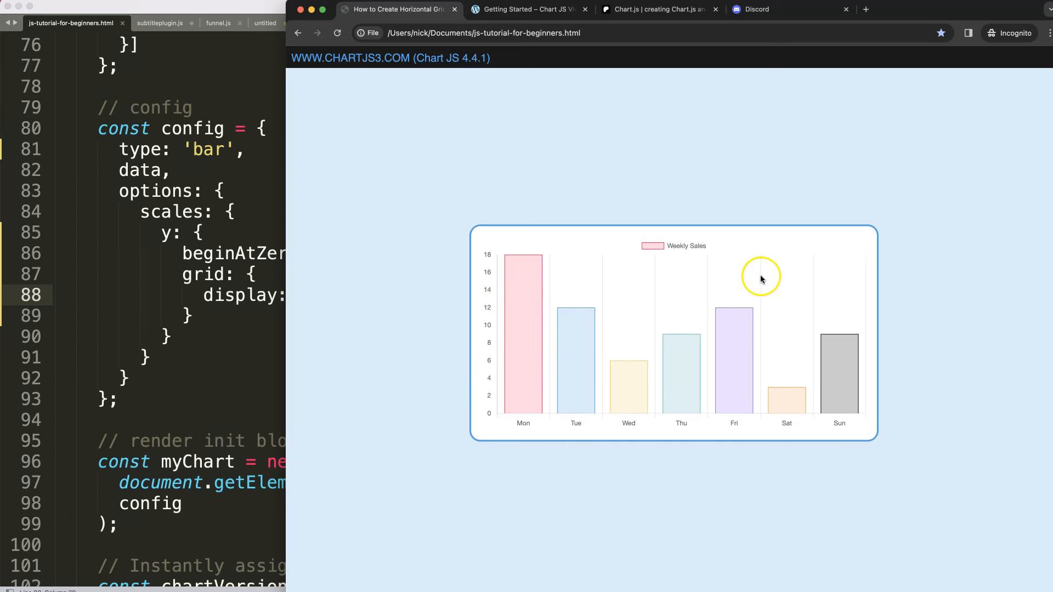
{"action": "mouse_move", "coordinate": [493, 374]}
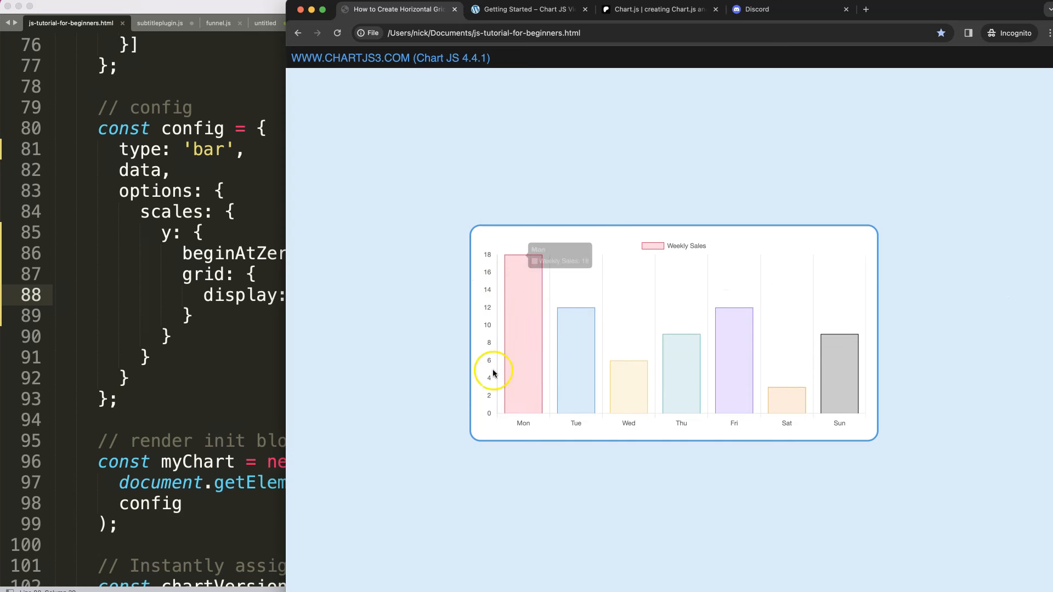
{"action": "mouse_move", "coordinate": [482, 413]}
{"action": "type", "text": "plugins"}
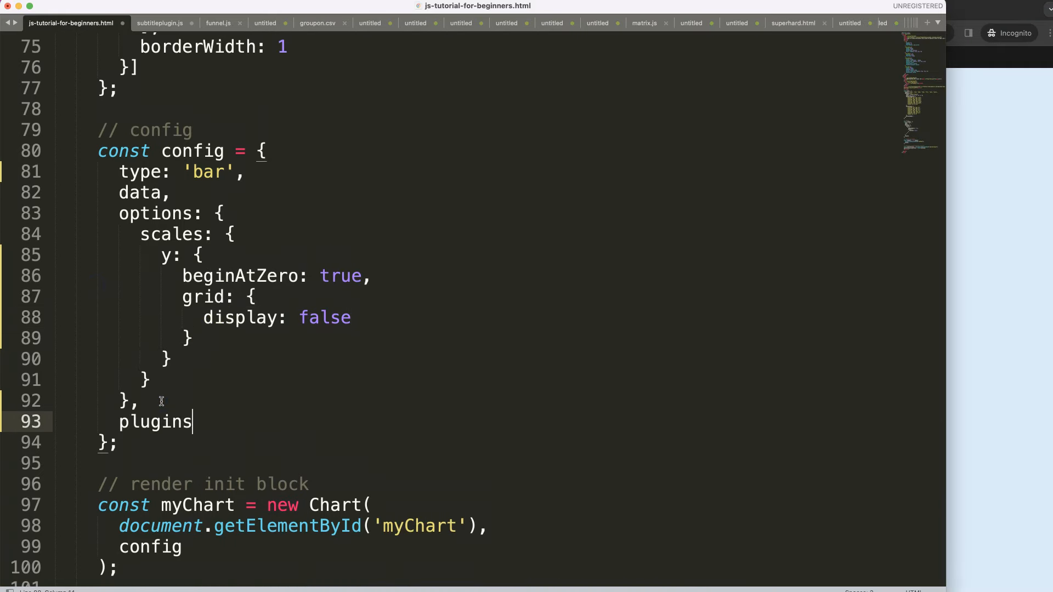
Create a horizontalSegmentLine plugin with a beforeDatasetsDraw hook and register it in plugins.
{"action": "type", "text": ": [hor]"}
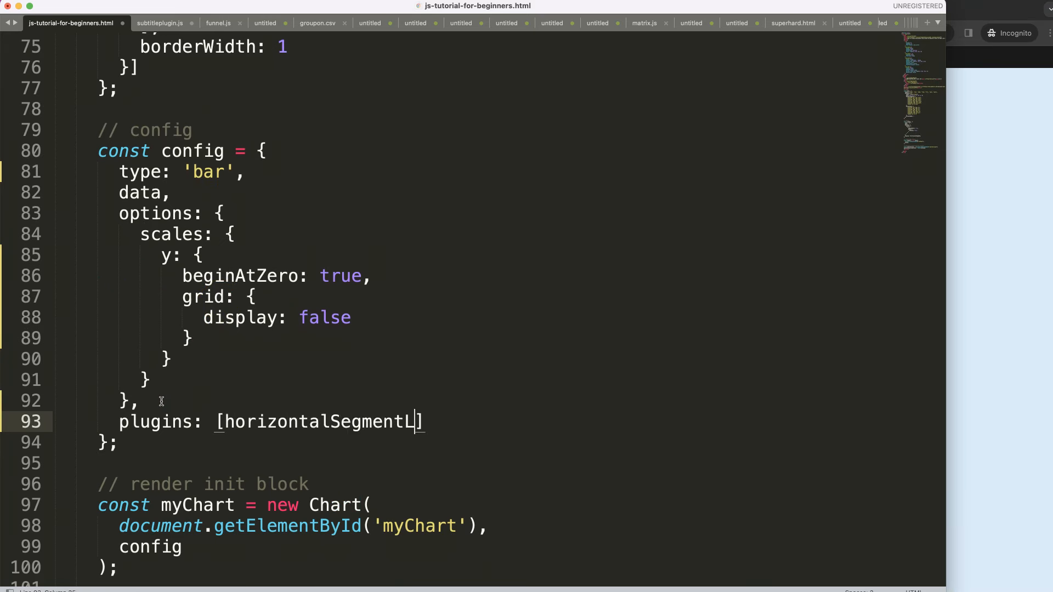
{"action": "type", "text": "ine"}
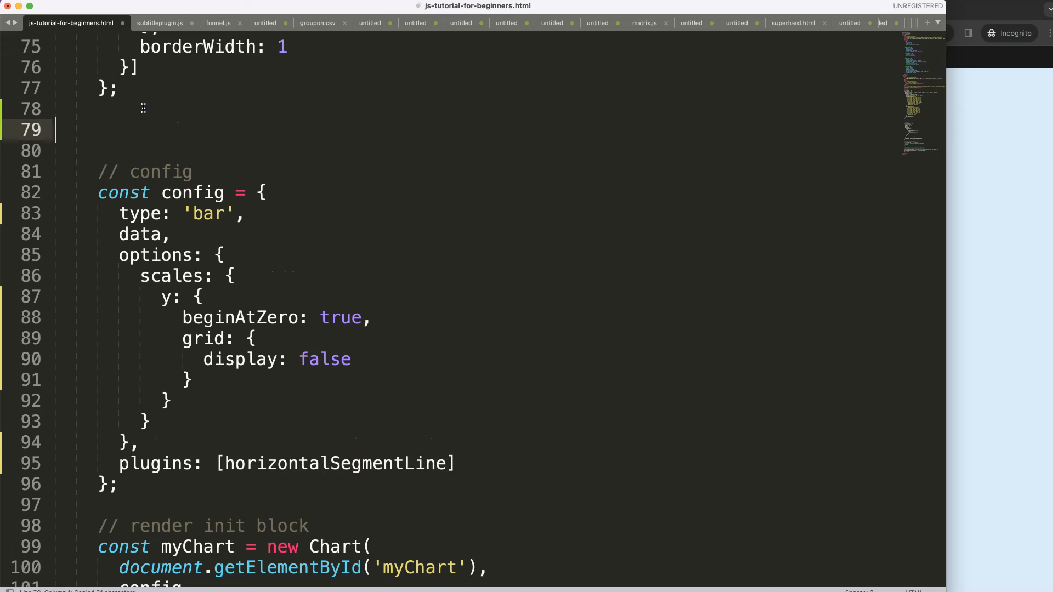
{"action": "type", "text": "const horizontalSegmentLine = {"}
{"action": "left_click", "coordinate": [473, 150]}
{"action": "type", "text": "id: 'horizontalSegmentLine',"}
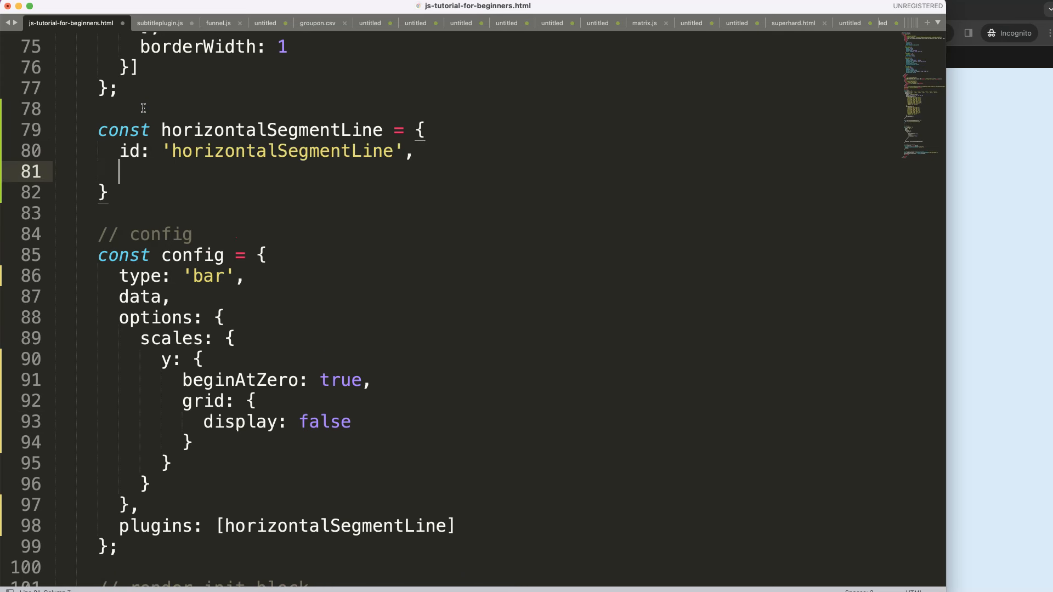
{"action": "type", "text": "beforeDatasetsDraw(chart, arg"}
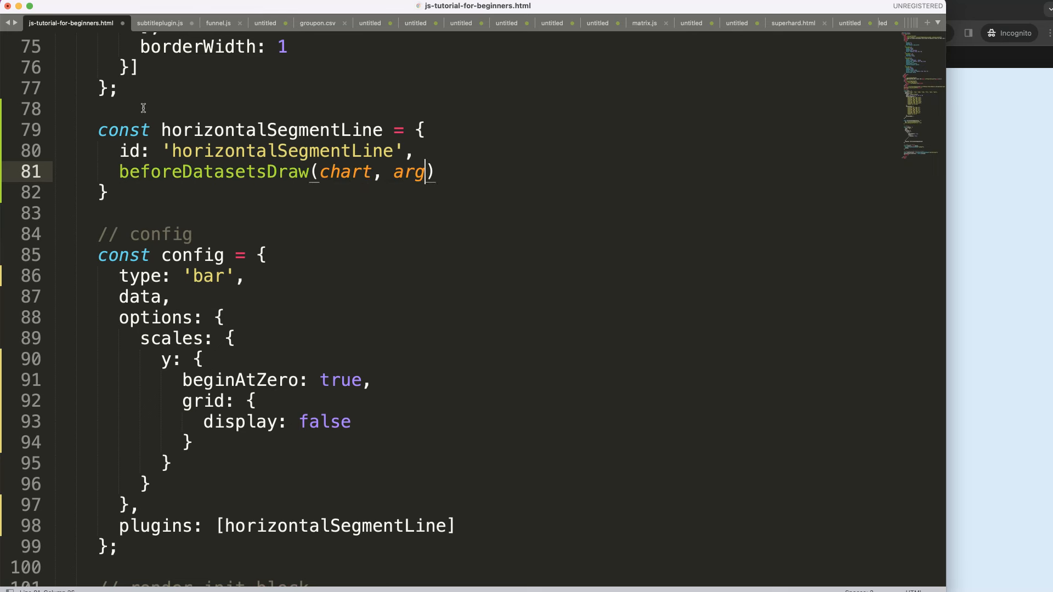
{"action": "type", "text": ", plugins"}
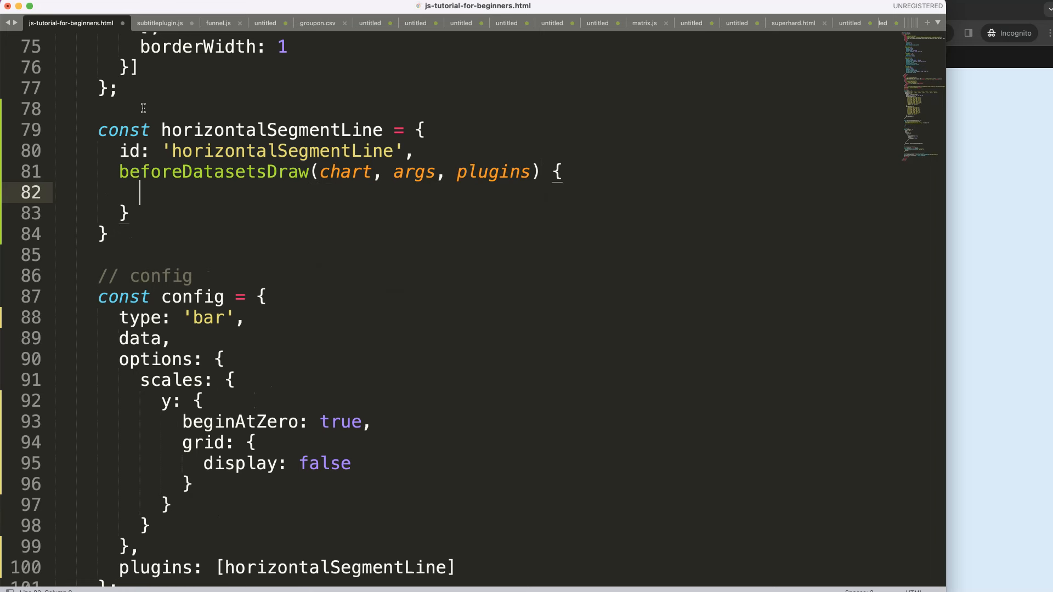
Destructure ctx and scales {x, y} from chart, then call ctx.save().
{"action": "type", "text": "const {"}
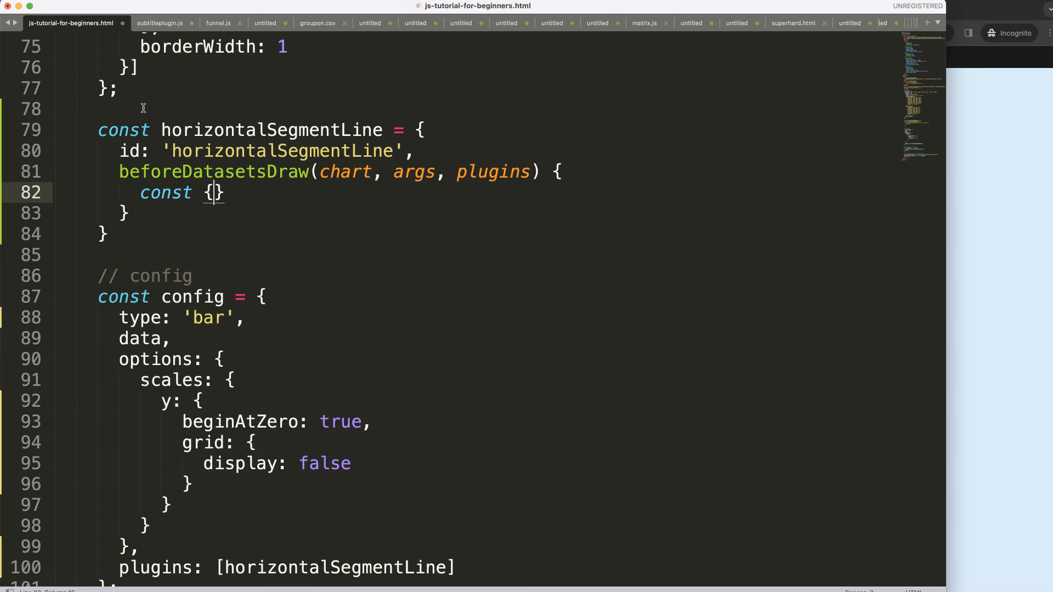
{"action": "type", "text": "ctx,"}
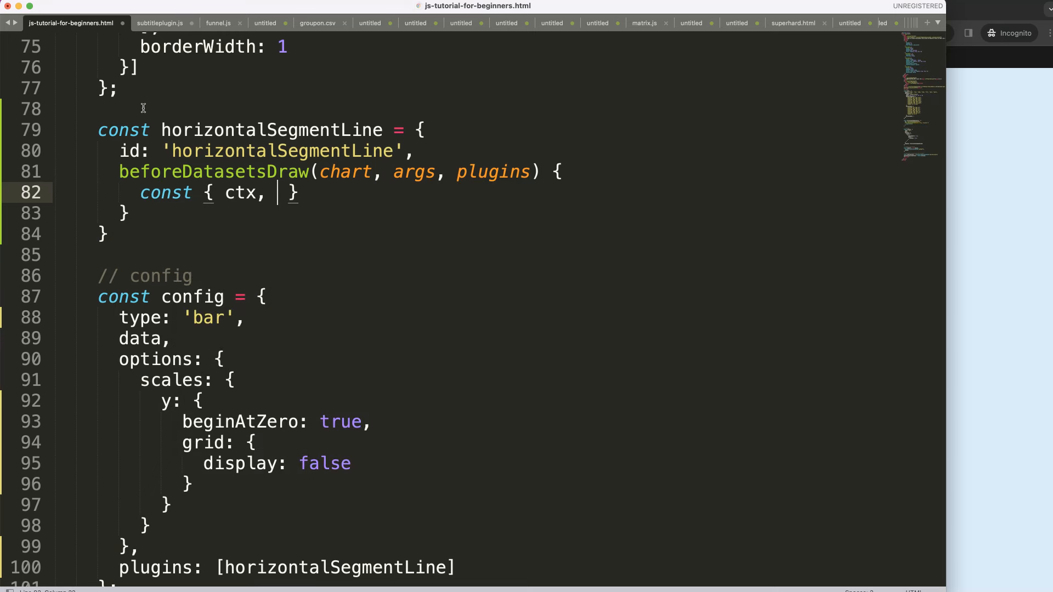
{"action": "type", "text": "scales: {x,"}
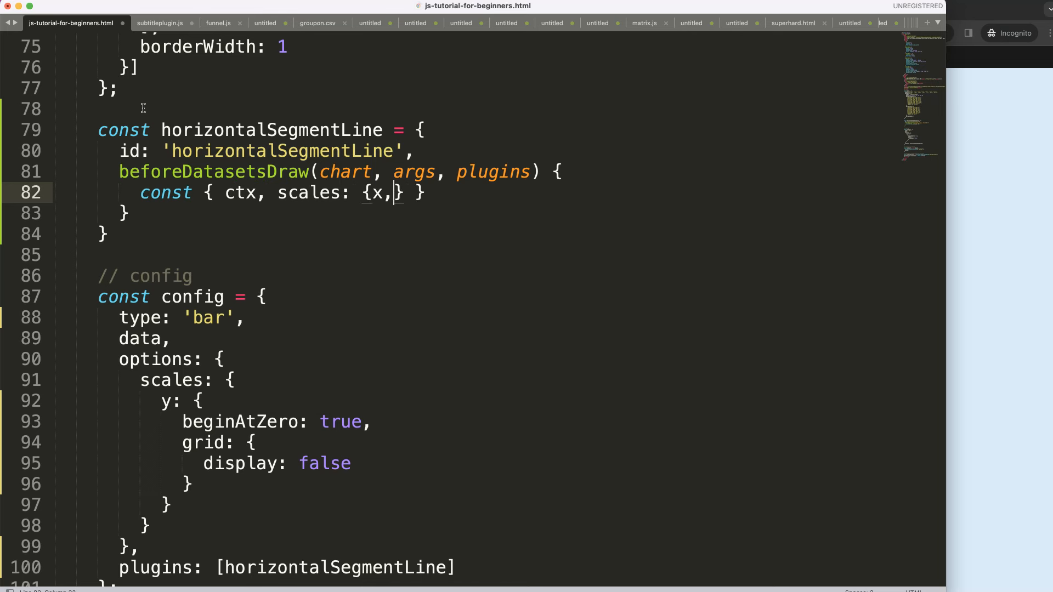
{"action": "type", "text": "y} }="}
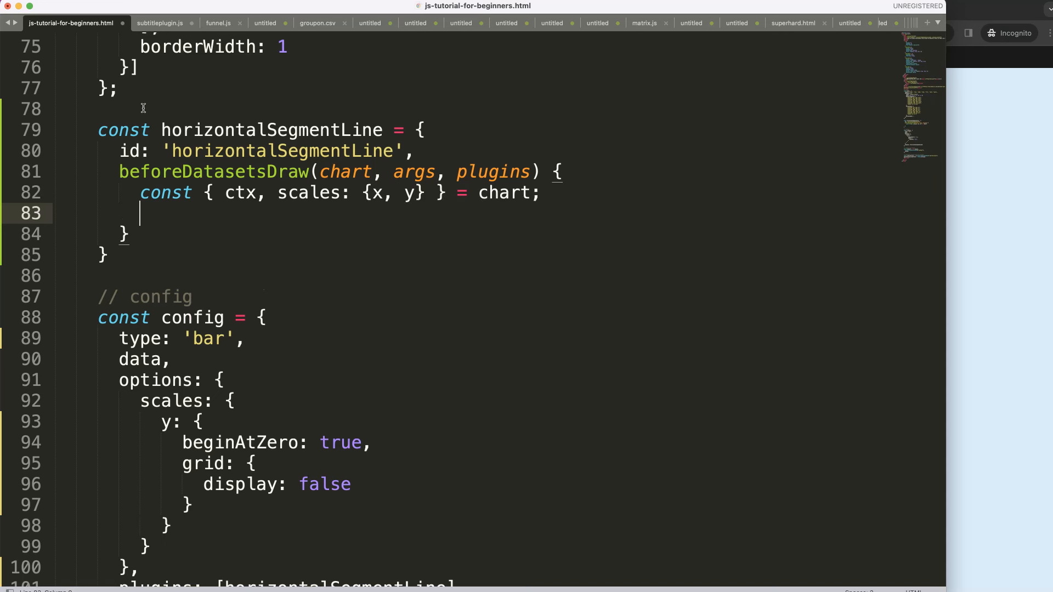
{"action": "type", "text": "ctx.save();"}
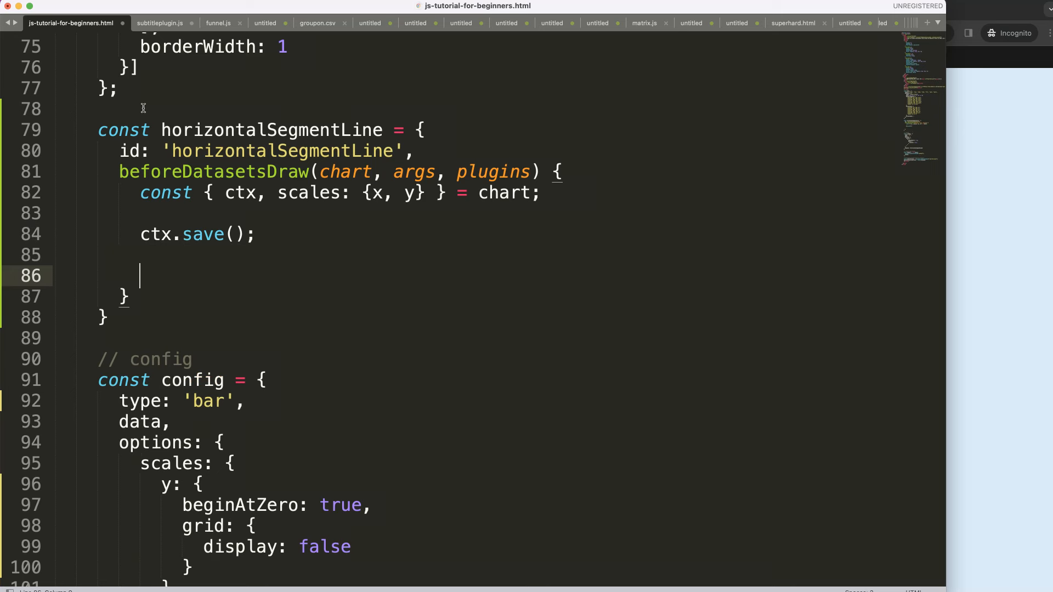
{"action": "mouse_move", "coordinate": [228, 176]}
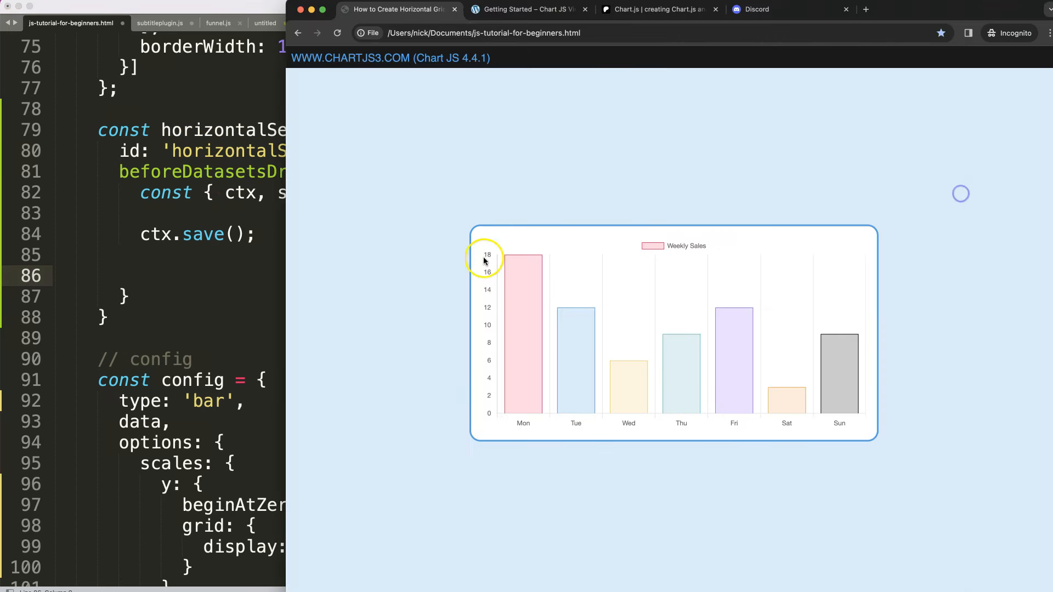
{"action": "mouse_move", "coordinate": [843, 428]}
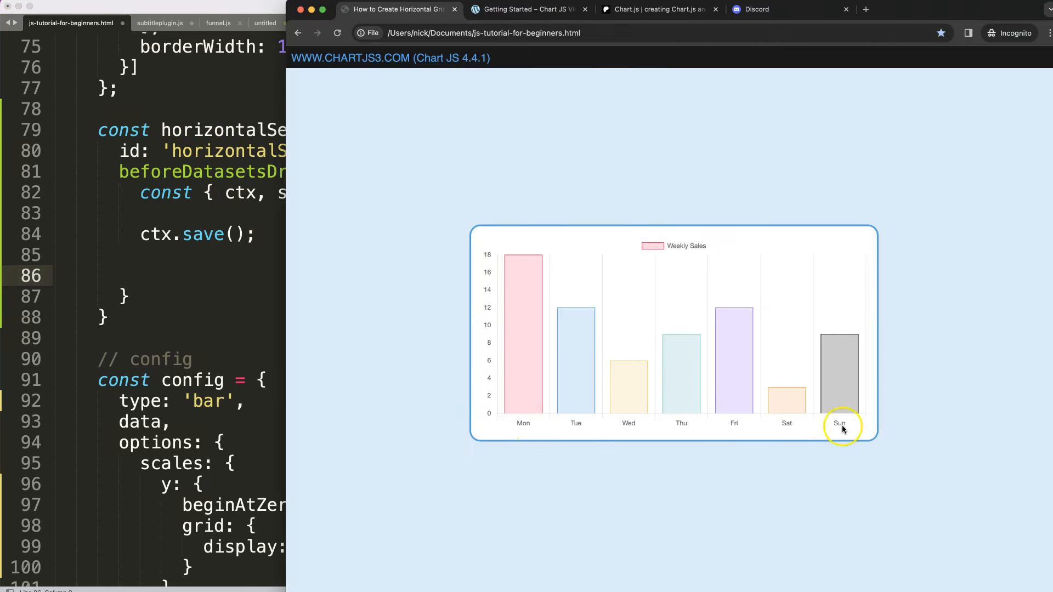
{"action": "mouse_move", "coordinate": [517, 429]}
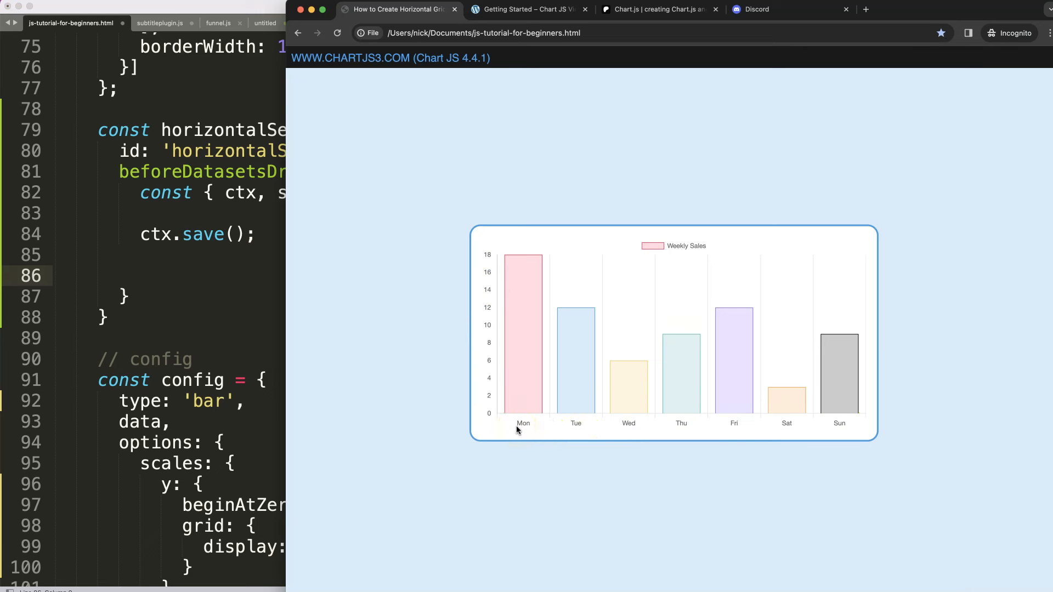
Add console.log(x) on line 86 of the plugin hook.
{"action": "left_click", "coordinate": [523, 427]}
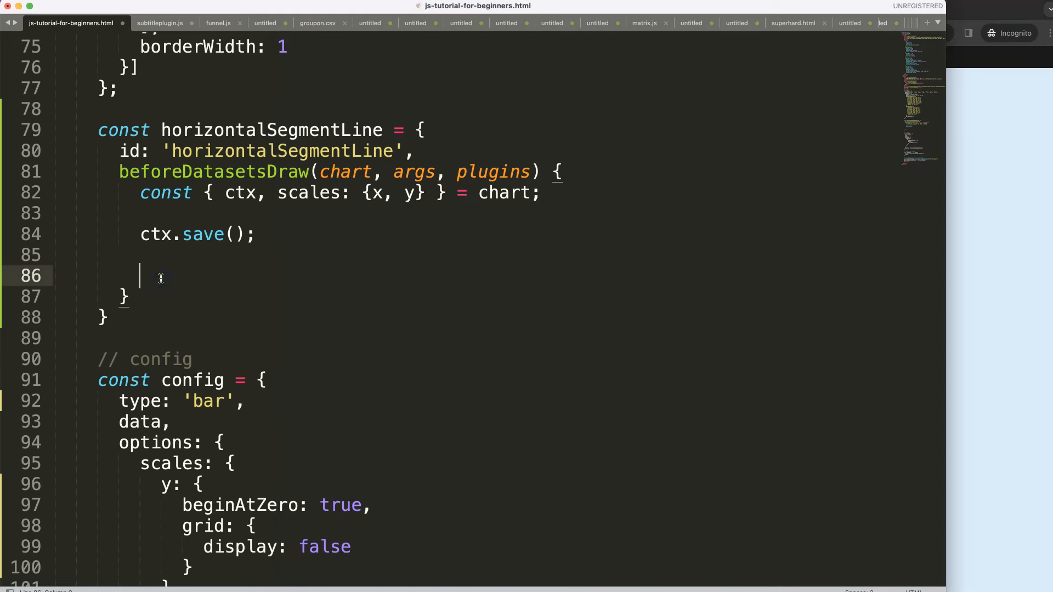
{"action": "type", "text": "console.lo"}
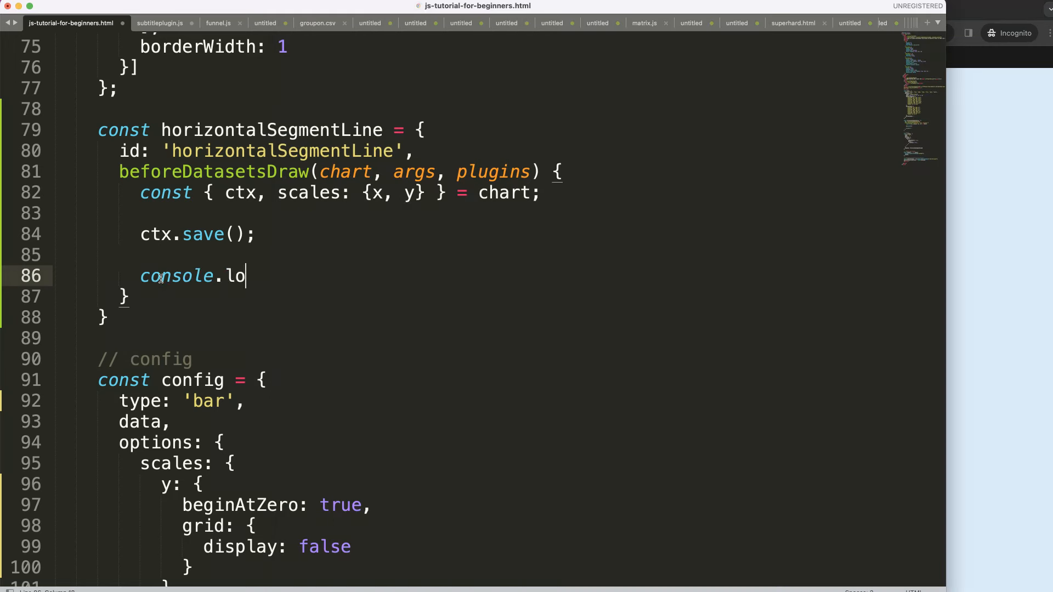
{"action": "type", "text": "g()"}
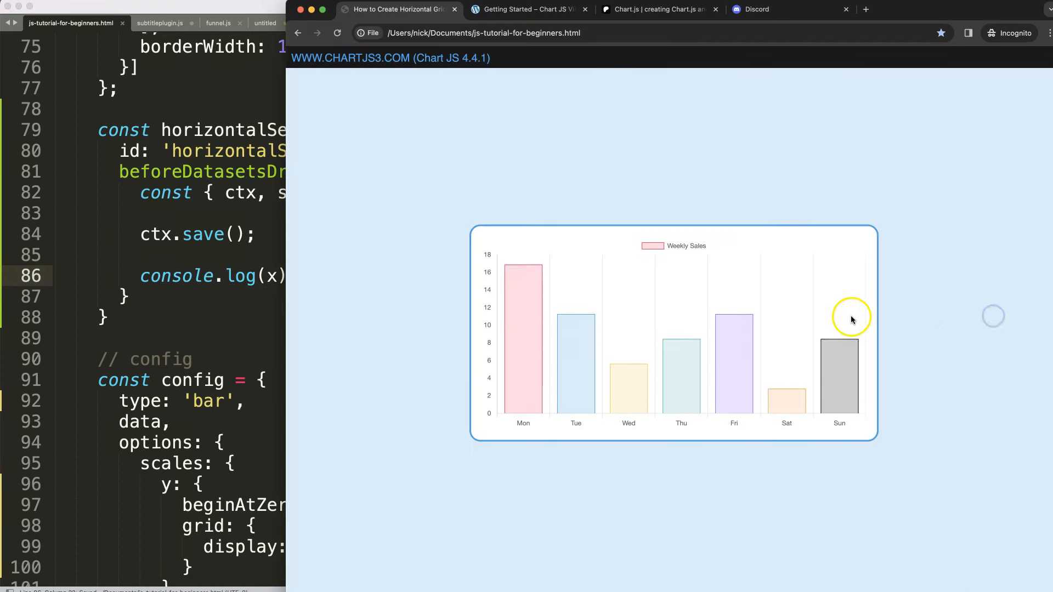
Open the DevTools console and scroll through an expanded CategoryScale entry's properties.
{"action": "key", "text": "F12"}
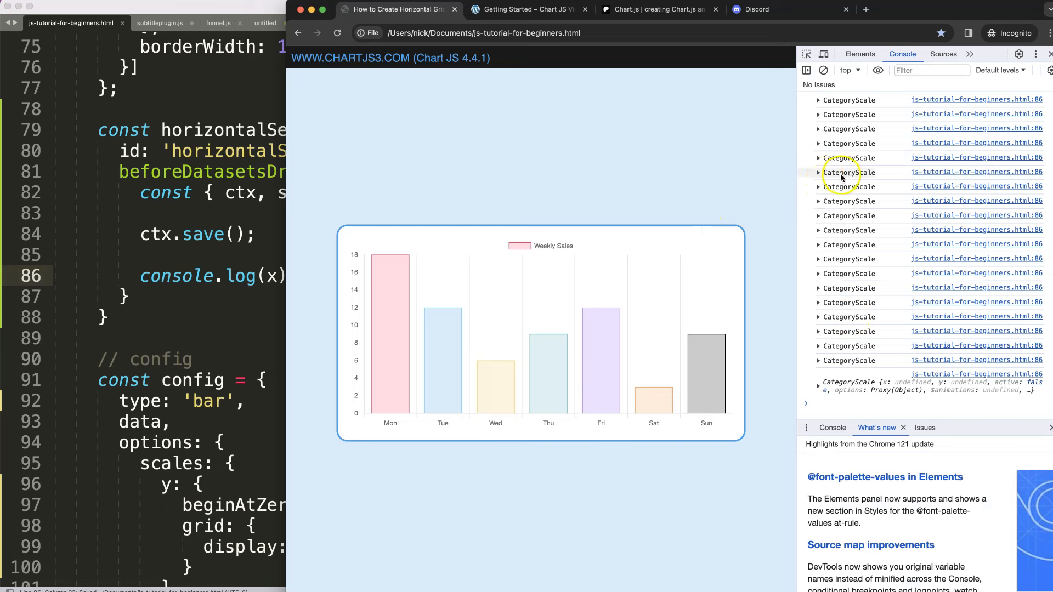
{"action": "mouse_move", "coordinate": [818, 173]}
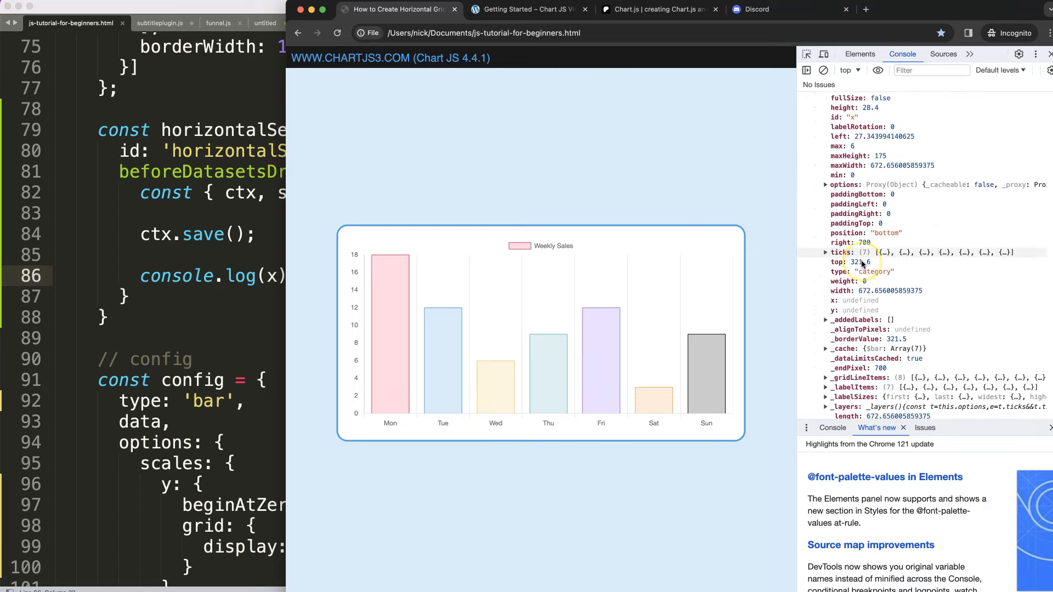
{"action": "scroll", "scroll_direction": "down", "scroll_amount": 3}
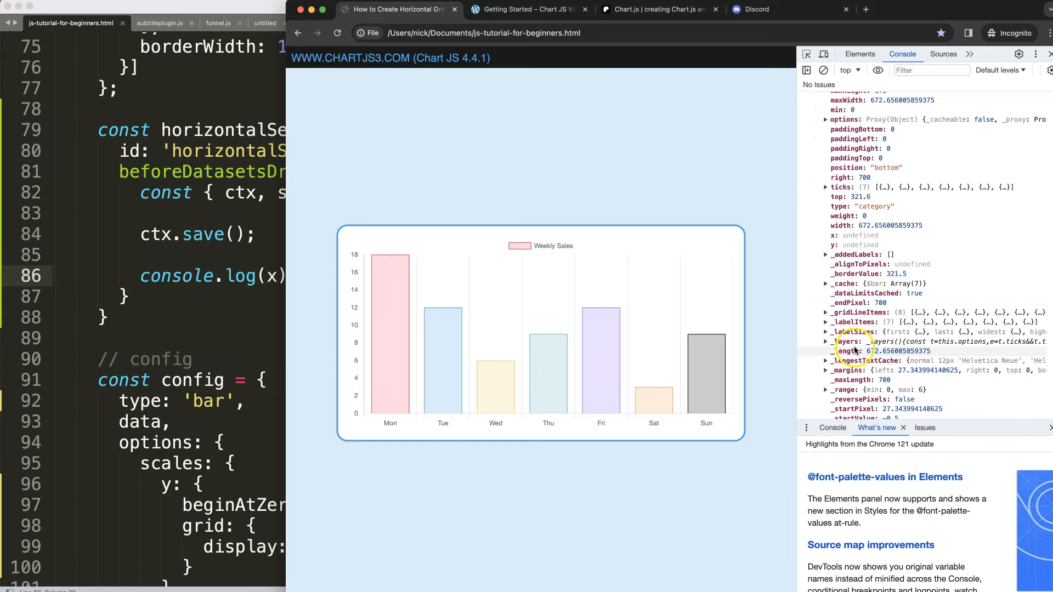
{"action": "scroll", "scroll_direction": "down", "scroll_amount": 3}
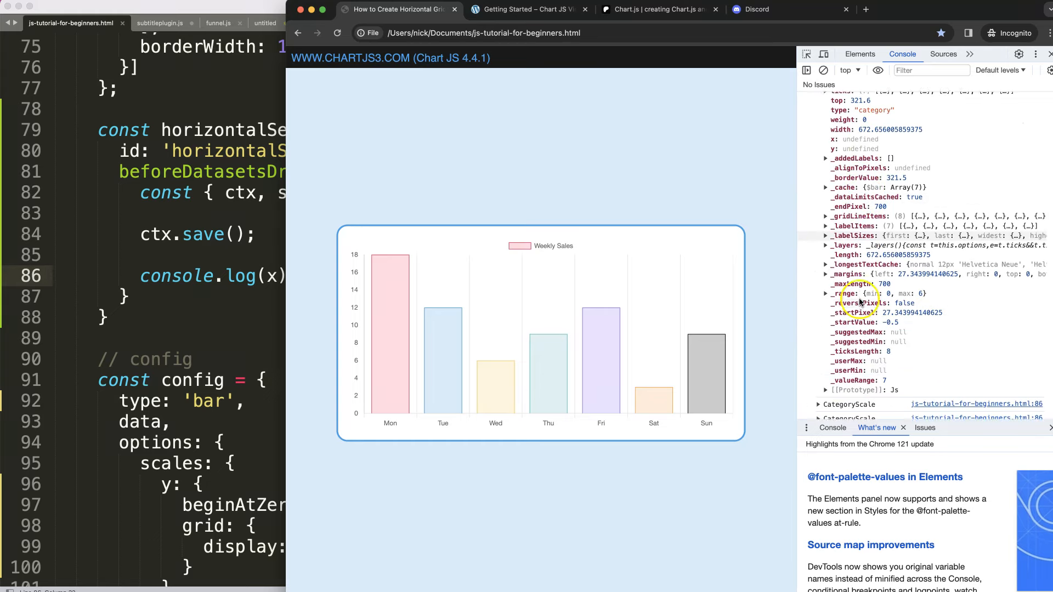
{"action": "scroll", "scroll_direction": "up", "scroll_amount": 3}
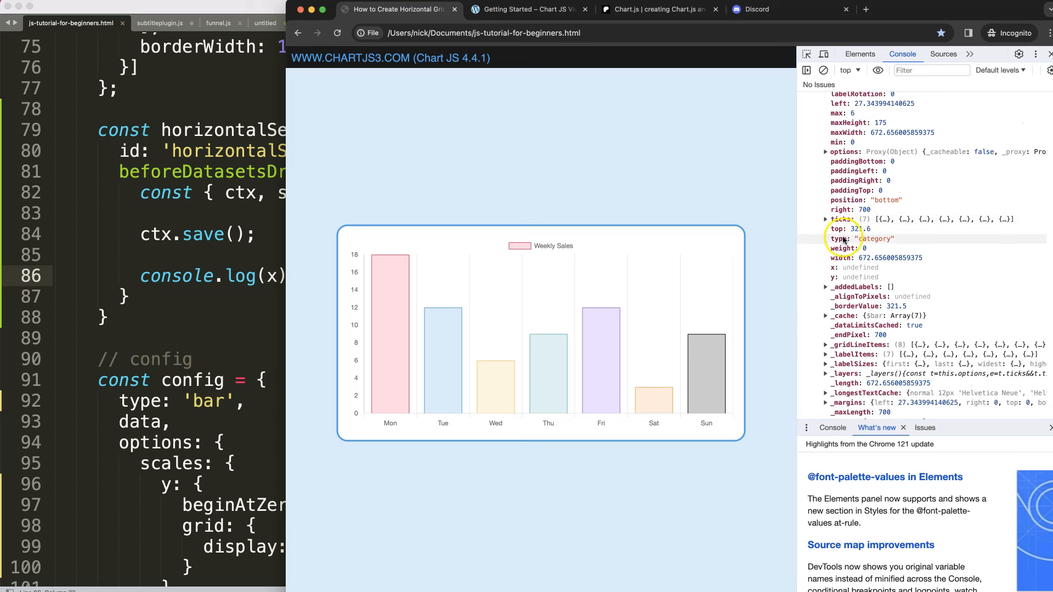
{"action": "mouse_move", "coordinate": [876, 243]}
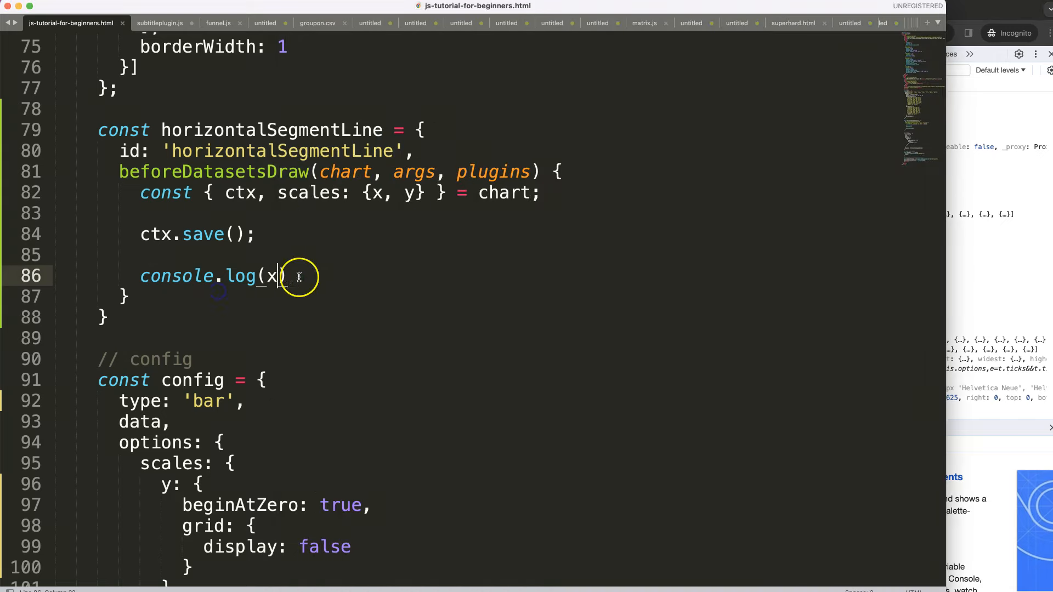
Type if(x.type === 'c') on a new line below console.log(x).
{"action": "type", "text": "x.)"}
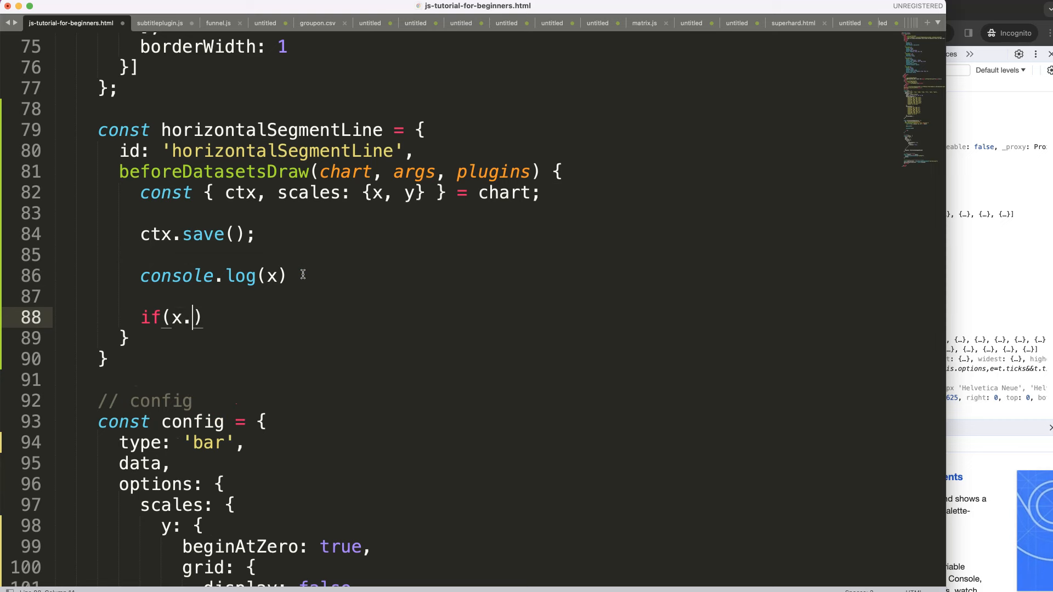
{"action": "type", "text": "type ==="}
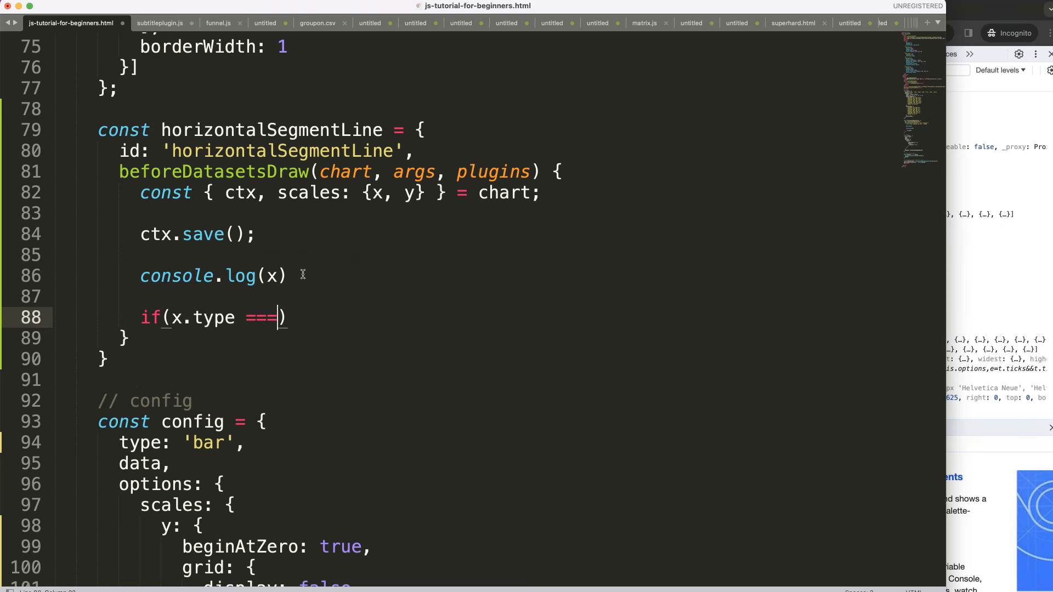
{"action": "type", "text": "'c'"}
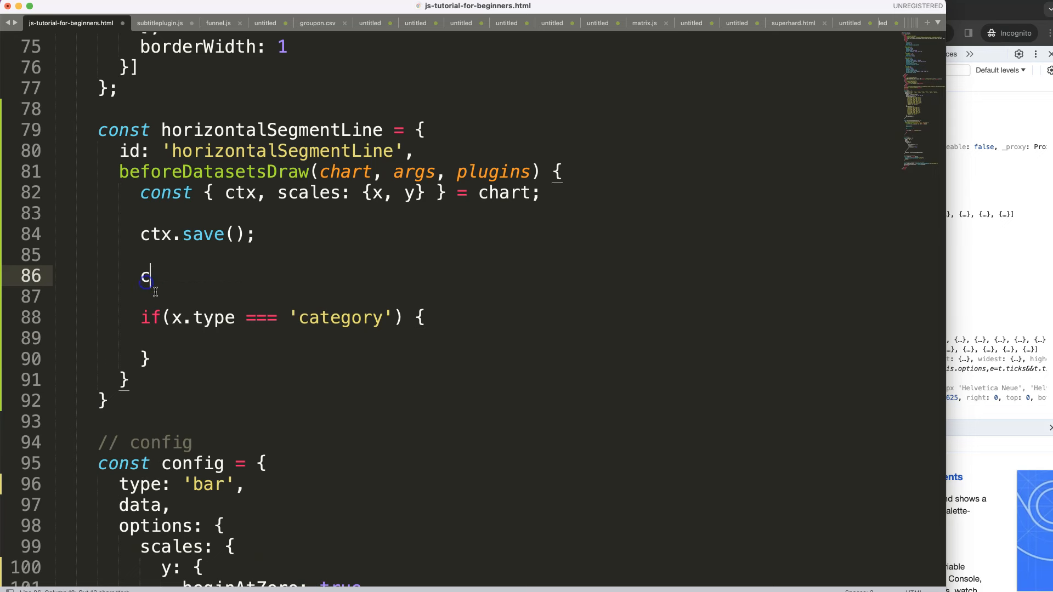
Inspect a logged category scale, then change the log to output y.
{"action": "key", "text": "backspace"}
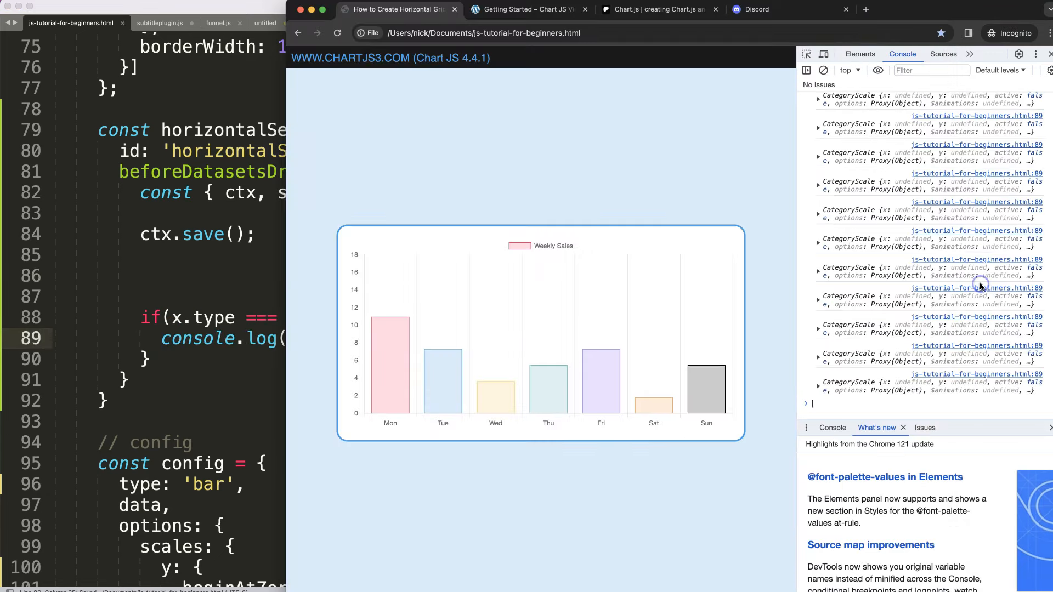
{"action": "left_click", "coordinate": [819, 246]}
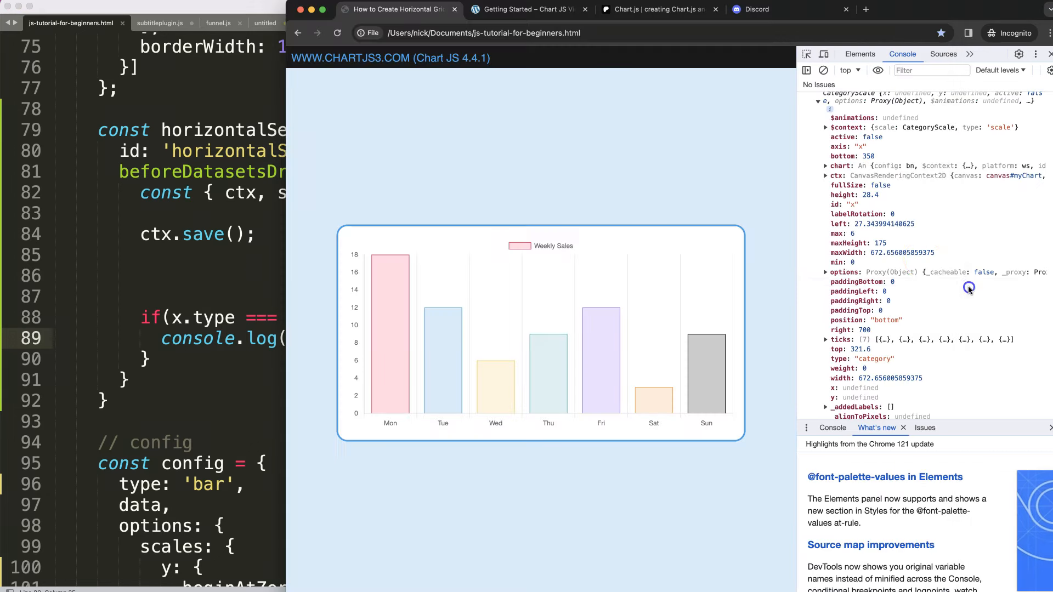
{"action": "left_click", "coordinate": [826, 338]}
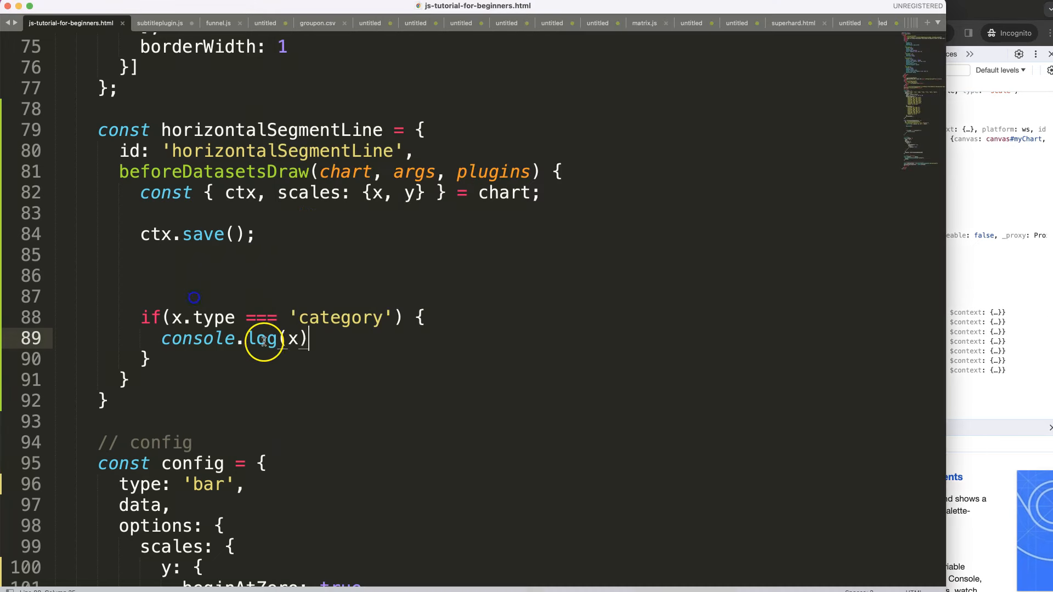
{"action": "type", "text": "y"}
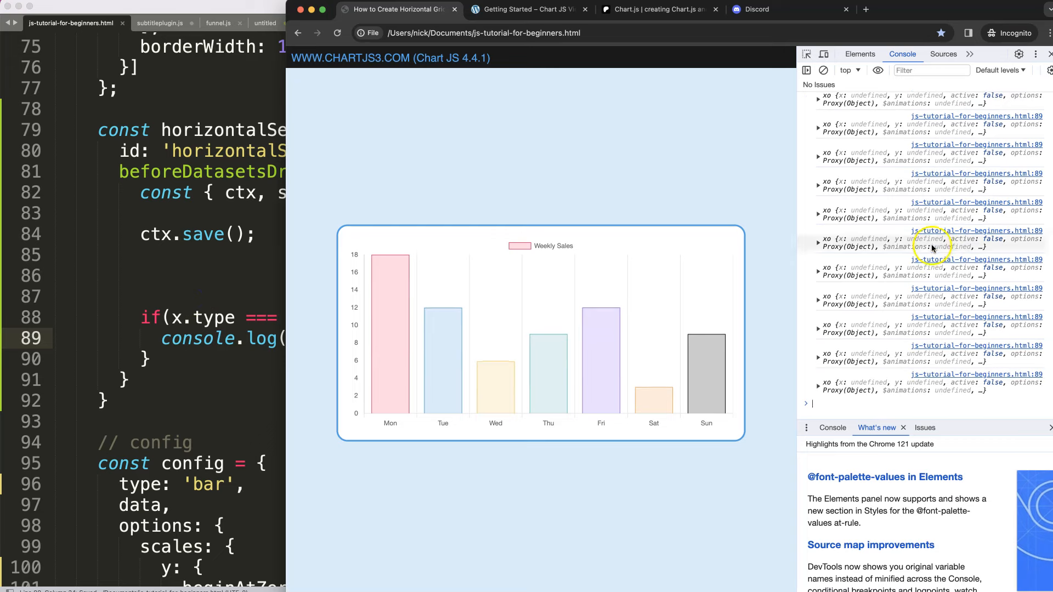
{"action": "mouse_move", "coordinate": [407, 276]}
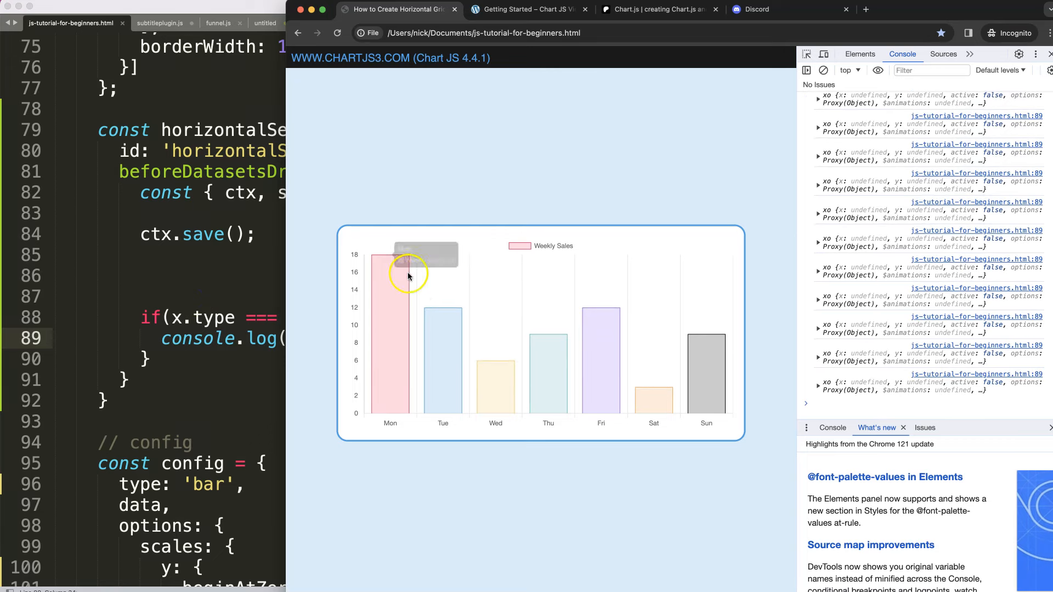
Expand the logged y scale and its ticks array showing values 0 to 18.
{"action": "left_click", "coordinate": [818, 243]}
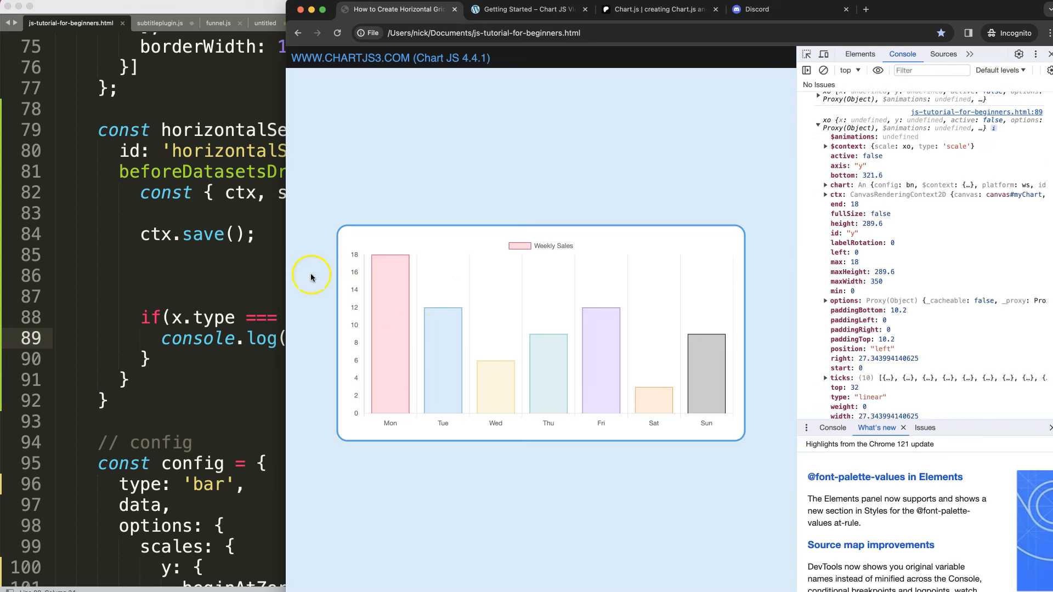
{"action": "mouse_move", "coordinate": [358, 273]}
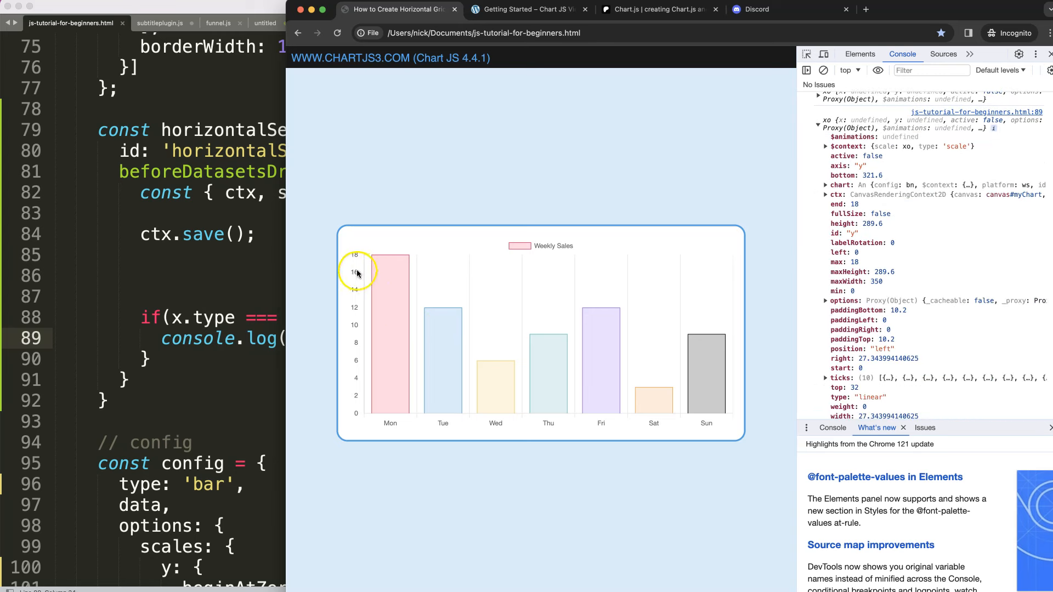
{"action": "mouse_move", "coordinate": [363, 260]}
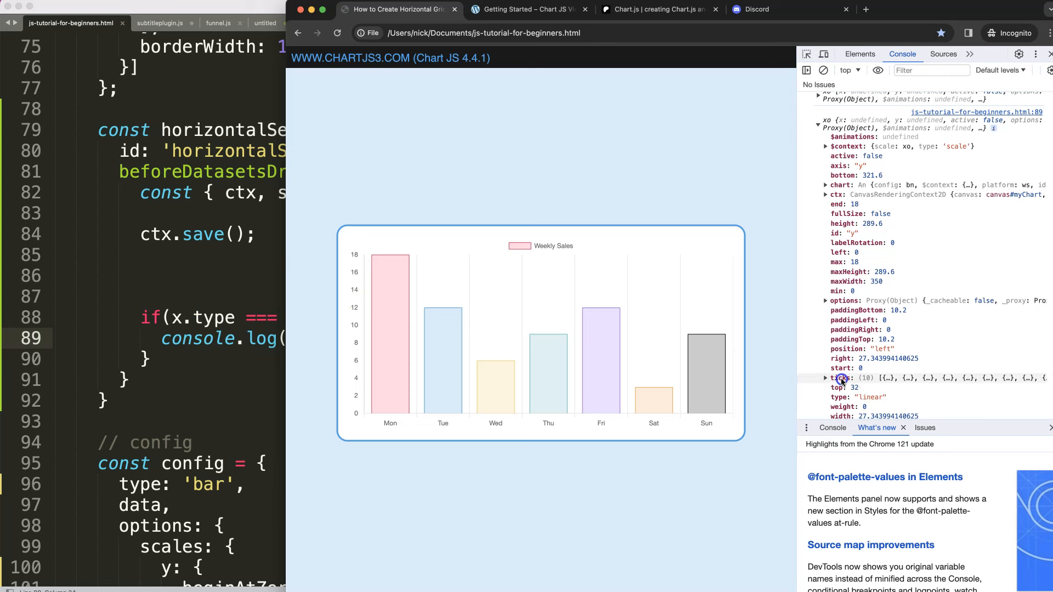
{"action": "left_click", "coordinate": [825, 378]}
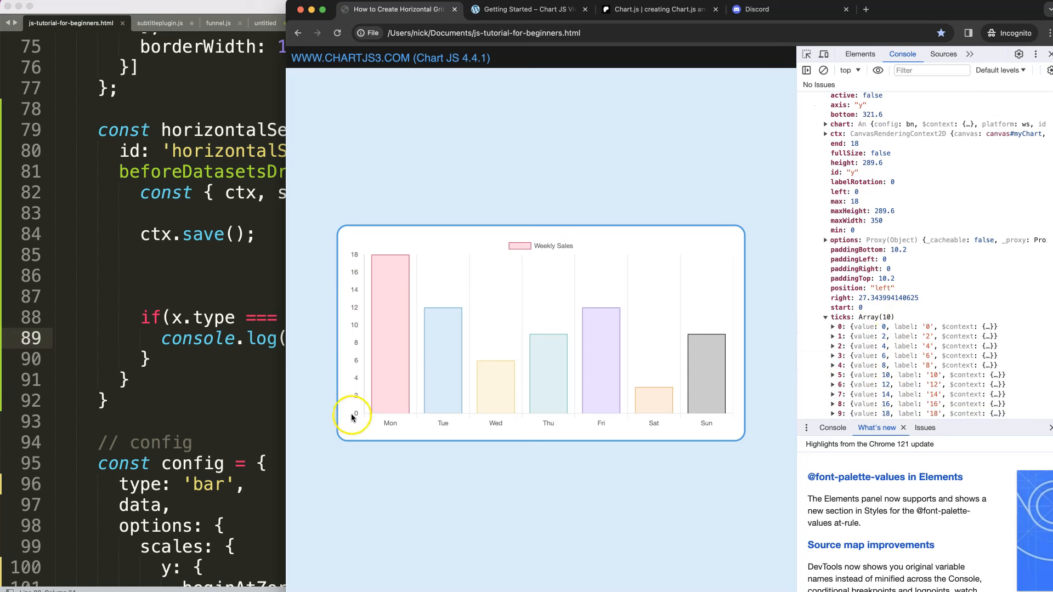
{"action": "mouse_move", "coordinate": [358, 277]}
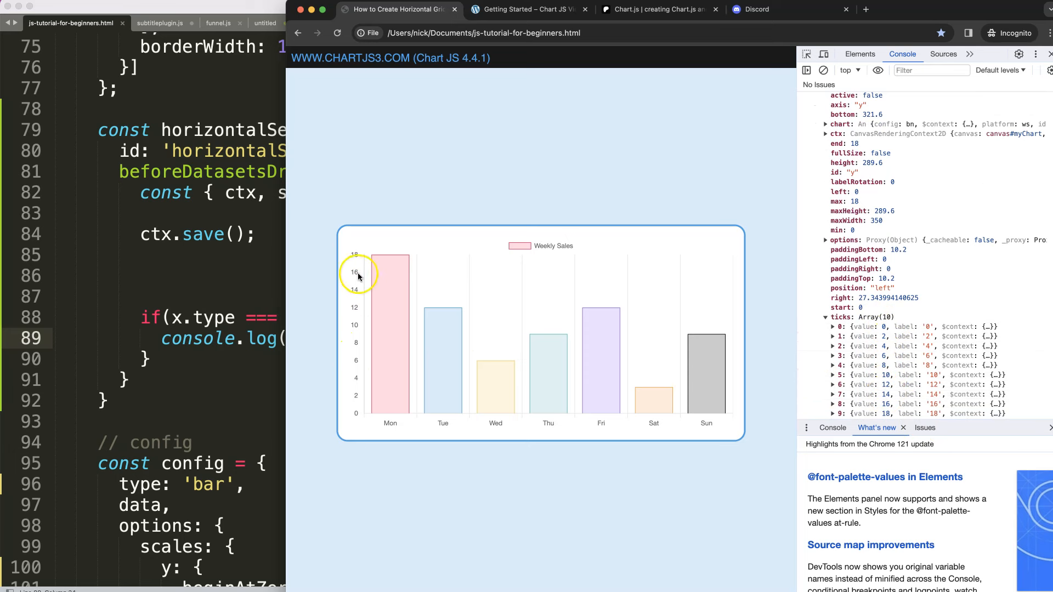
{"action": "scroll", "scroll_direction": "down", "scroll_amount": 3}
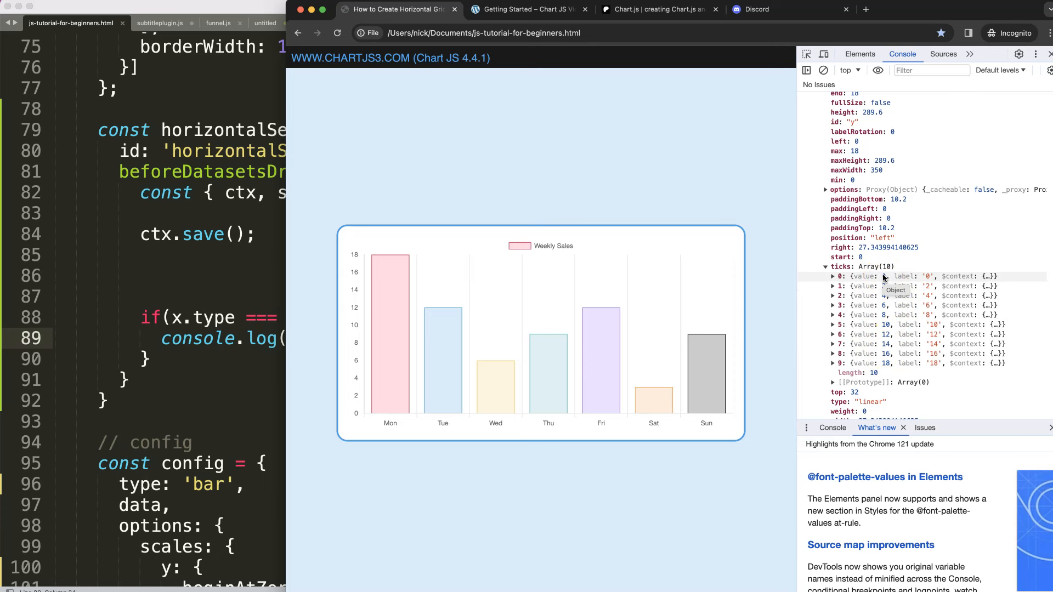
{"action": "mouse_move", "coordinate": [424, 321]}
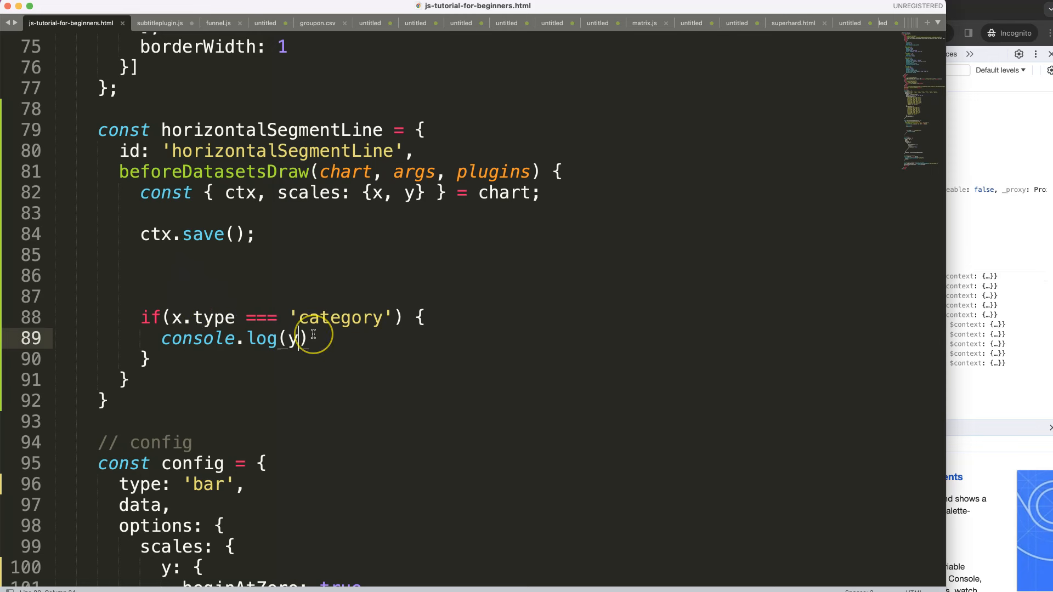
Add y.ticks.forEach((tick, index) => {}) below console.log(y) and begin a const inside.
{"action": "key", "text": "enter"}
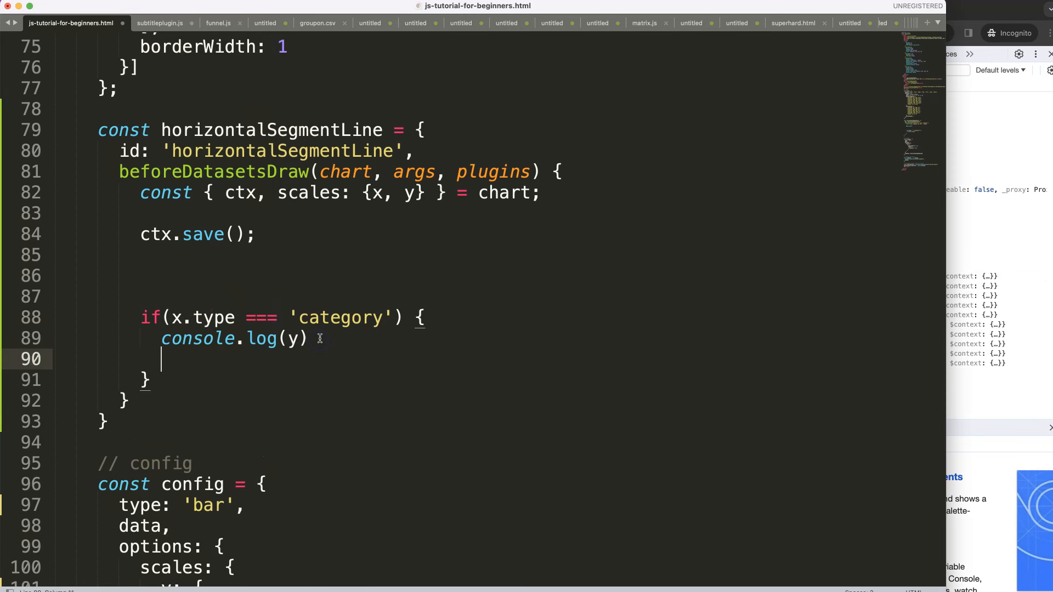
{"action": "type", "text": "const"}
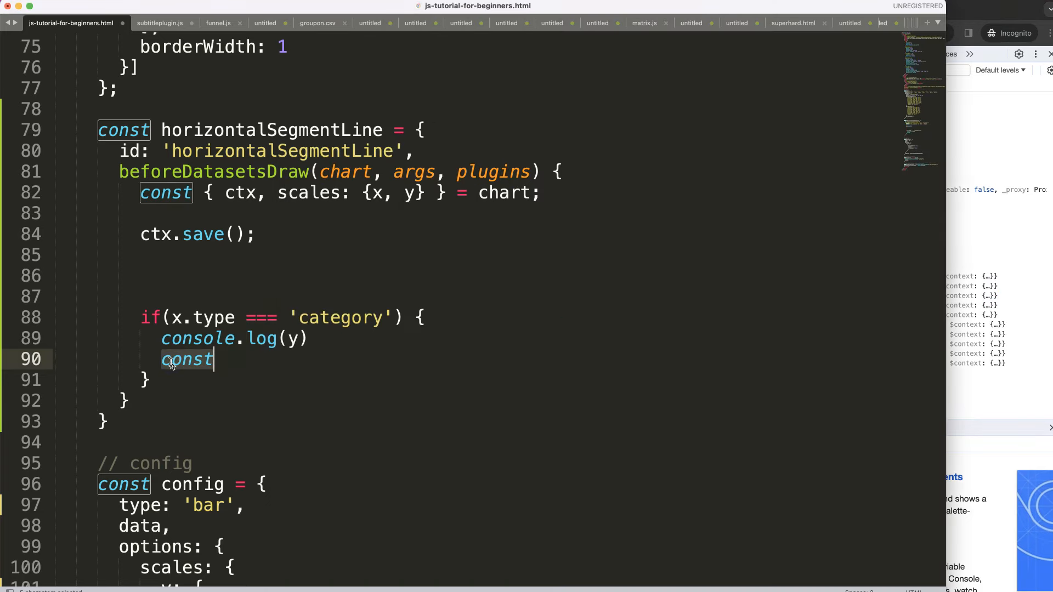
{"action": "type", "text": "y."}
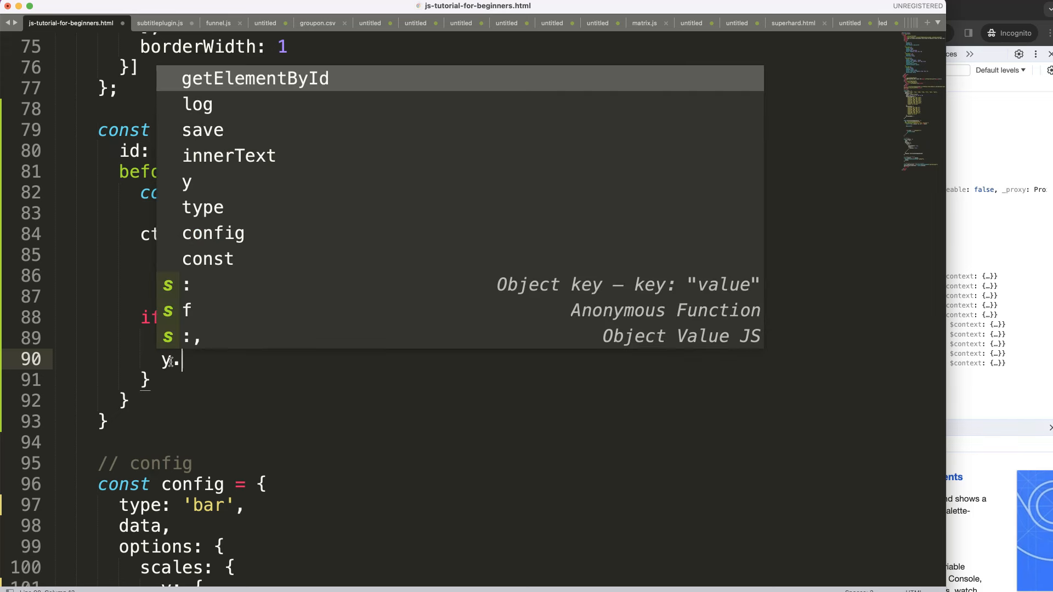
{"action": "type", "text": "ticks.forEach("}
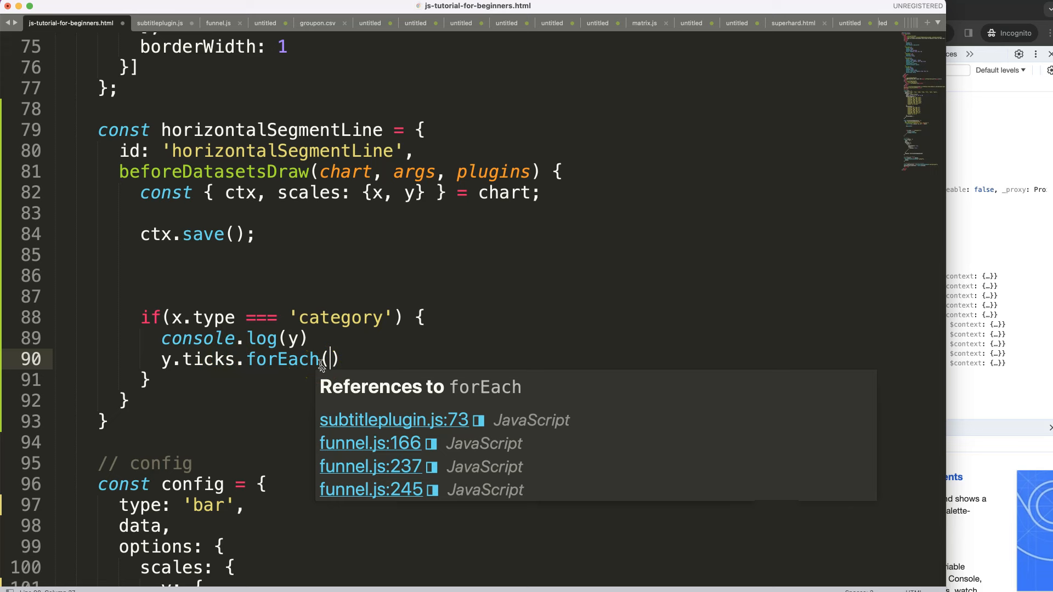
{"action": "type", "text": "tick, index"}
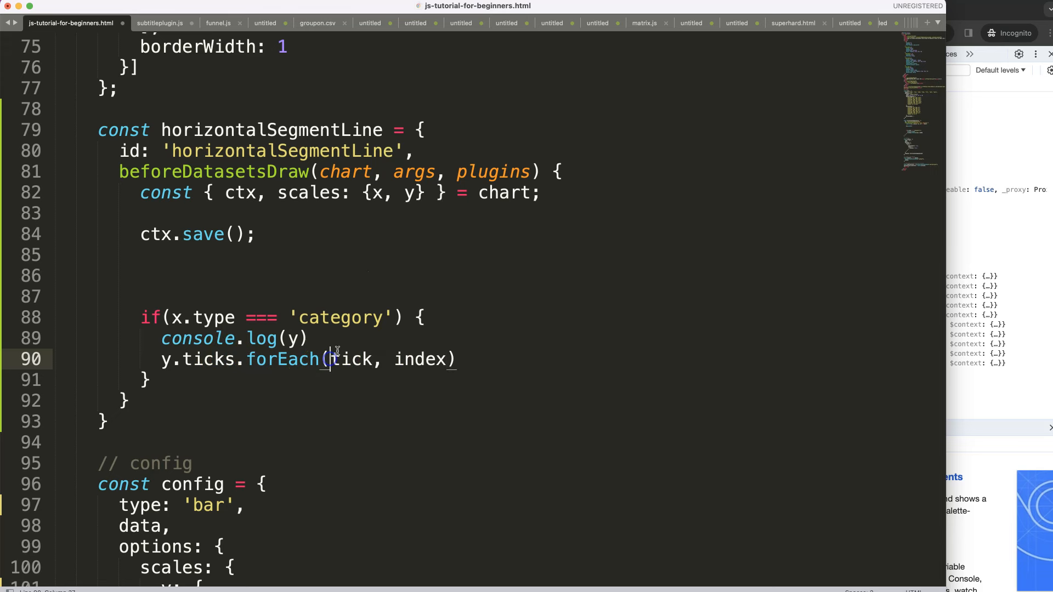
{"action": "type", "text": "("}
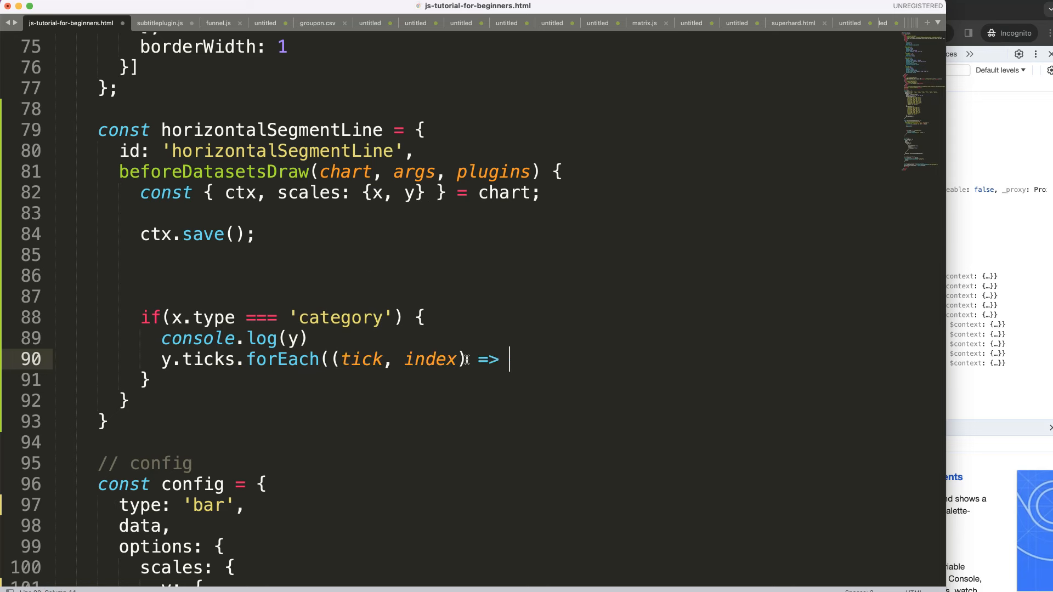
{"action": "type", "text": "{}"}
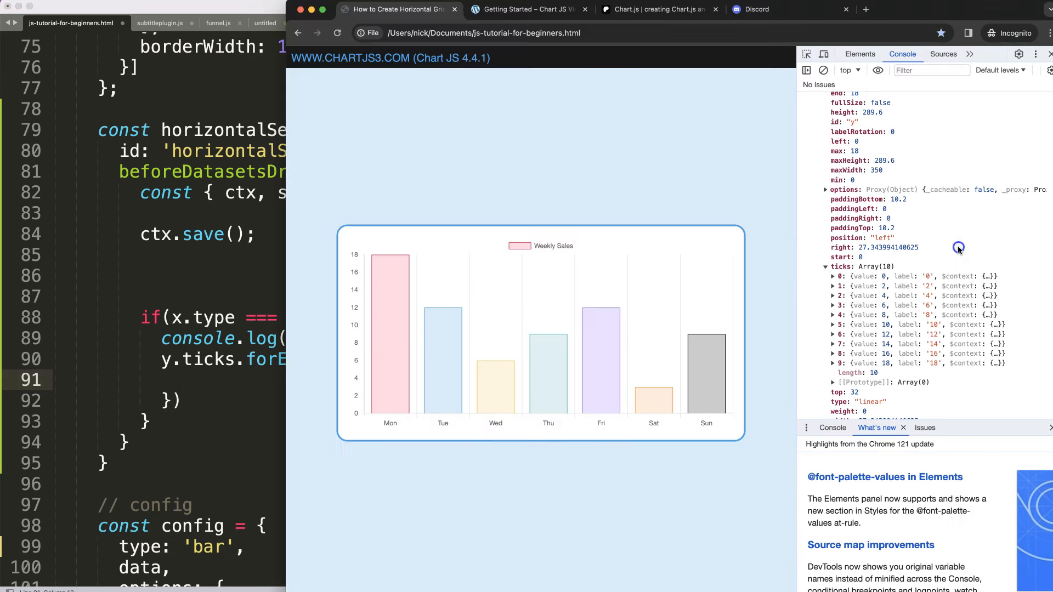
{"action": "mouse_move", "coordinate": [418, 309]}
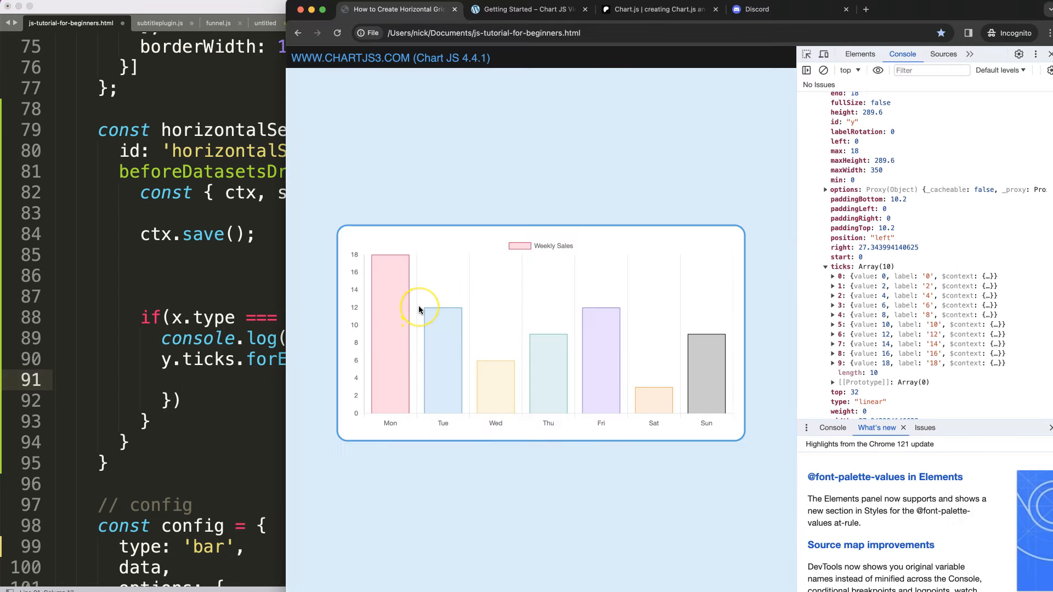
{"action": "mouse_move", "coordinate": [490, 313]}
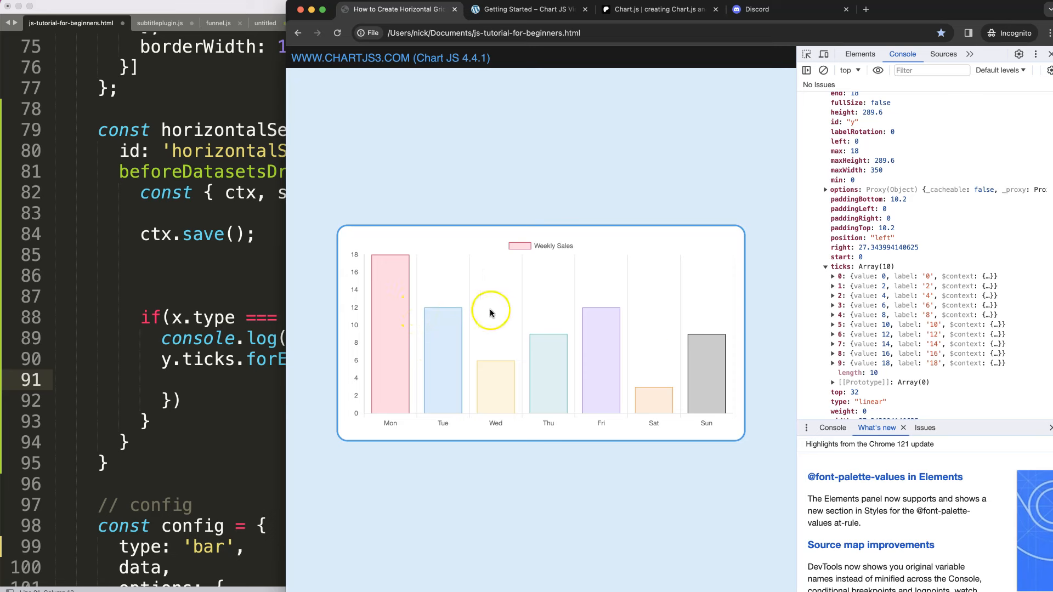
{"action": "mouse_move", "coordinate": [157, 386]}
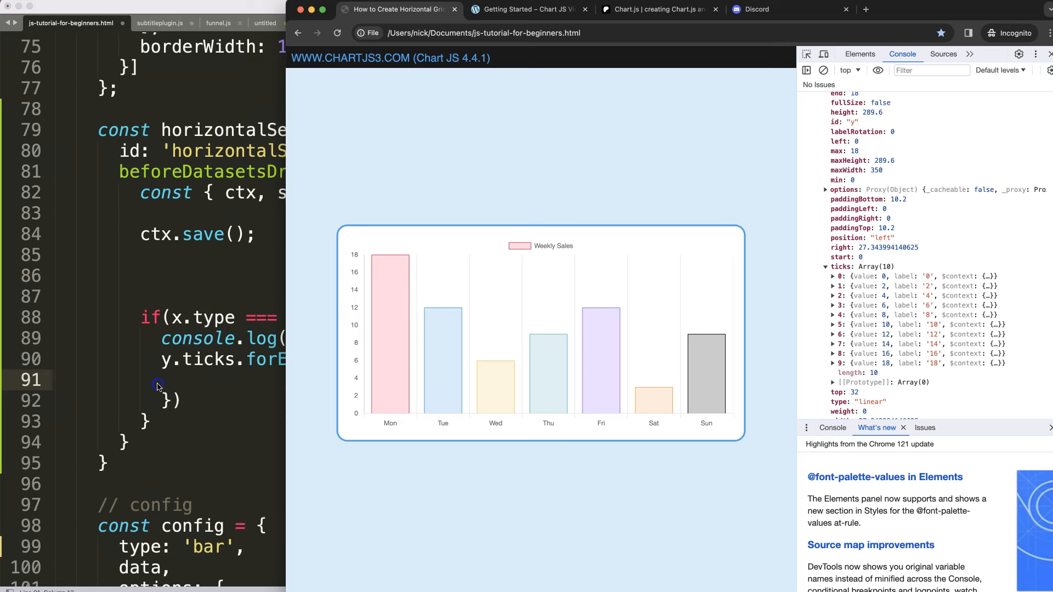
{"action": "type", "text": "const"}
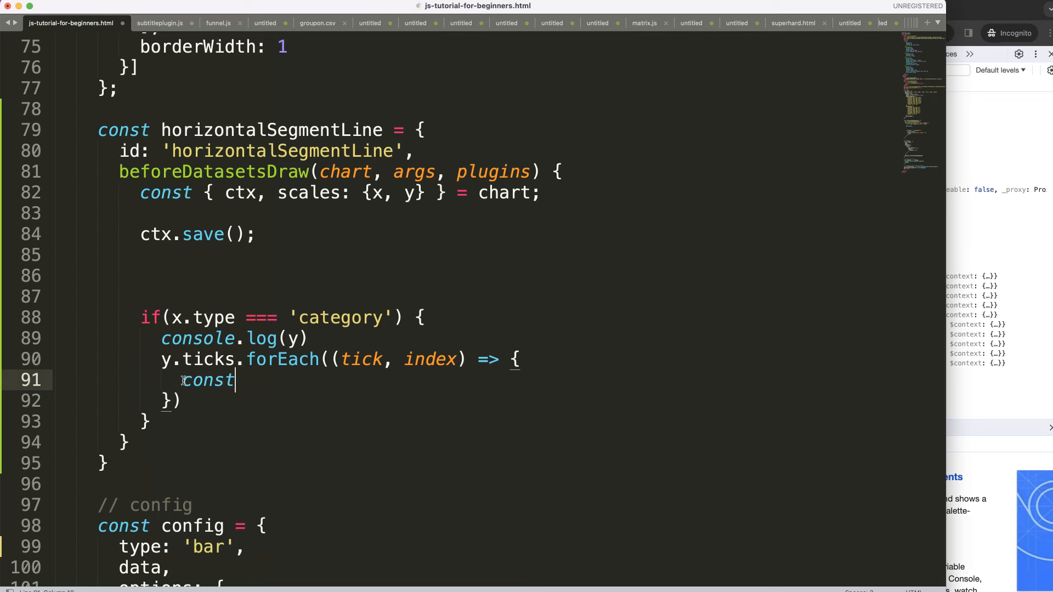
Define const yCoor = y.getPixelForValue(tick.value) inside the forEach loop.
{"action": "type", "text": "y"}
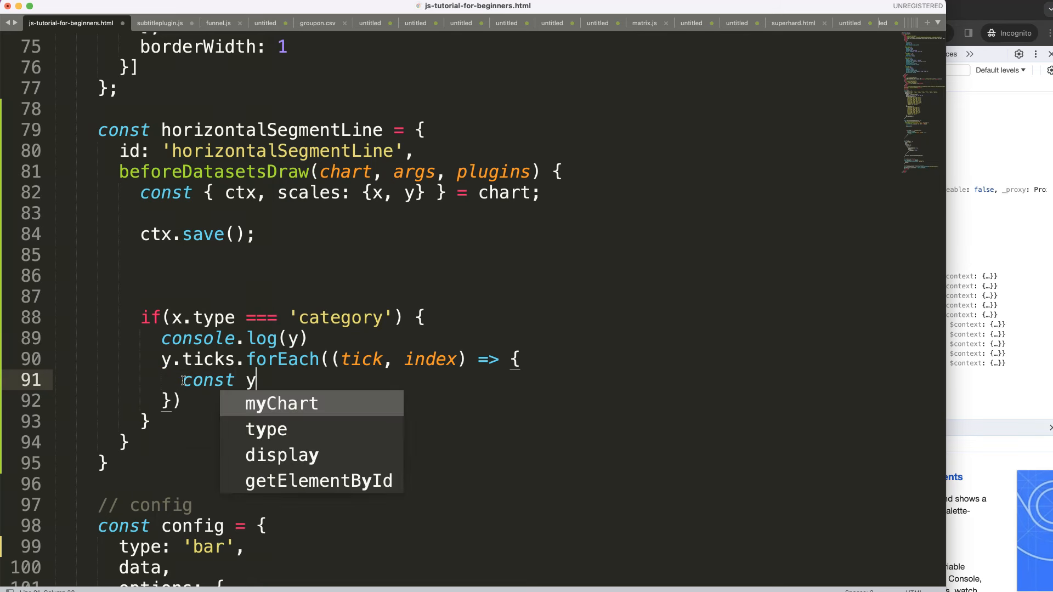
{"action": "type", "text": "Coor = y.getPixelForValue("}
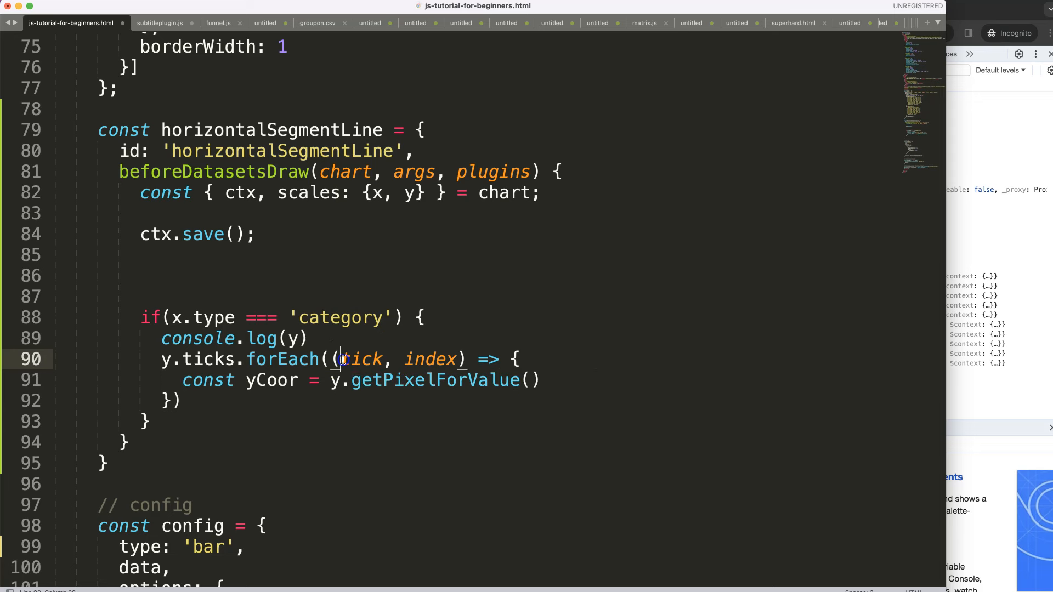
{"action": "type", "text": "tick.value"}
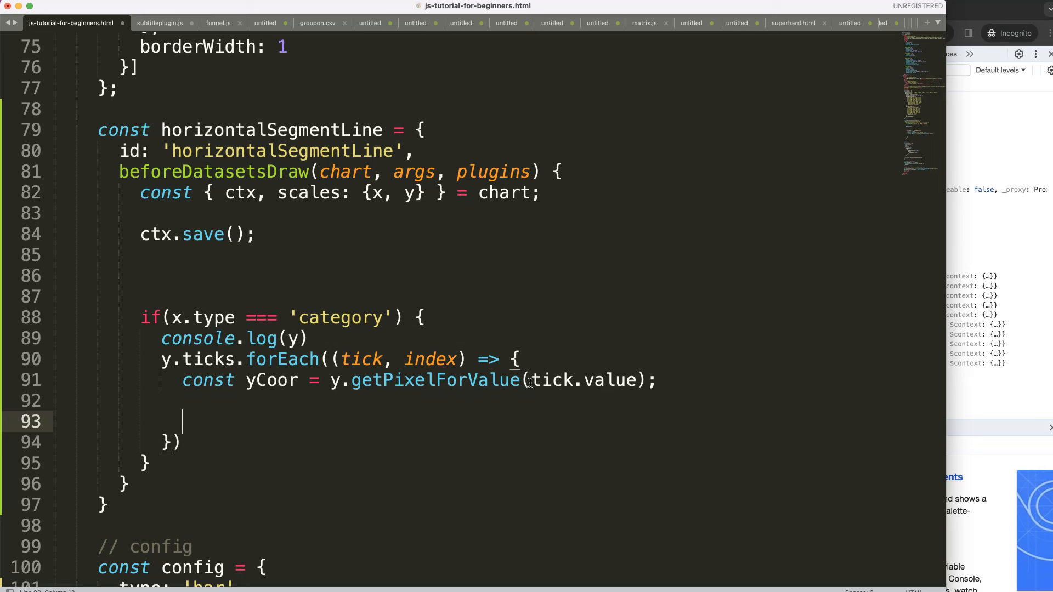
Add ctx.beginPath() and set ctx.lineWidth = 3 inside the loop.
{"action": "type", "text": "ctx.beginPat"}
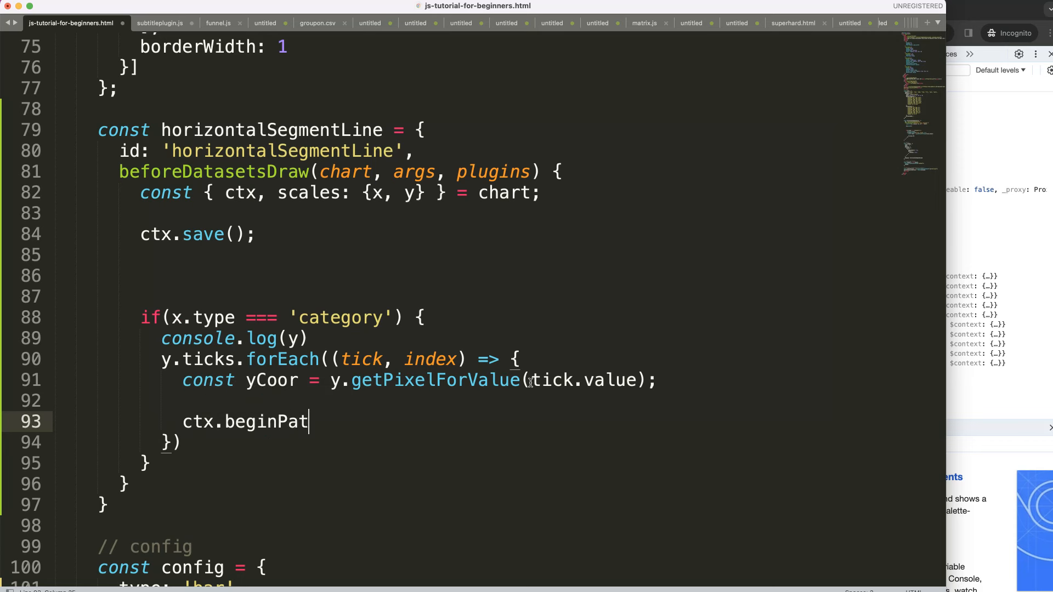
{"action": "type", "text": "h();"}
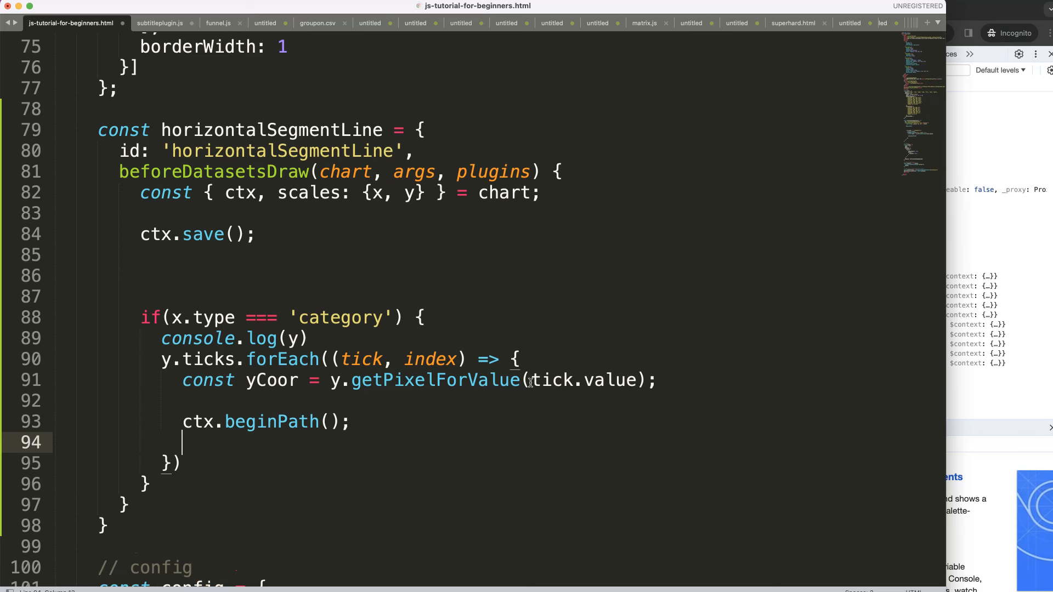
{"action": "type", "text": "ctx"}
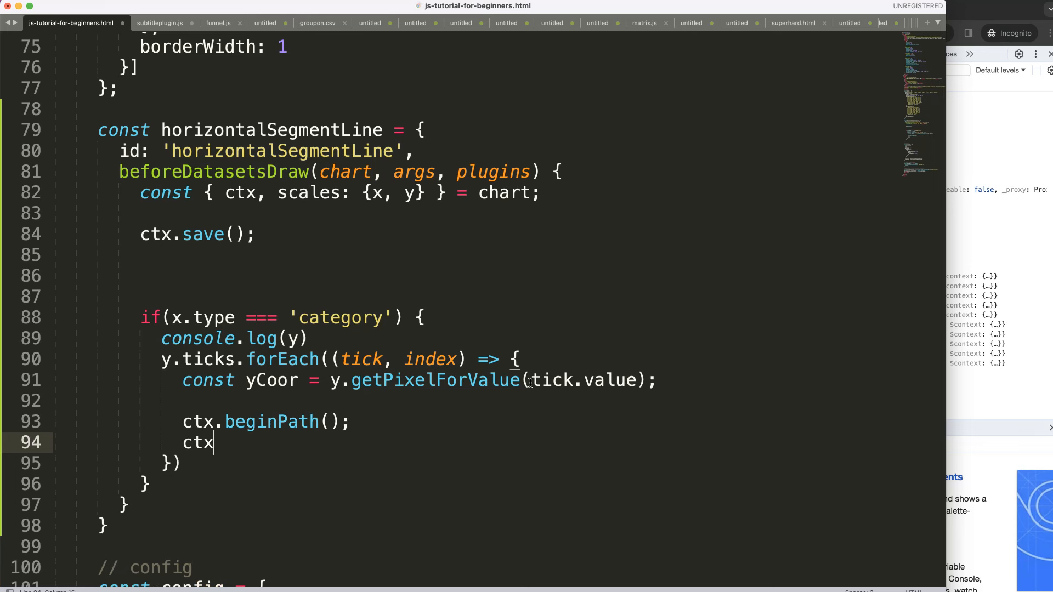
{"action": "type", "text": ".lineWit"}
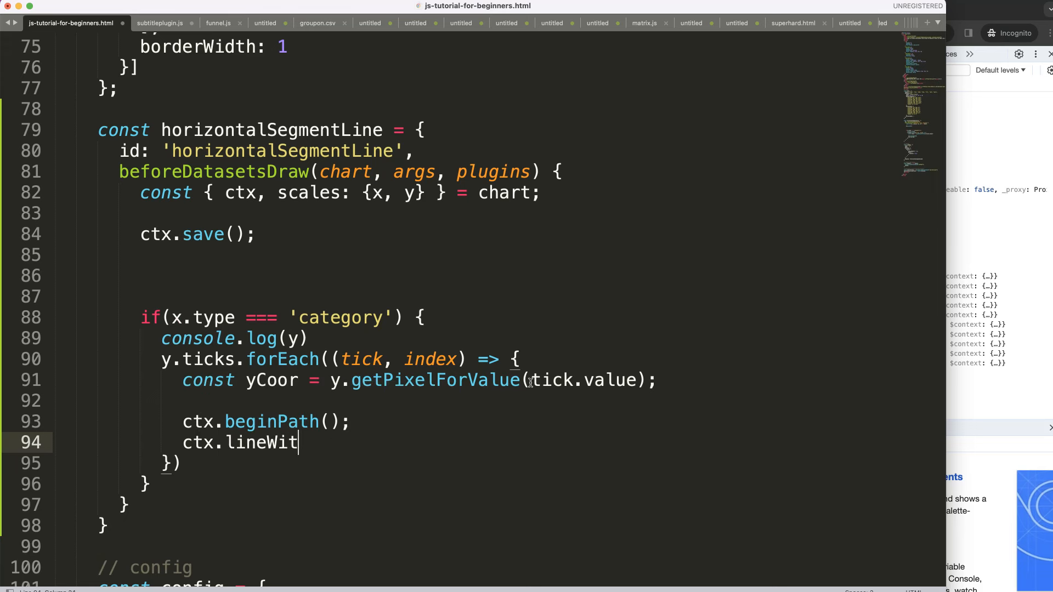
{"action": "type", "text": "h = 3;"}
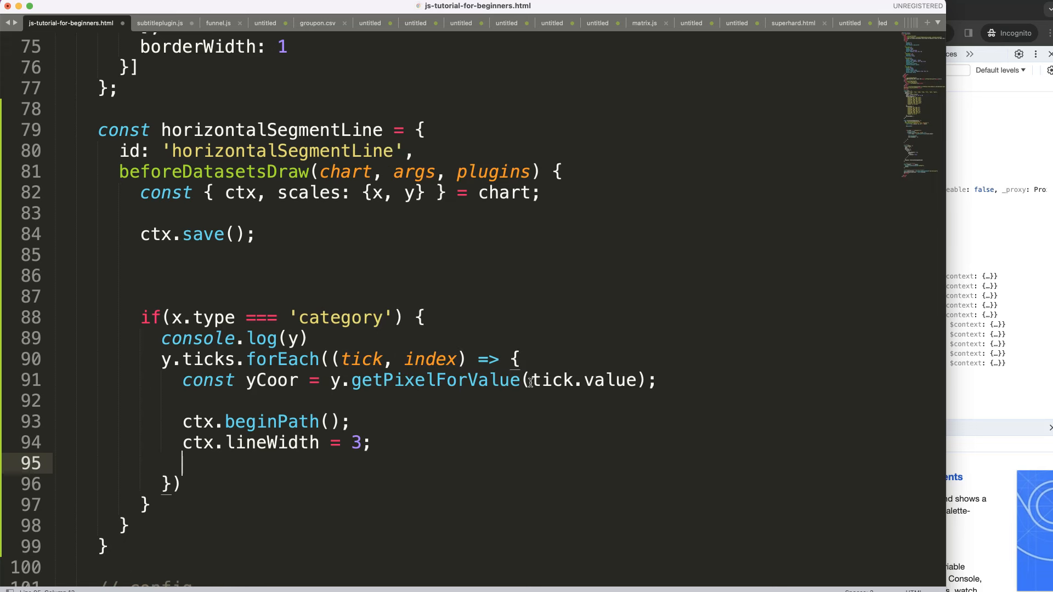
Set ctx.strokeStyle to 'rgba(0, 0, 0, 1)' from borderColor and start ctx.moveTo(x, y).
{"action": "type", "text": "ctx"}
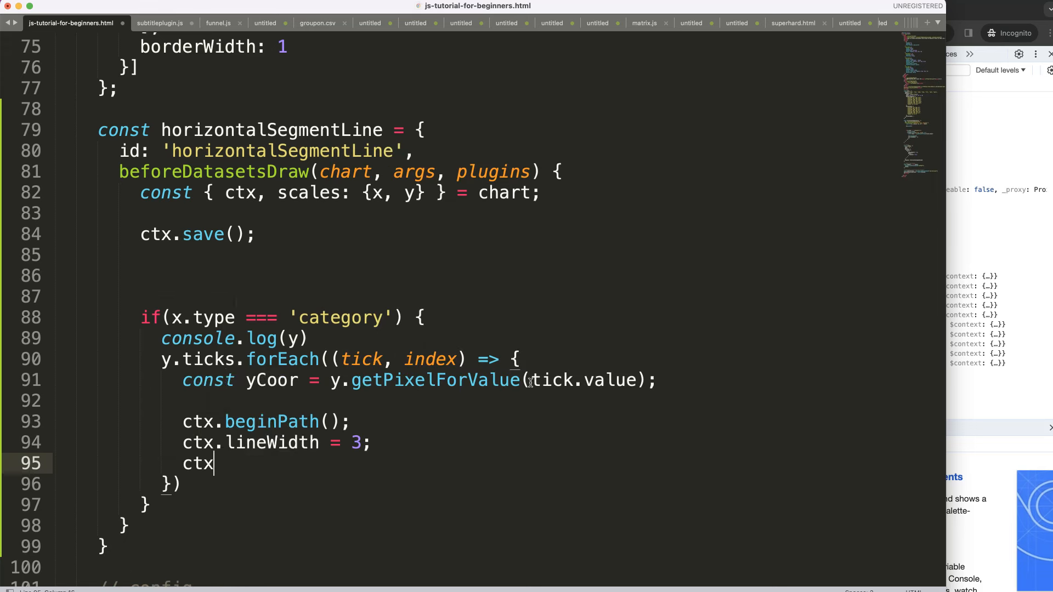
{"action": "type", "text": ".strokeStyle ="}
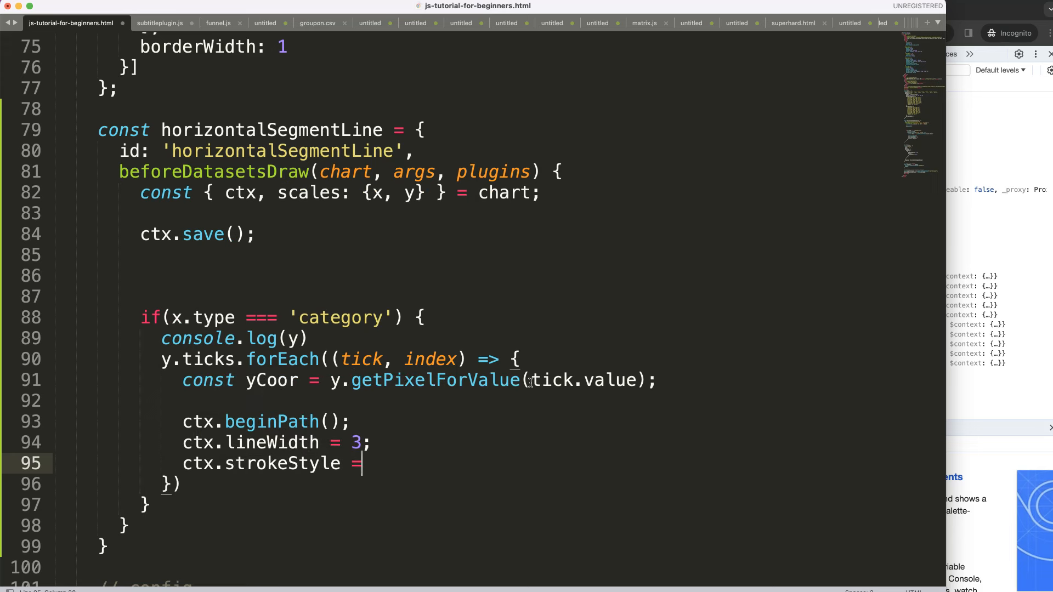
{"action": "scroll", "scroll_direction": "up", "scroll_amount": 3}
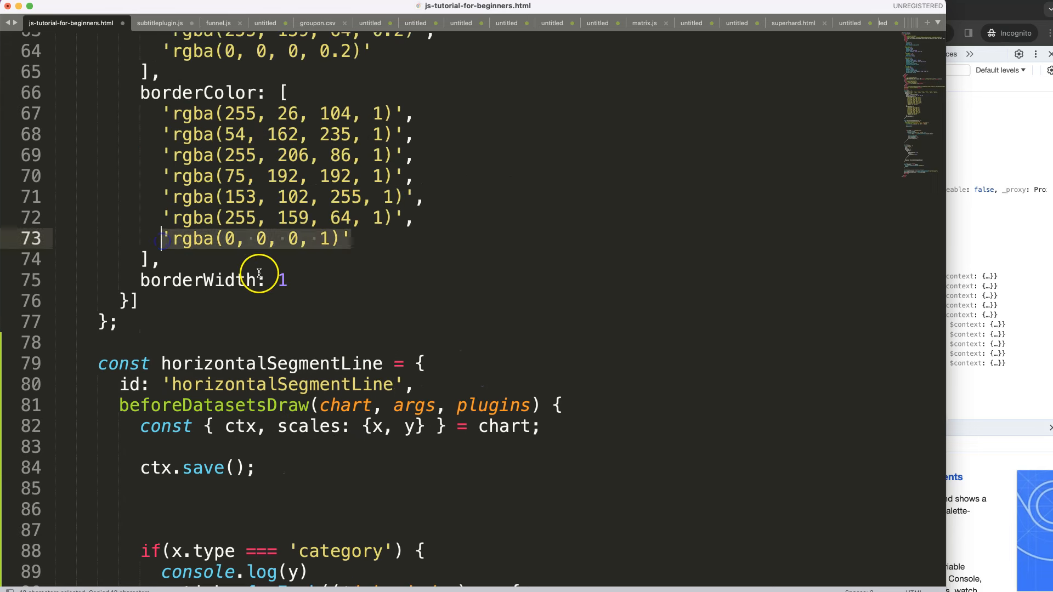
{"action": "scroll", "scroll_direction": "down", "scroll_amount": 3}
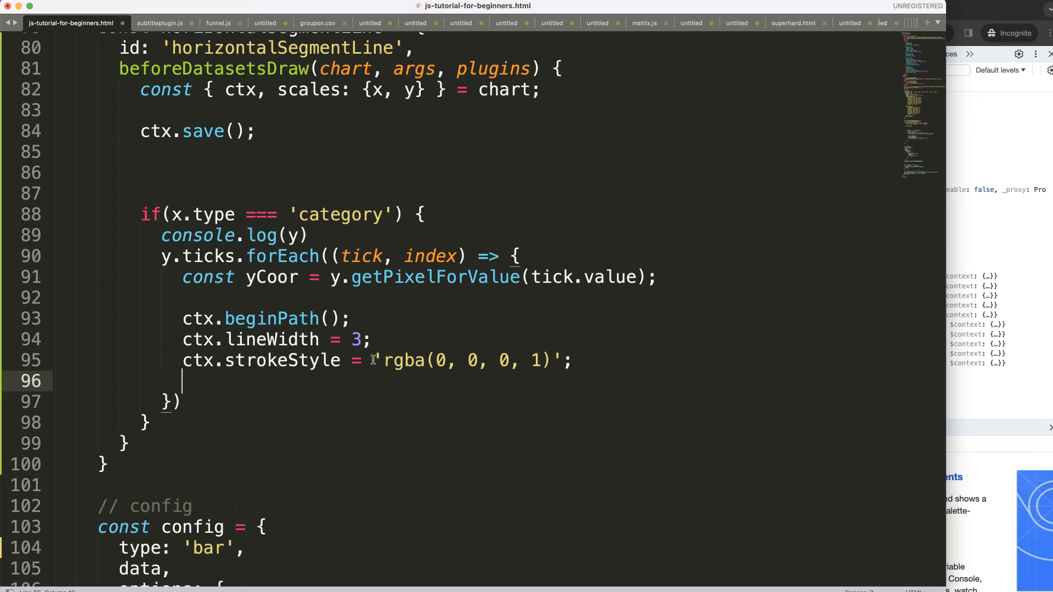
{"action": "type", "text": "ctx.m"}
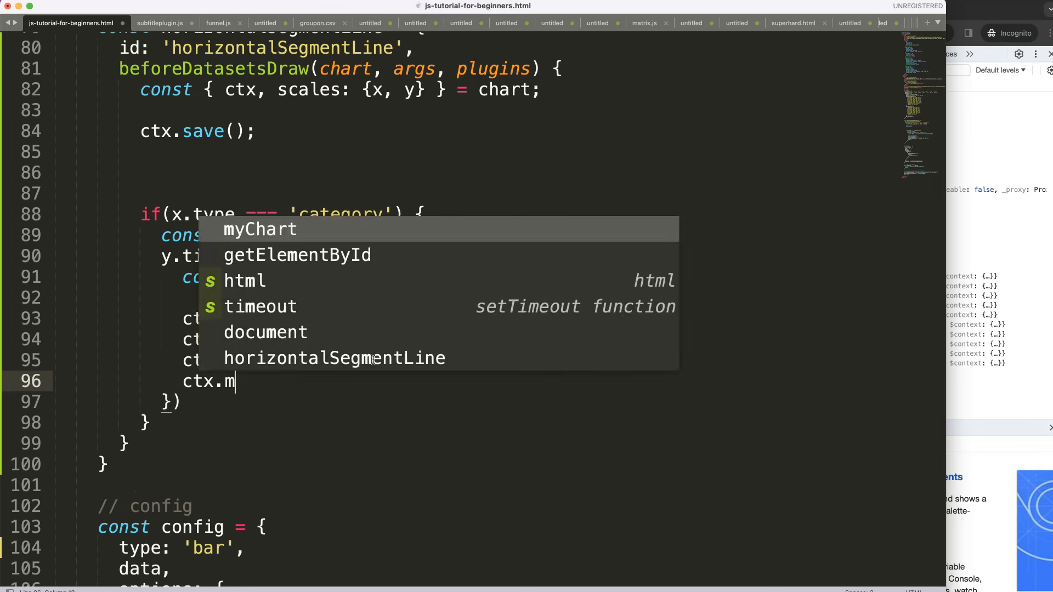
{"action": "type", "text": "oveTo(x, y"}
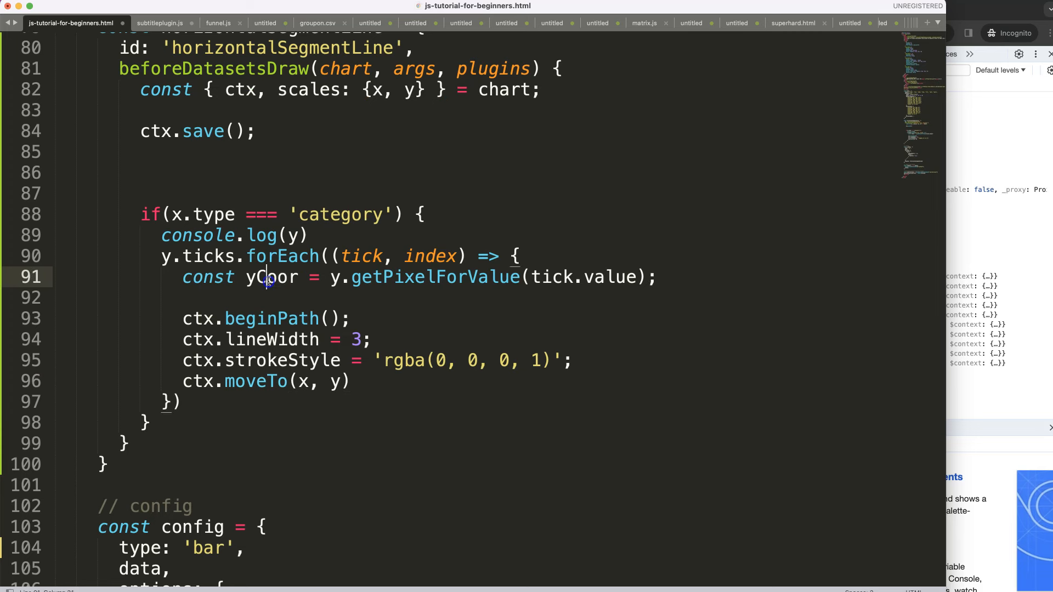
Add constants xStart = x.getPixelForValue(1) and xEnd = x.getPixelForValue(4) in the plugin loop.
{"action": "double_click", "coordinate": [331, 381]}
{"action": "type", "text": "Coor"}
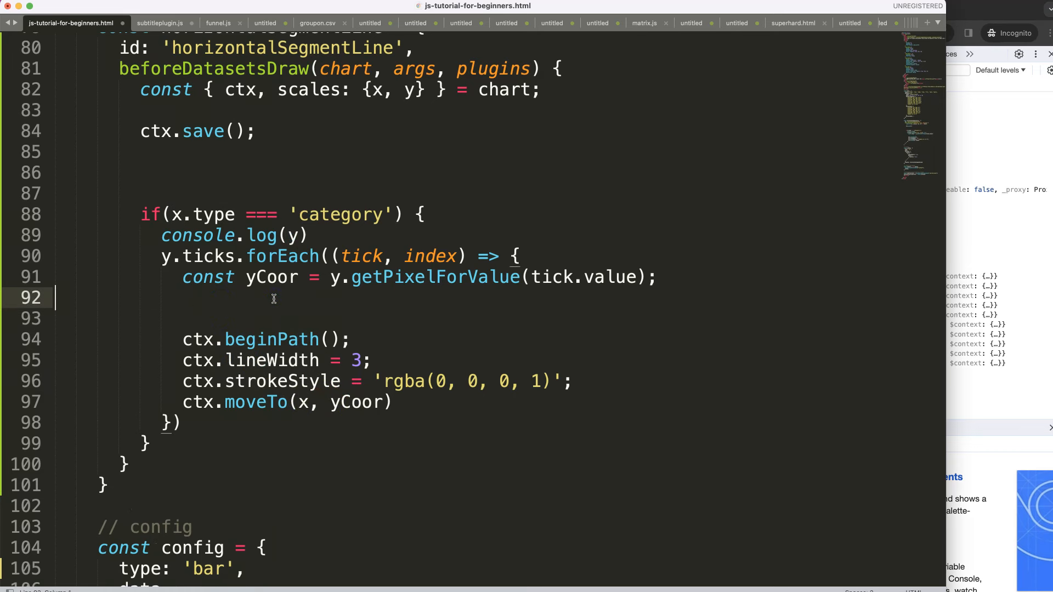
{"action": "type", "text": "const x"}
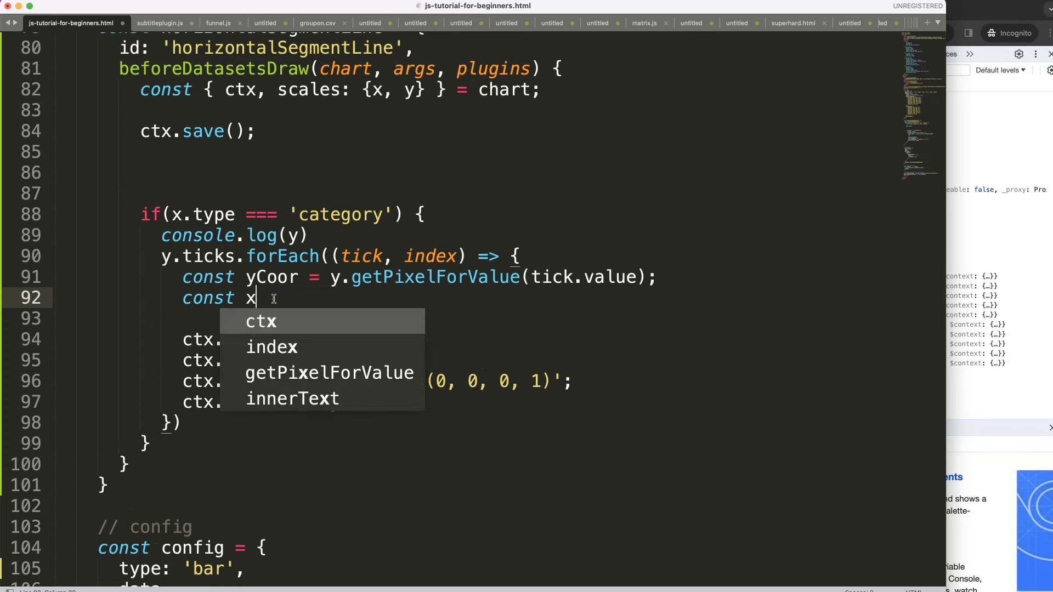
{"action": "type", "text": "Sta"}
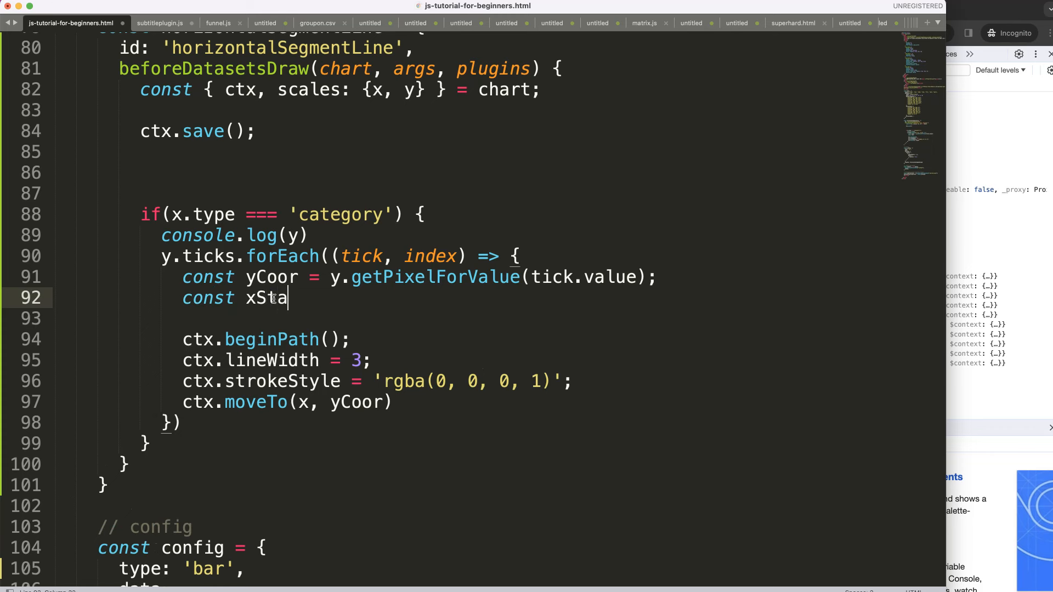
{"action": "type", "text": "rt ="}
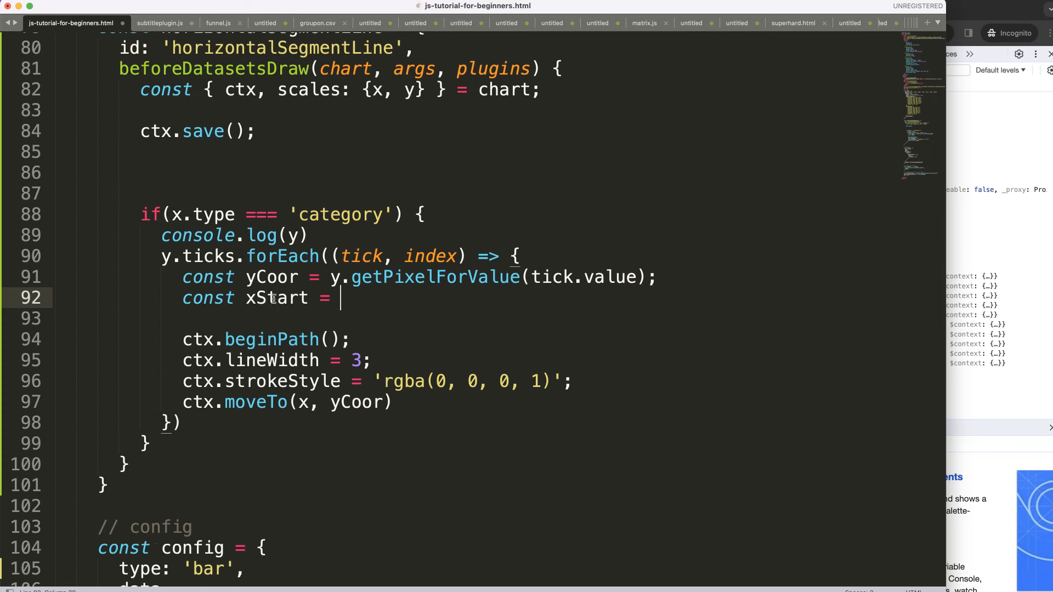
{"action": "type", "text": "x.getPixelForValue()"}
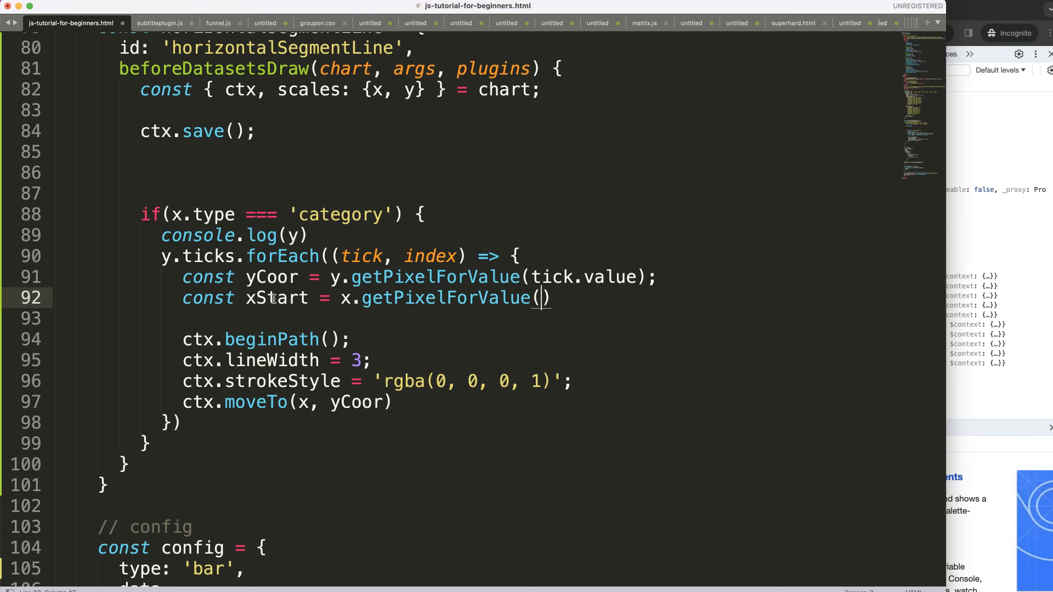
{"action": "mouse_move", "coordinate": [641, 309]}
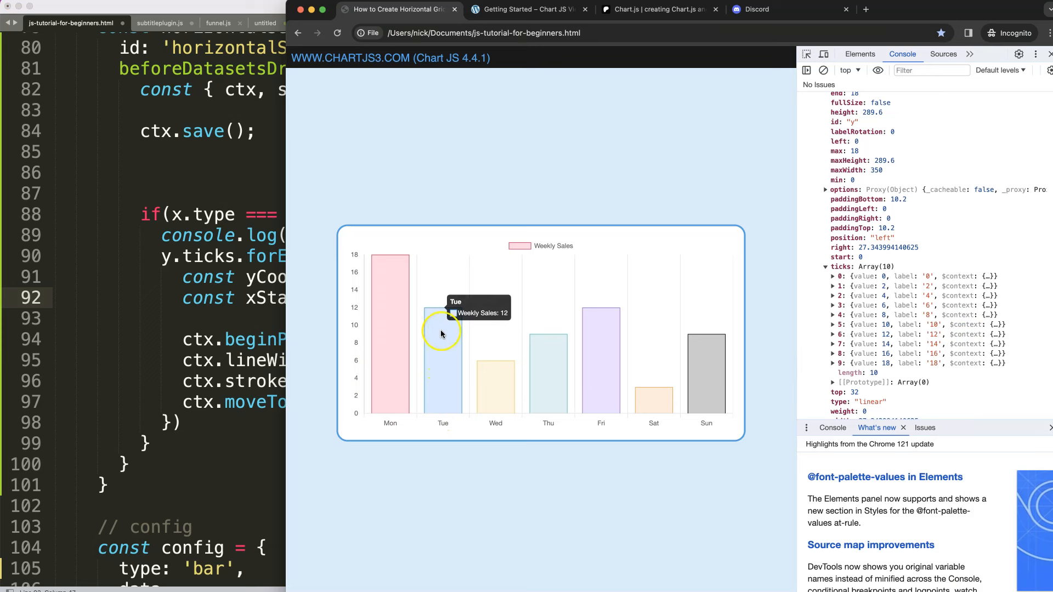
{"action": "mouse_move", "coordinate": [442, 415]}
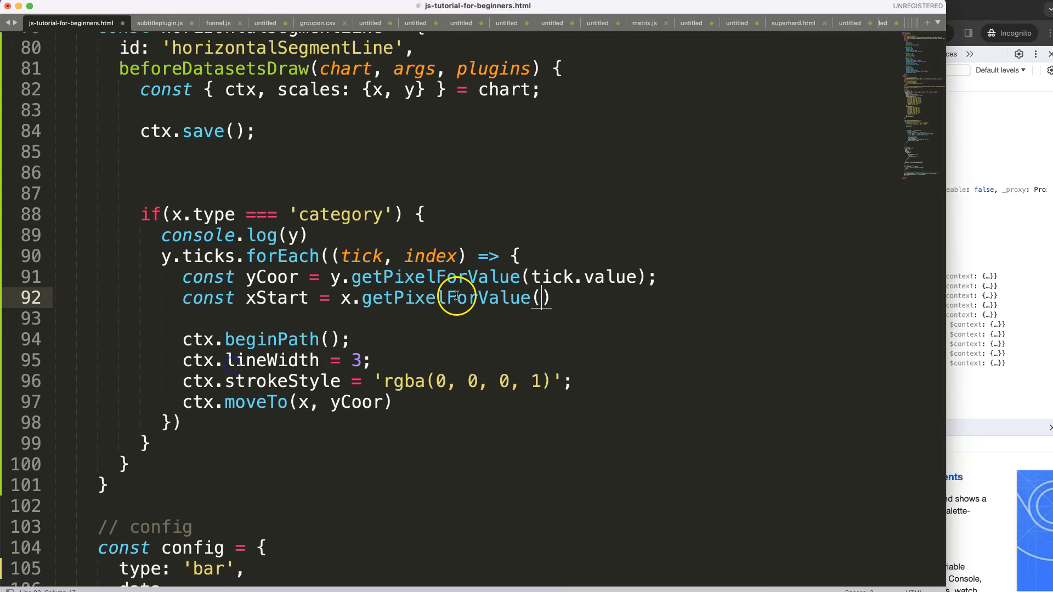
{"action": "type", "text": "1"}
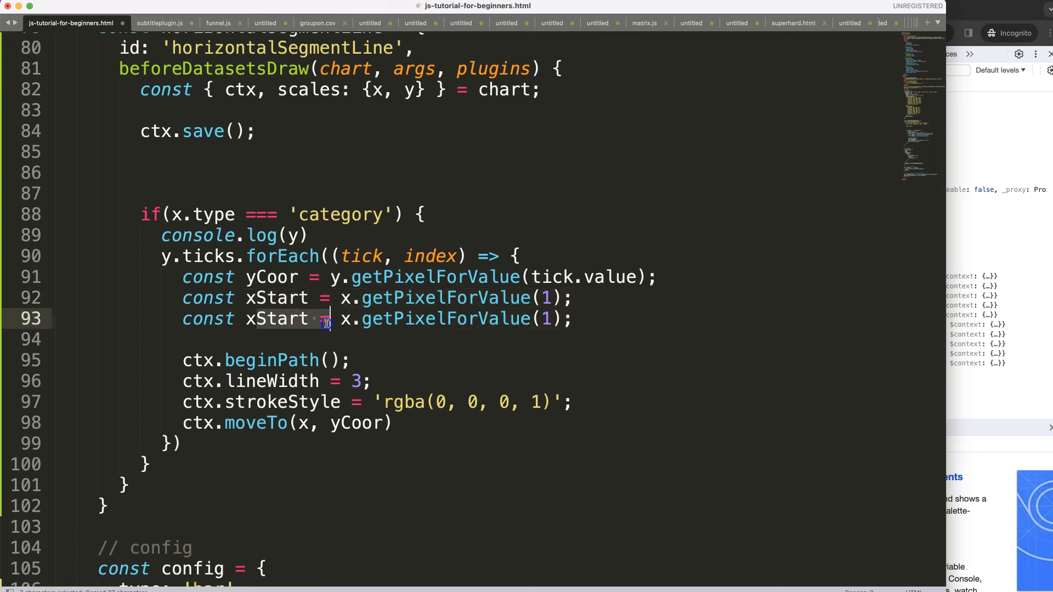
{"action": "type", "text": "xEnd"}
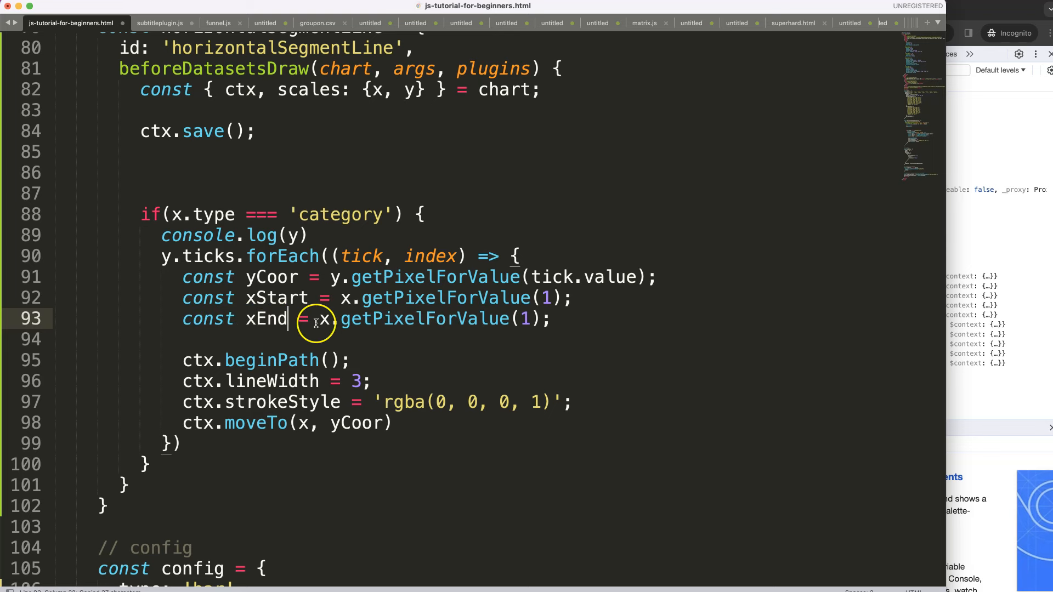
{"action": "mouse_move", "coordinate": [530, 318]}
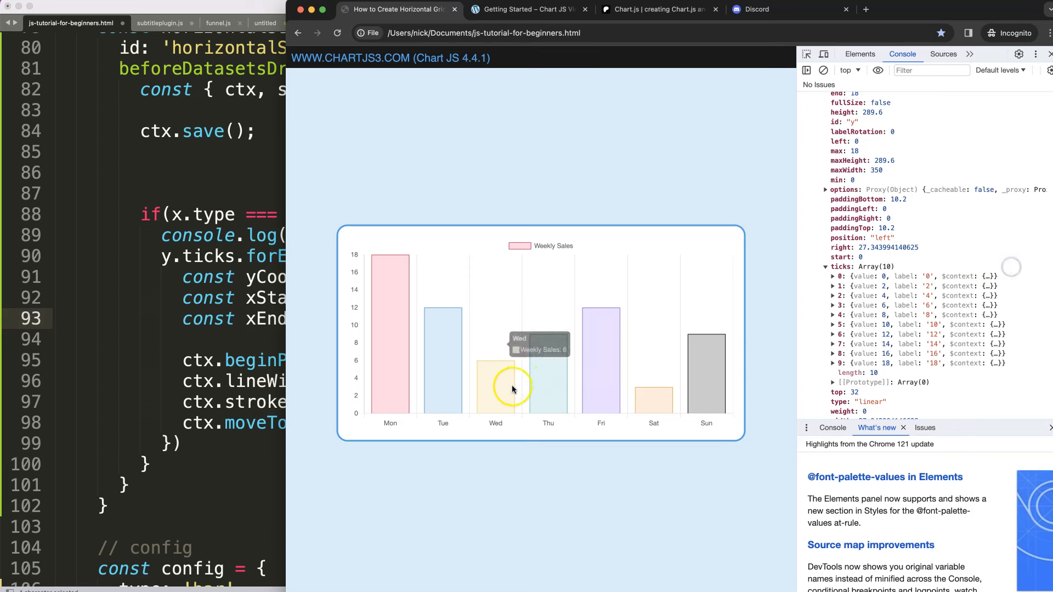
{"action": "mouse_move", "coordinate": [598, 364]}
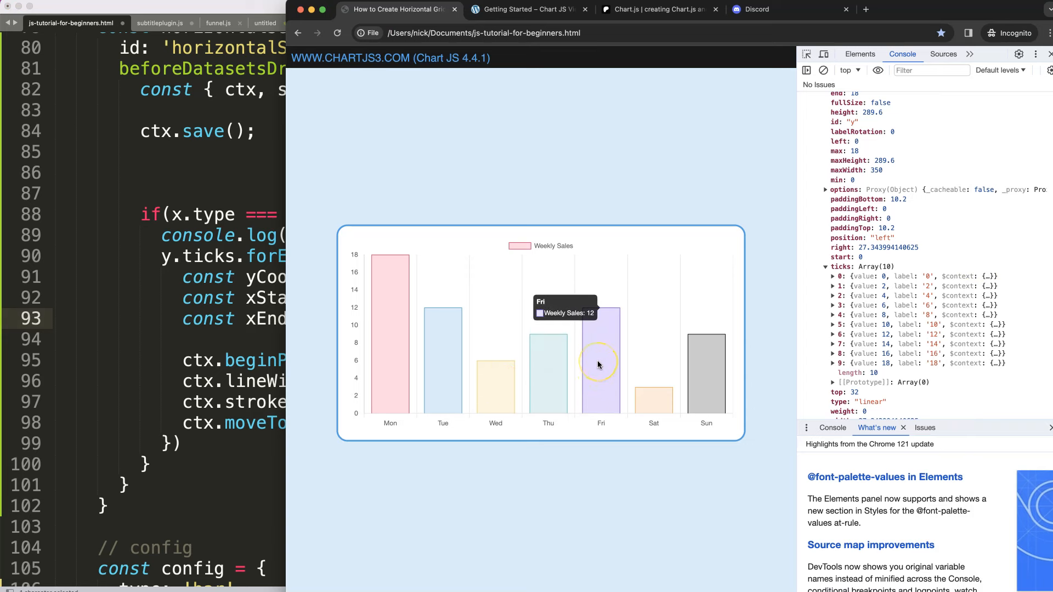
{"action": "mouse_move", "coordinate": [557, 402]}
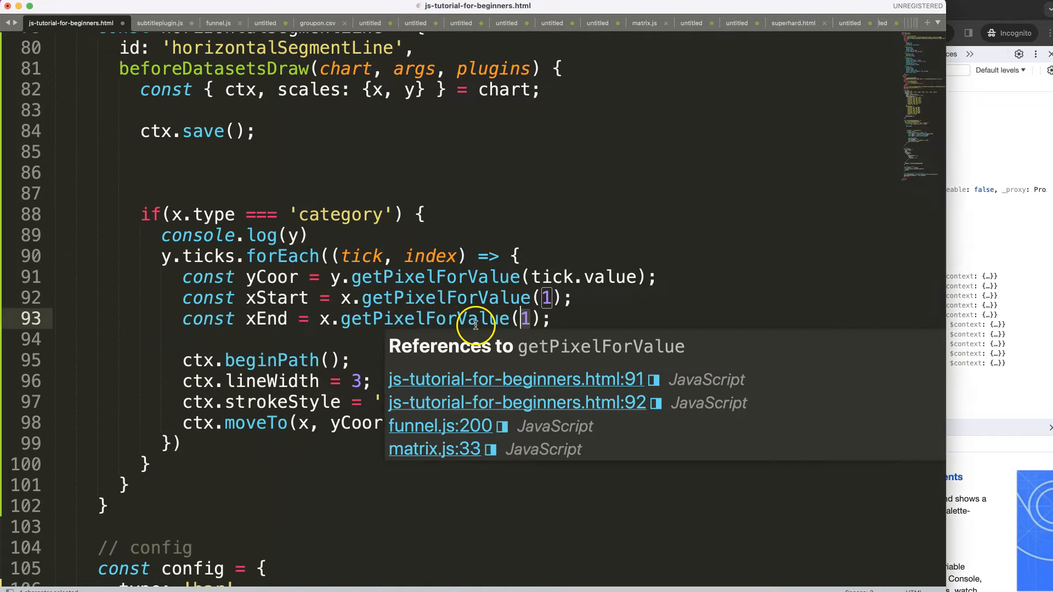
{"action": "type", "text": "4"}
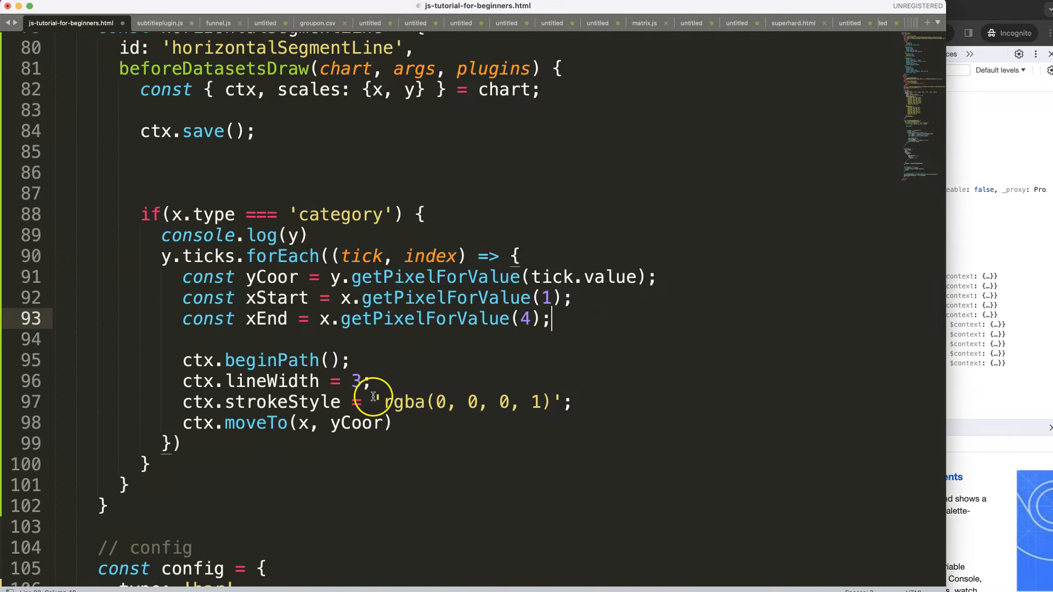
Draw each line with moveTo(xStart, yCoor) and lineTo(xEnd, yCoor), then call ctx.stroke().
{"action": "double_click", "coordinate": [275, 297]}
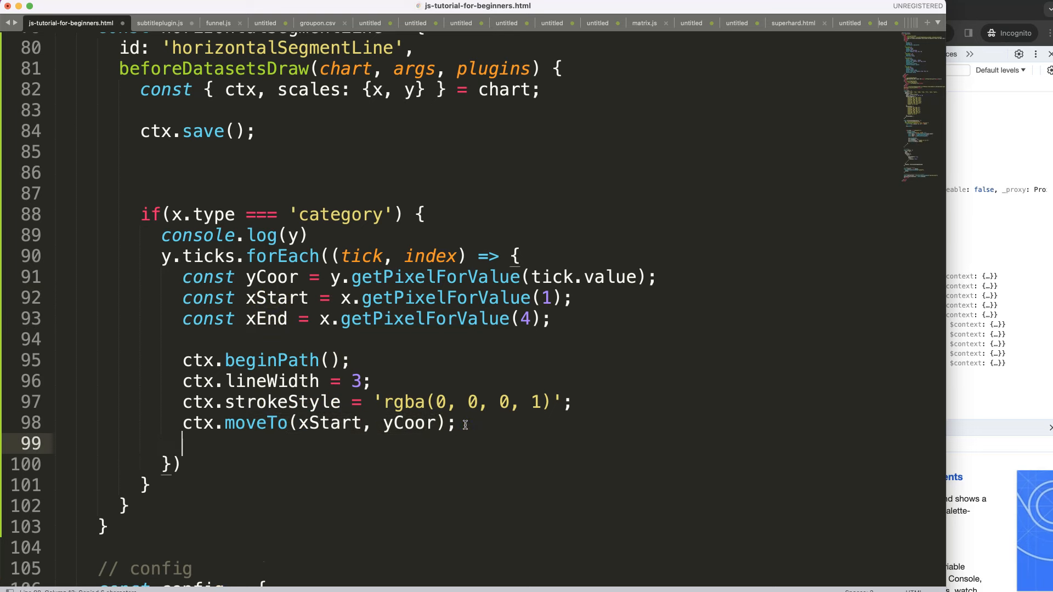
{"action": "type", "text": "ctx.lineTo("}
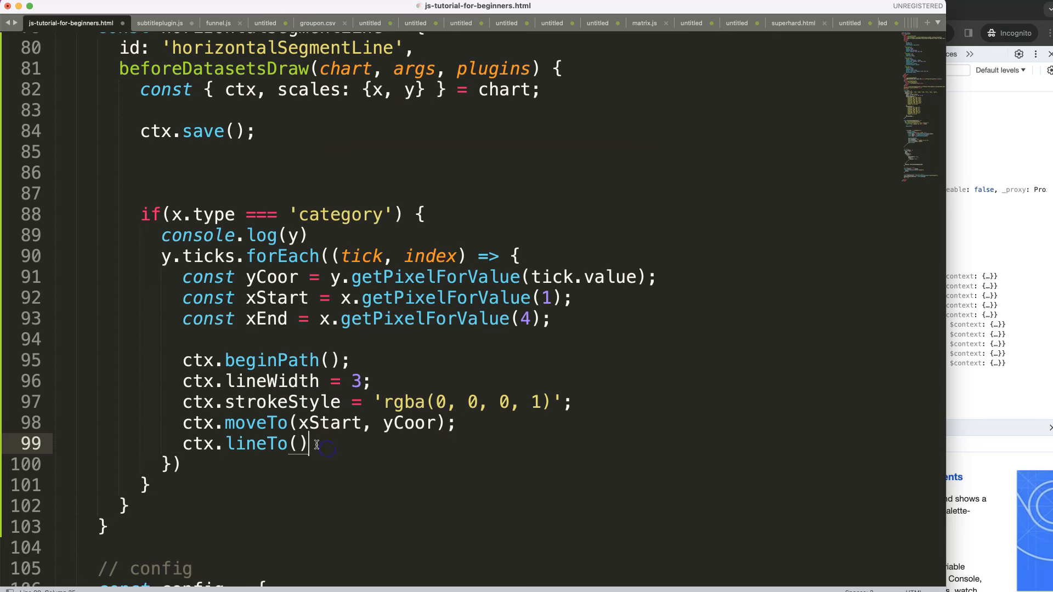
{"action": "type", "text": ";"}
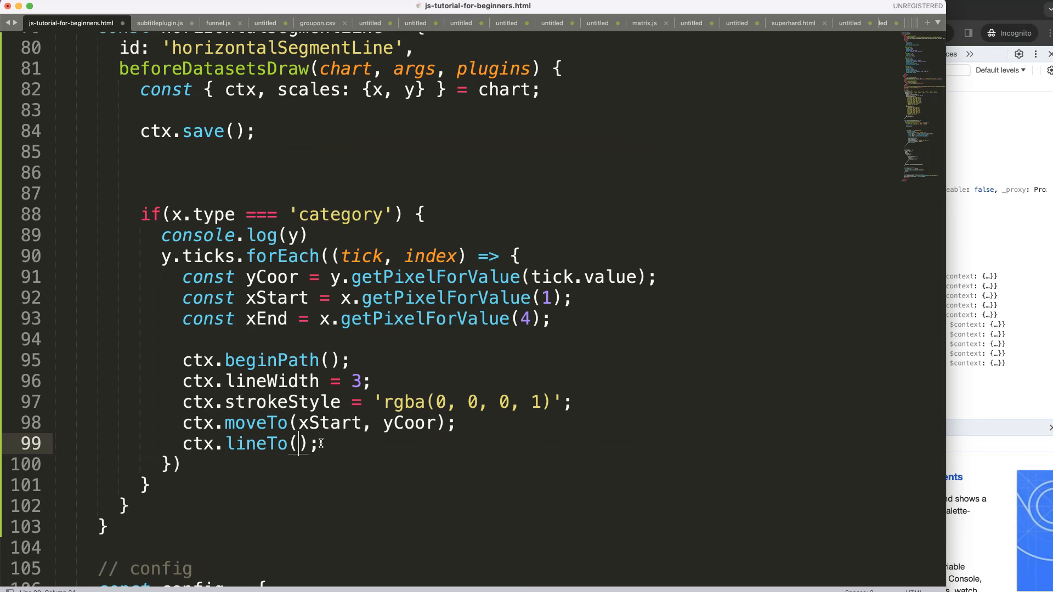
{"action": "type", "text": "xEnd"}
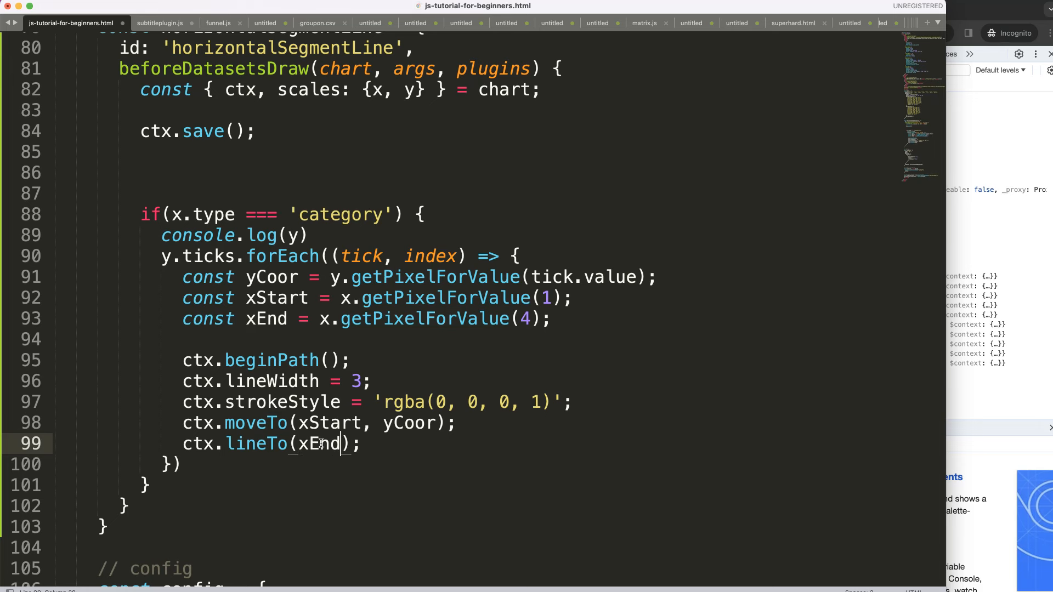
{"action": "type", "text": ", yCoor"}
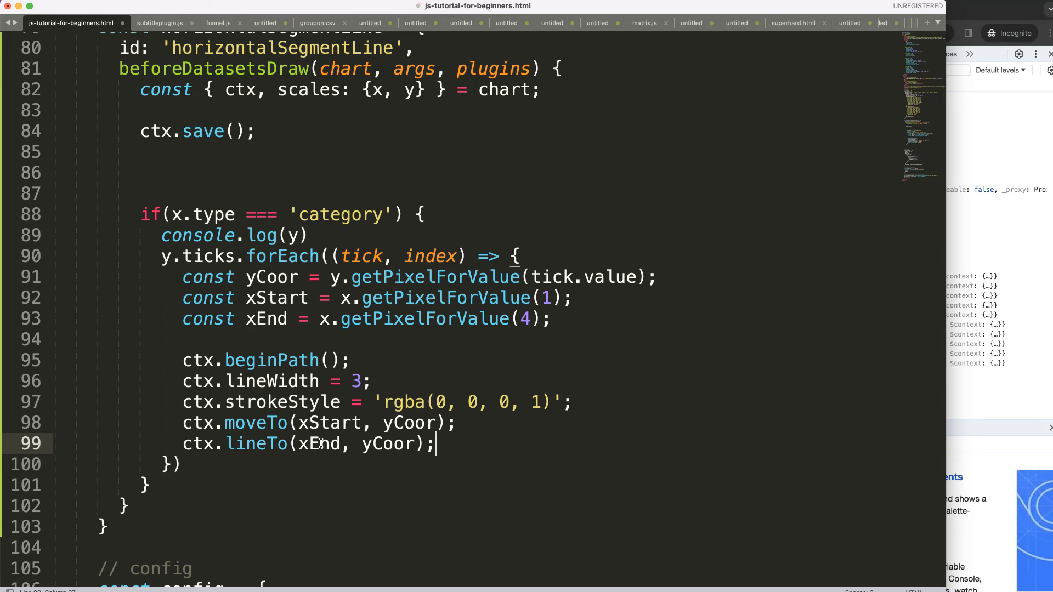
{"action": "type", "text": "ctx."}
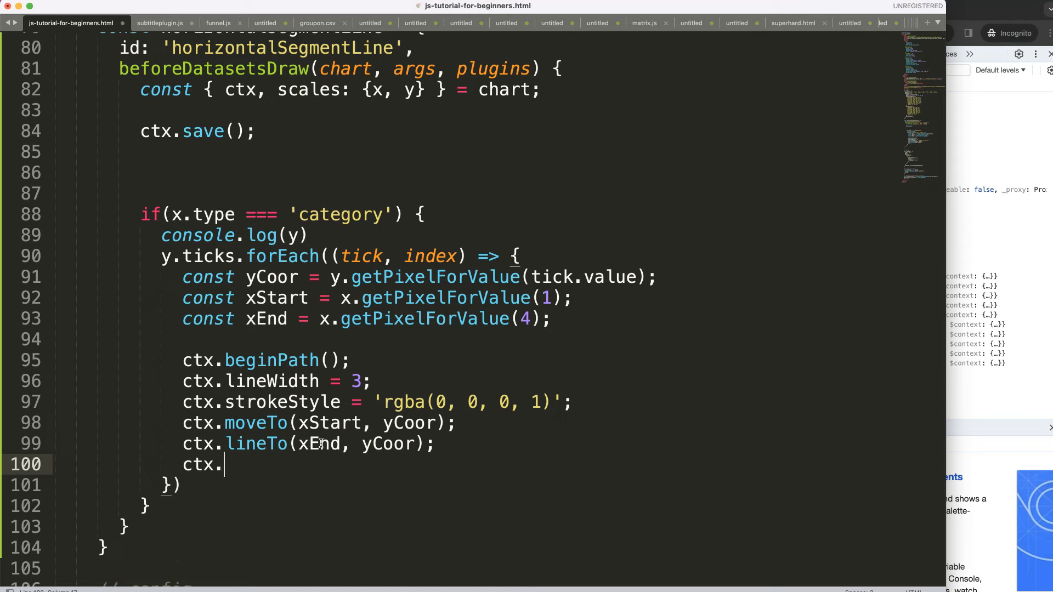
{"action": "type", "text": "stroke();"}
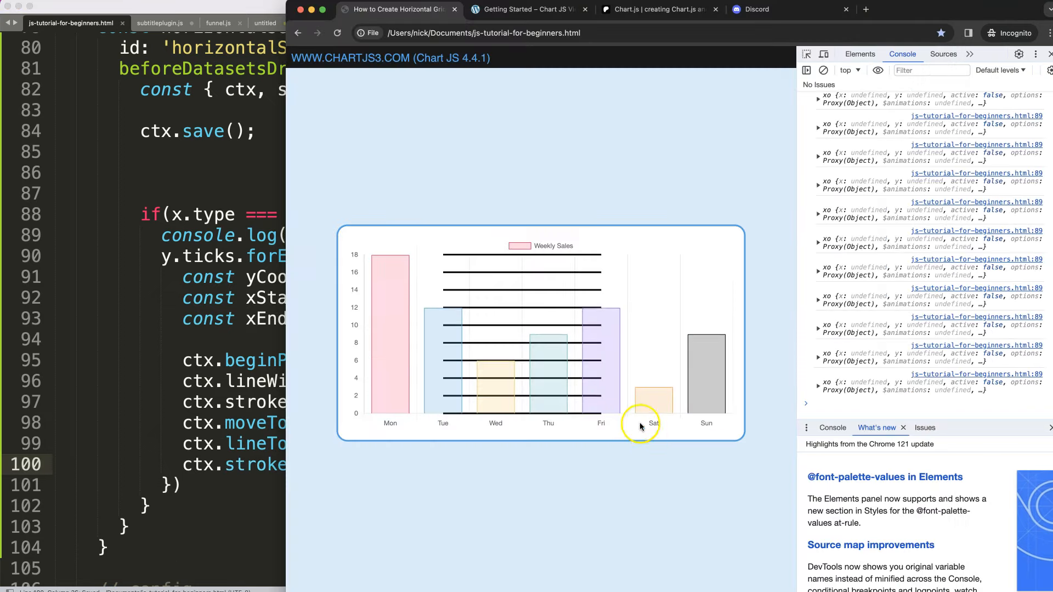
{"action": "mouse_move", "coordinate": [500, 381]}
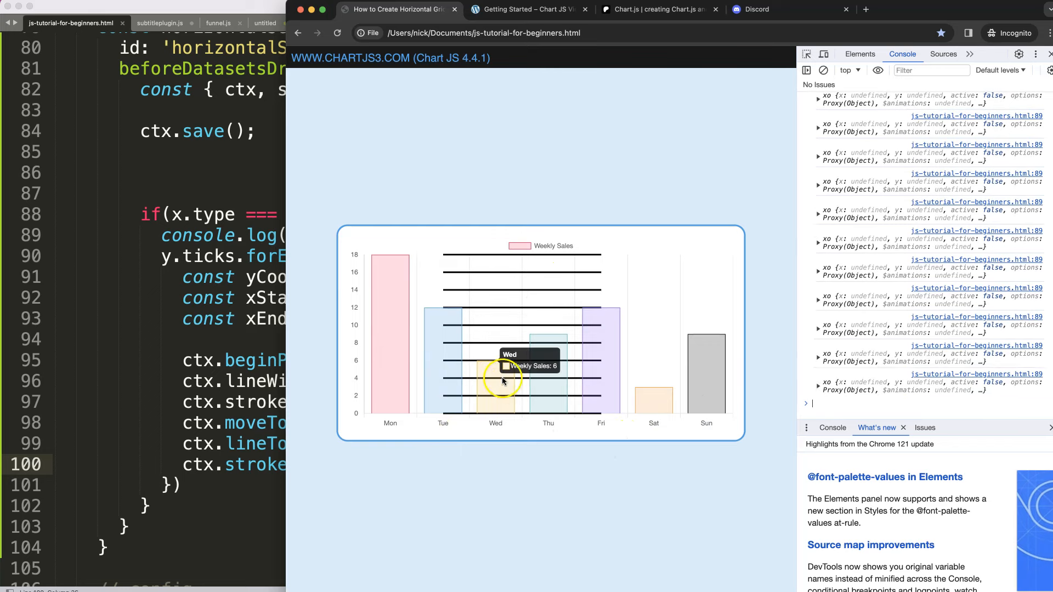
{"action": "mouse_move", "coordinate": [546, 387]}
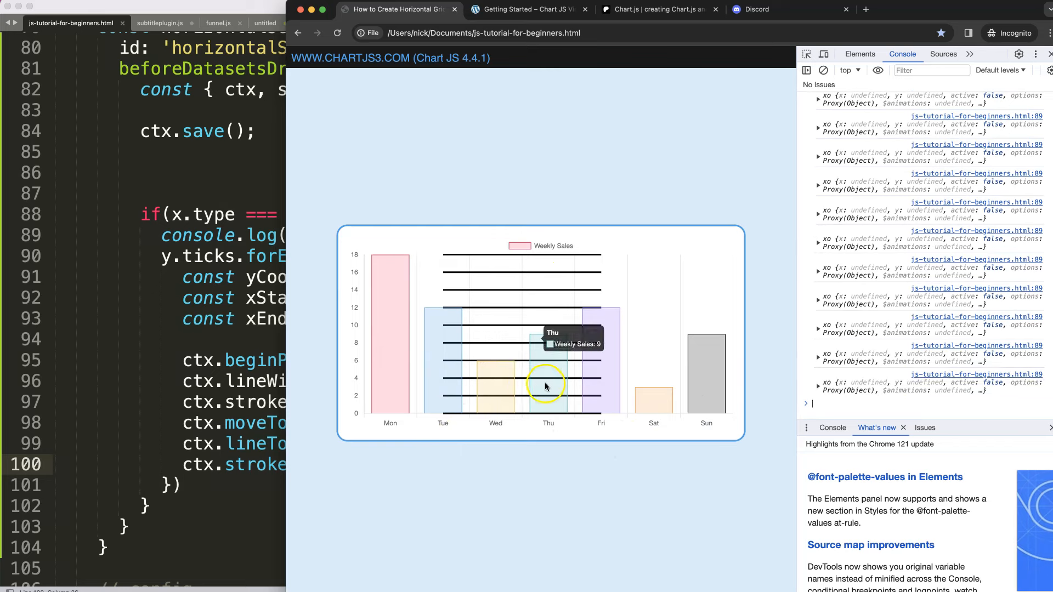
{"action": "mouse_move", "coordinate": [502, 374]}
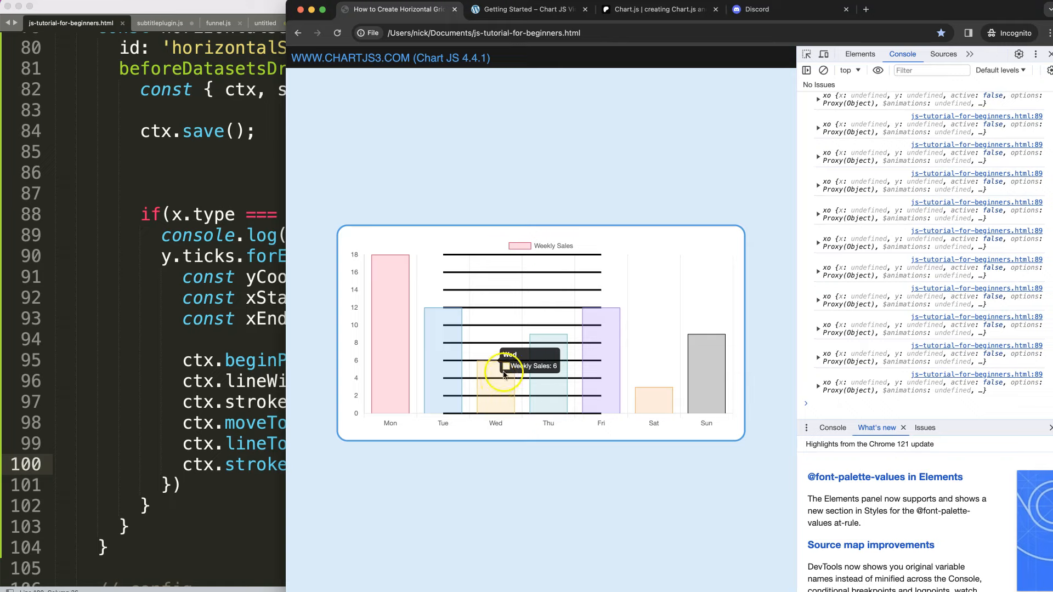
{"action": "mouse_move", "coordinate": [441, 361]}
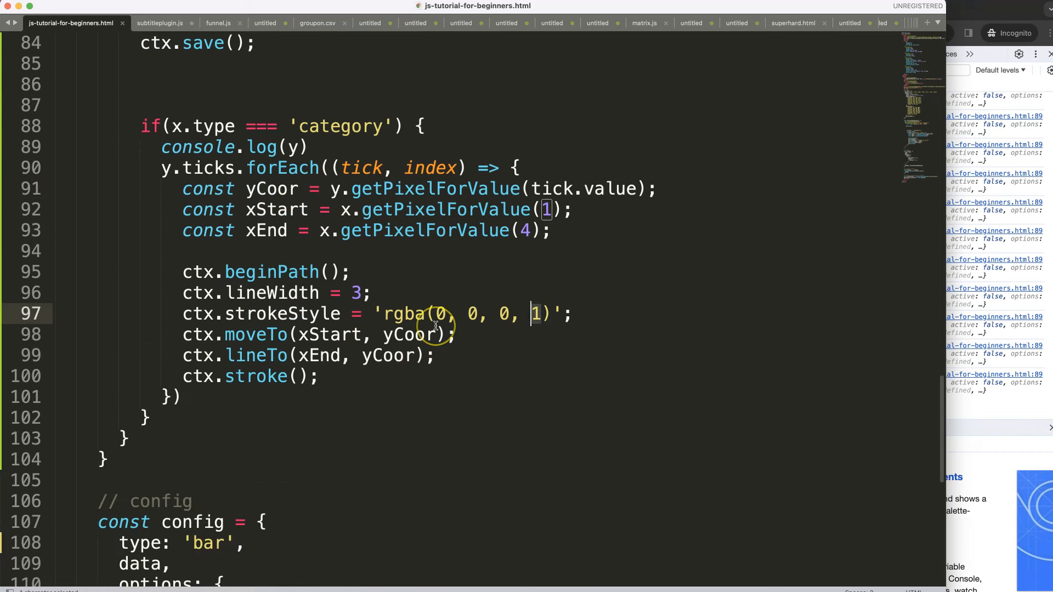
Set the line strokeStyle to rgba(0, 0, 0, 0.5) and reload the chart in Chrome.
{"action": "type", "text": ".5"}
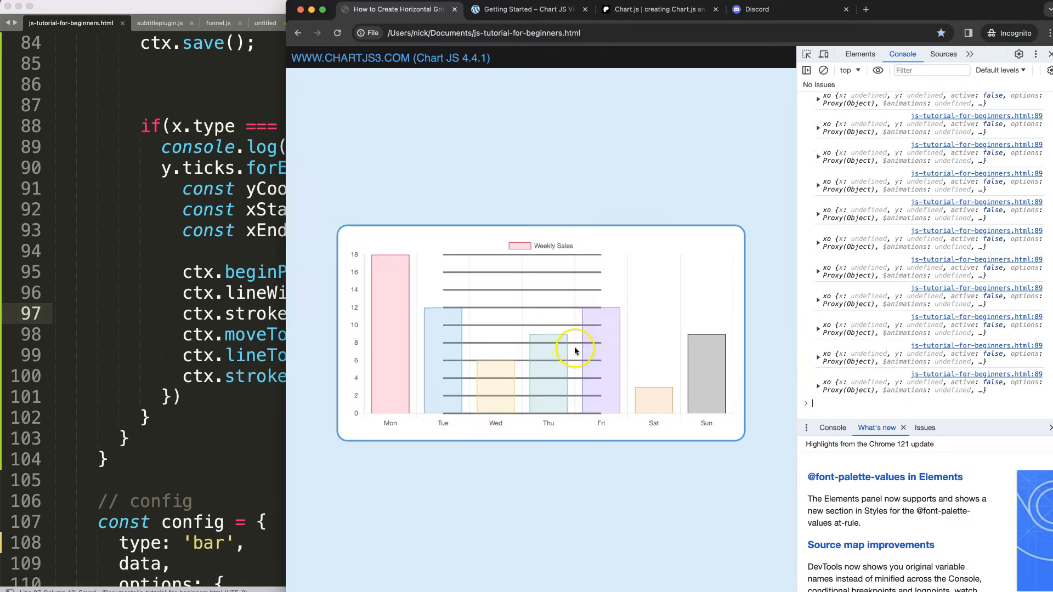
{"action": "mouse_move", "coordinate": [485, 344]}
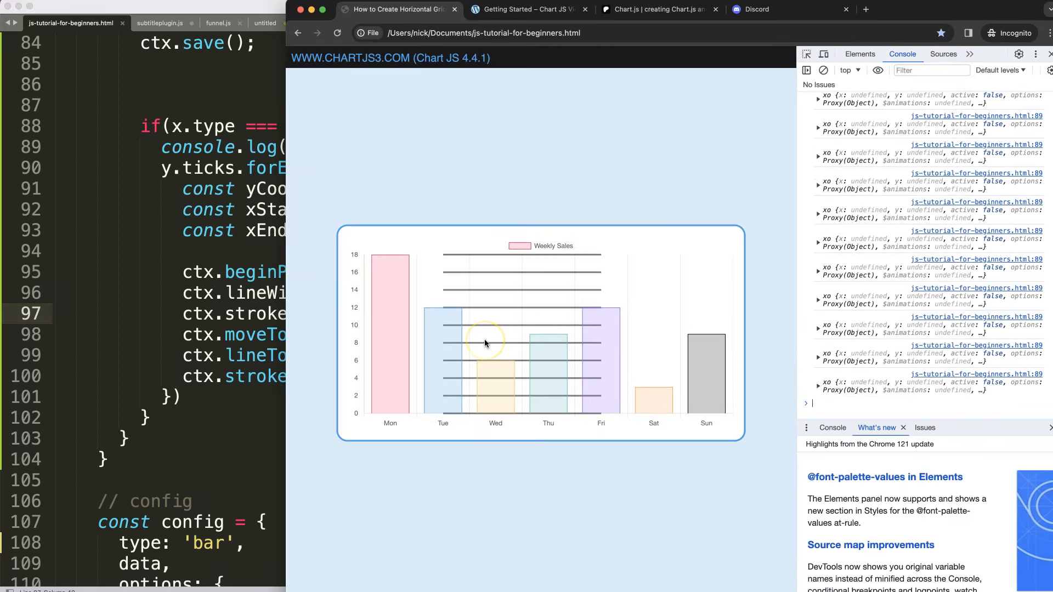
{"action": "mouse_move", "coordinate": [602, 290]}
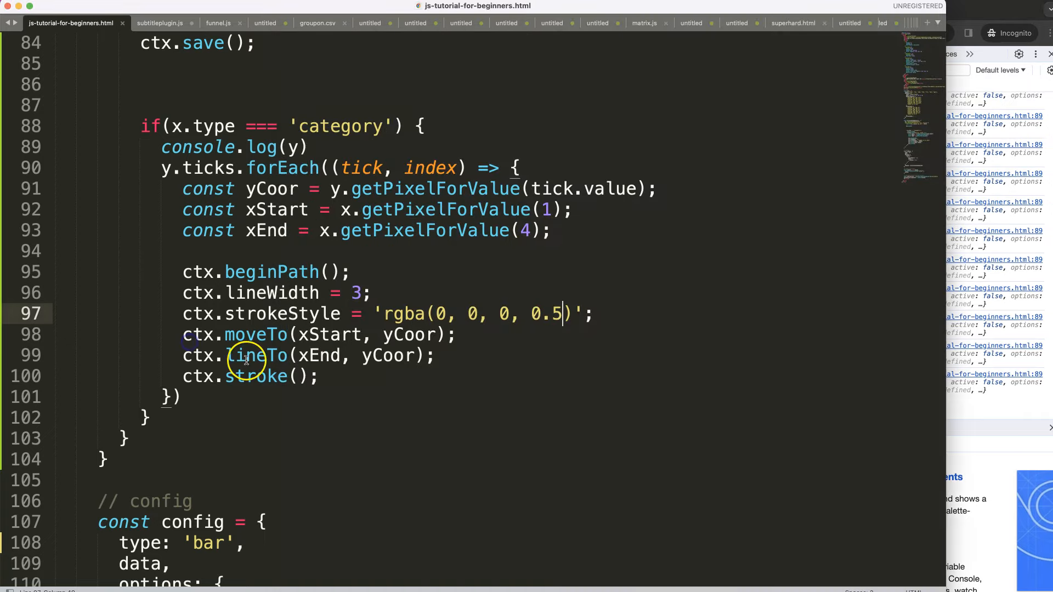
{"action": "left_click", "coordinate": [550, 209]}
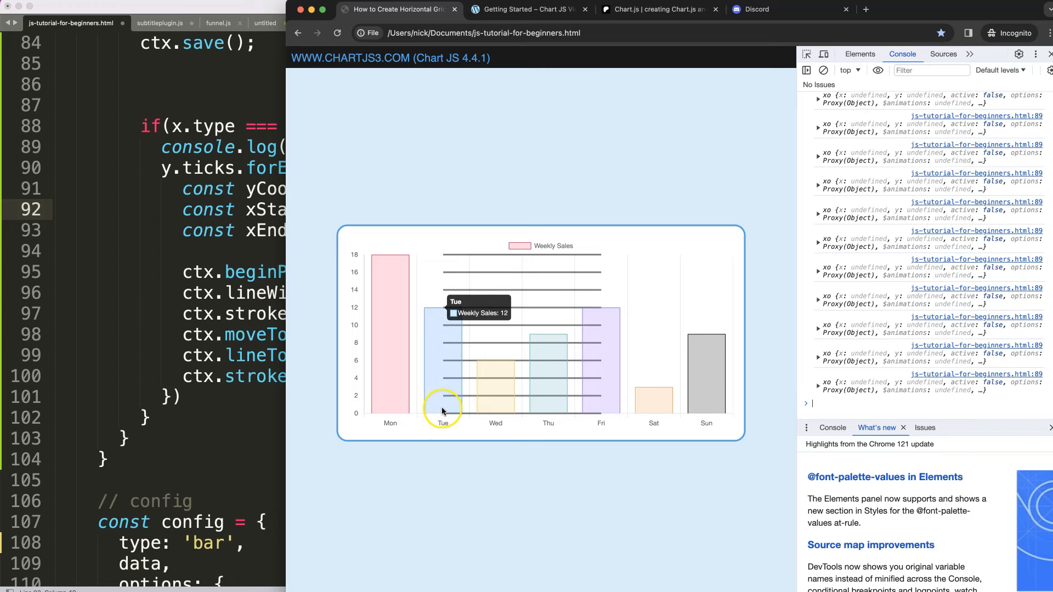
{"action": "mouse_move", "coordinate": [385, 385]}
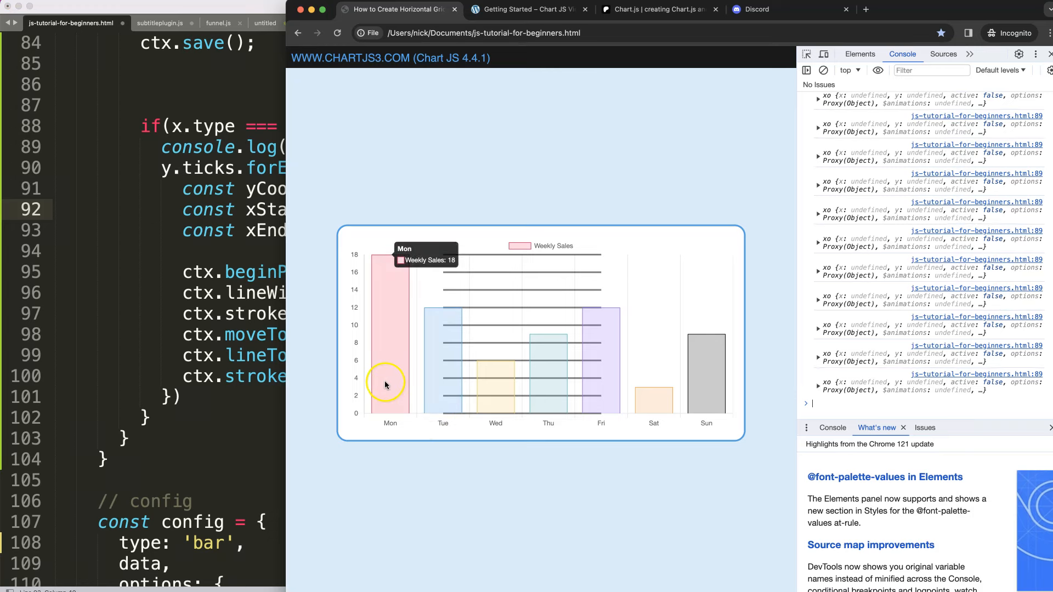
{"action": "mouse_move", "coordinate": [417, 417]}
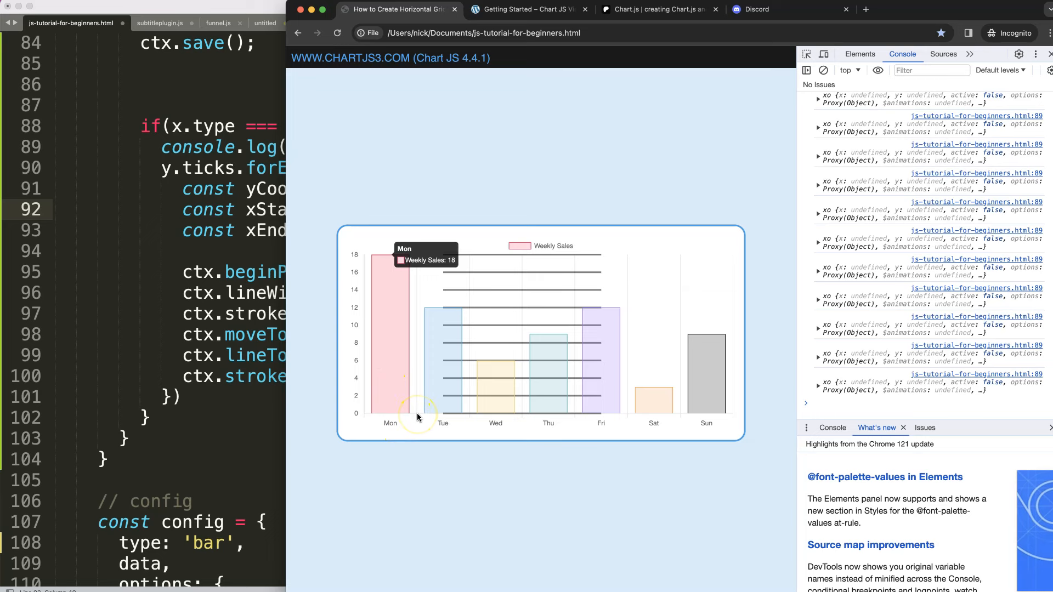
{"action": "mouse_move", "coordinate": [232, 332]}
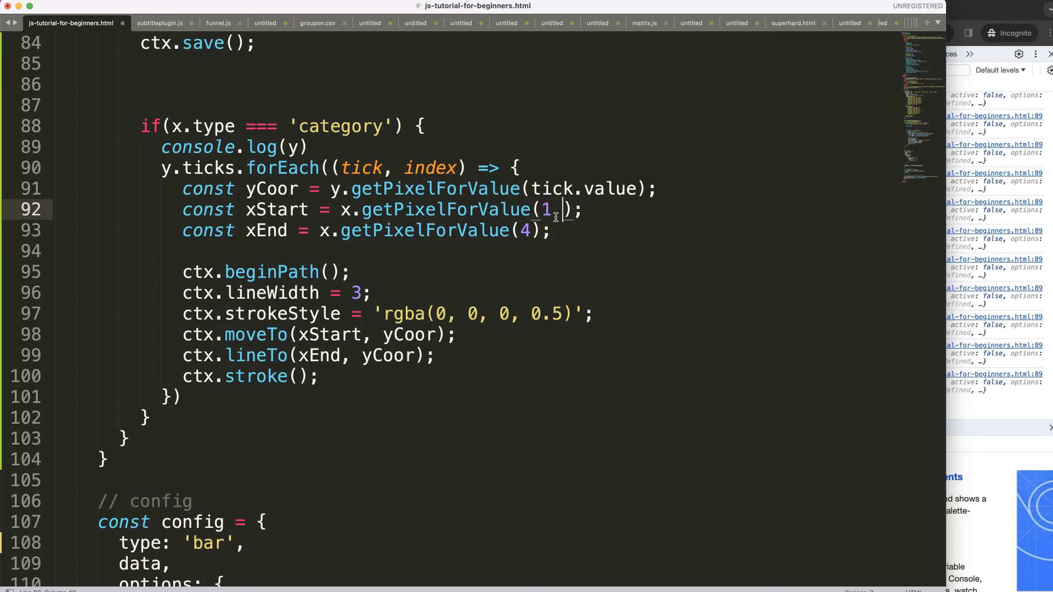
Change xStart to getPixelForValue(1 - 0.5) and xEnd to getPixelForValue(4 + 0.5).
{"action": "type", "text": "- 0.5"}
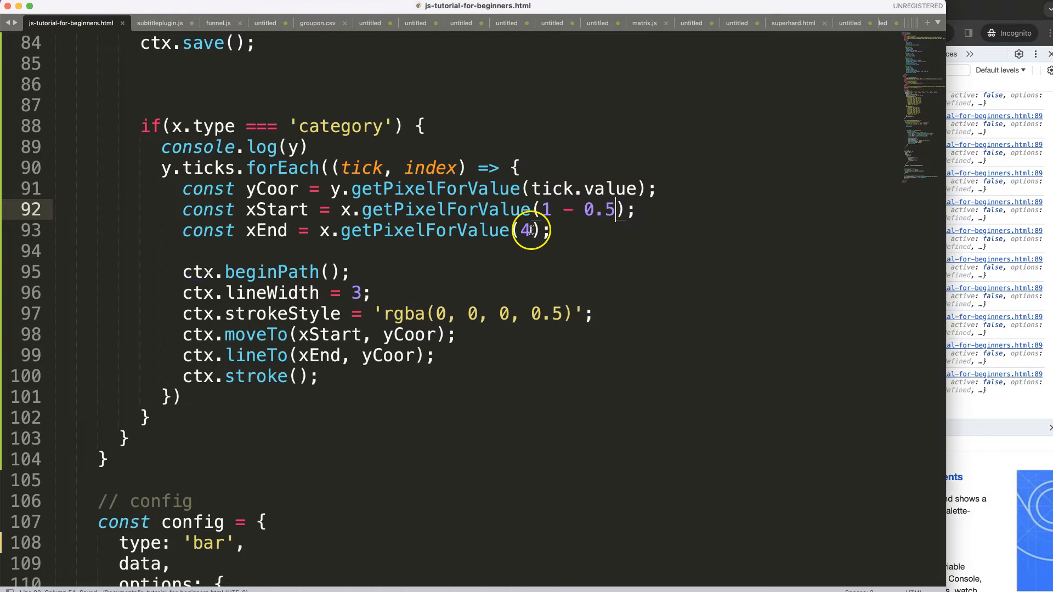
{"action": "type", "text": "+"}
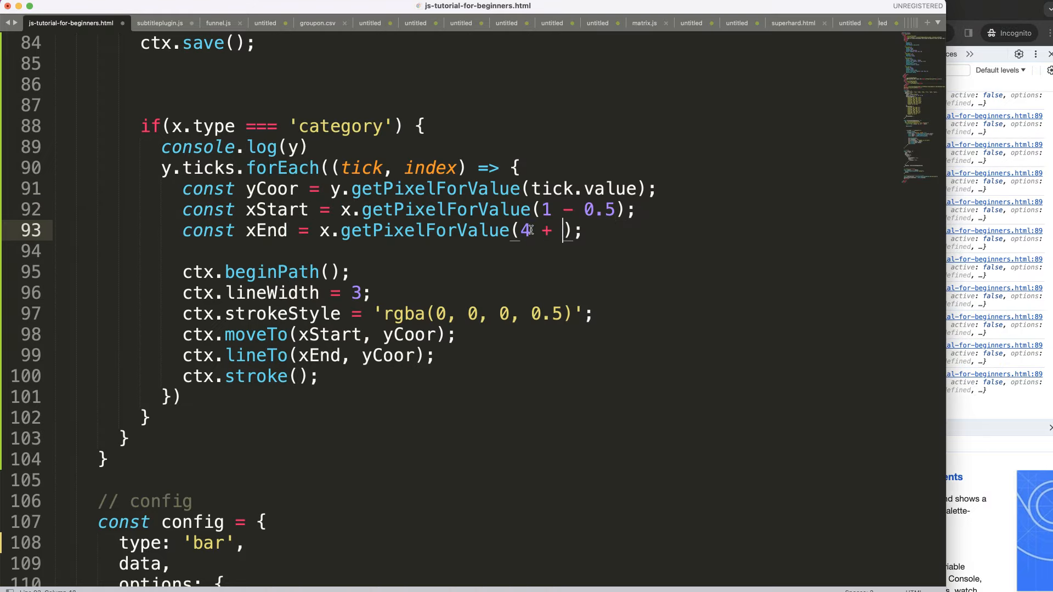
{"action": "type", "text": "0.5"}
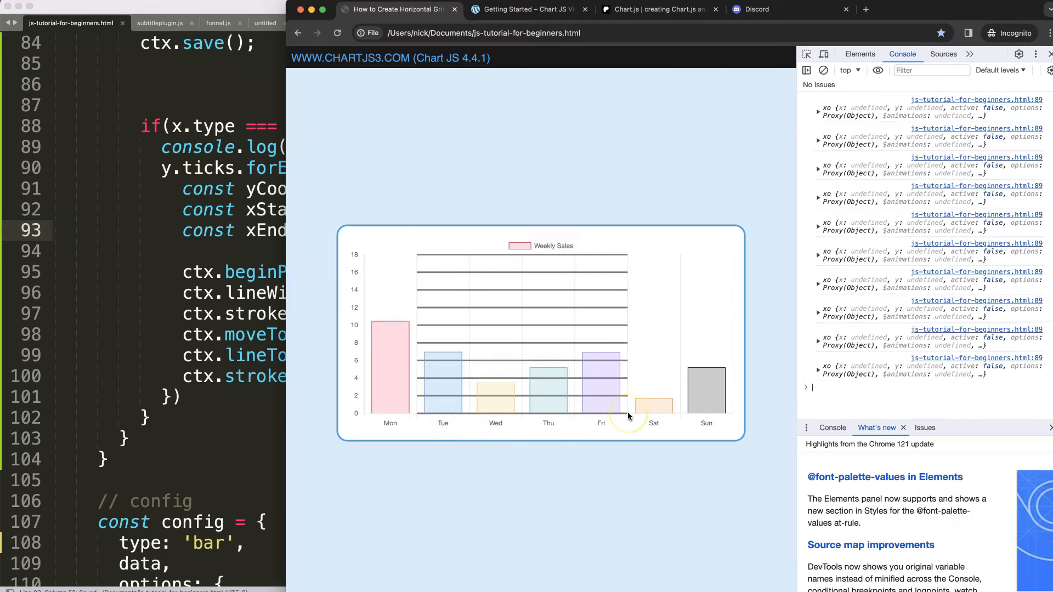
{"action": "mouse_move", "coordinate": [616, 357]}
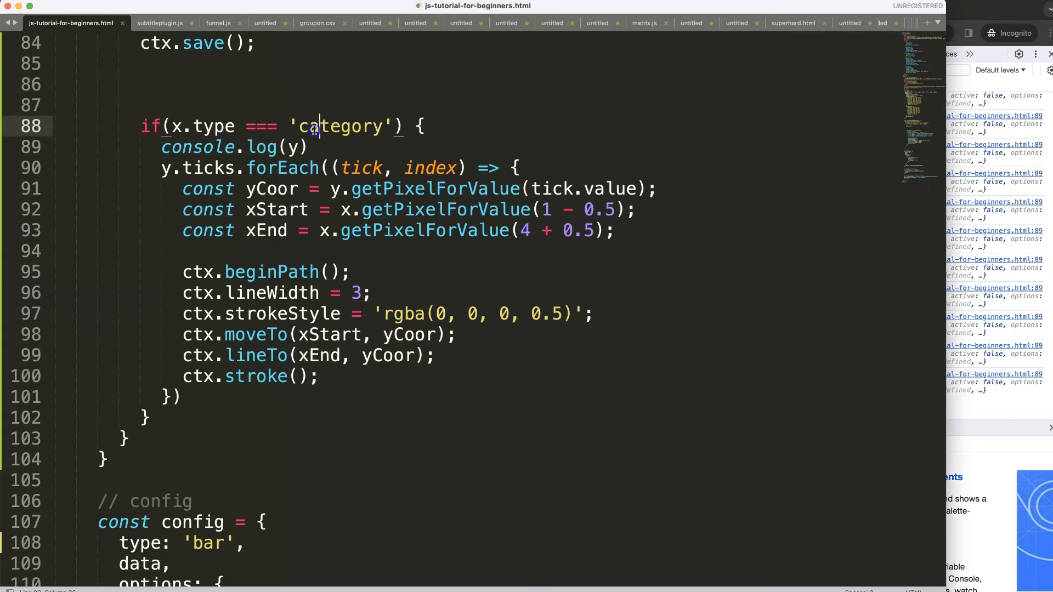
{"action": "double_click", "coordinate": [342, 127]}
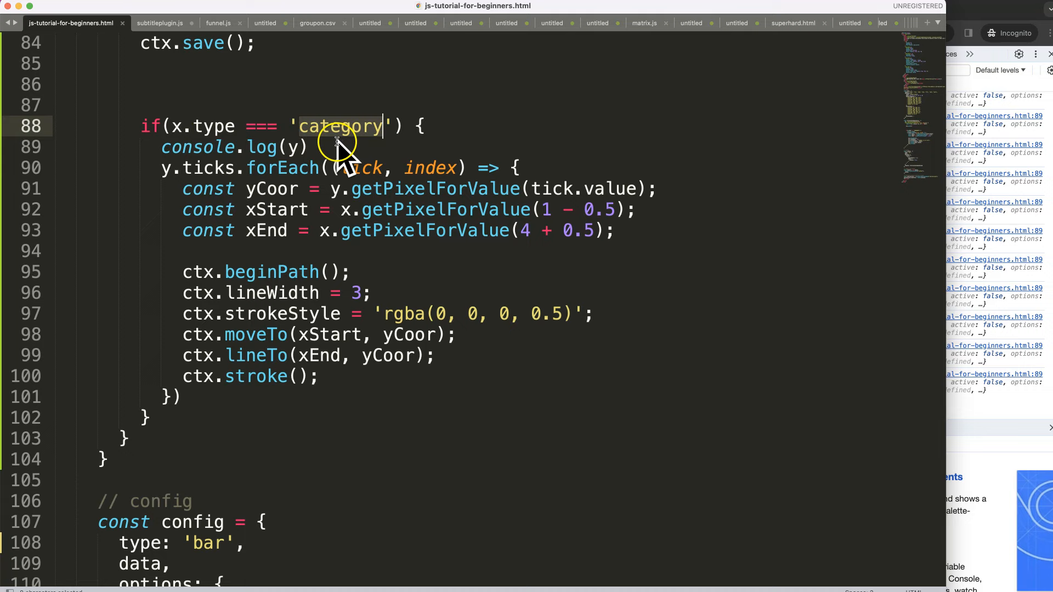
{"action": "mouse_move", "coordinate": [373, 189]}
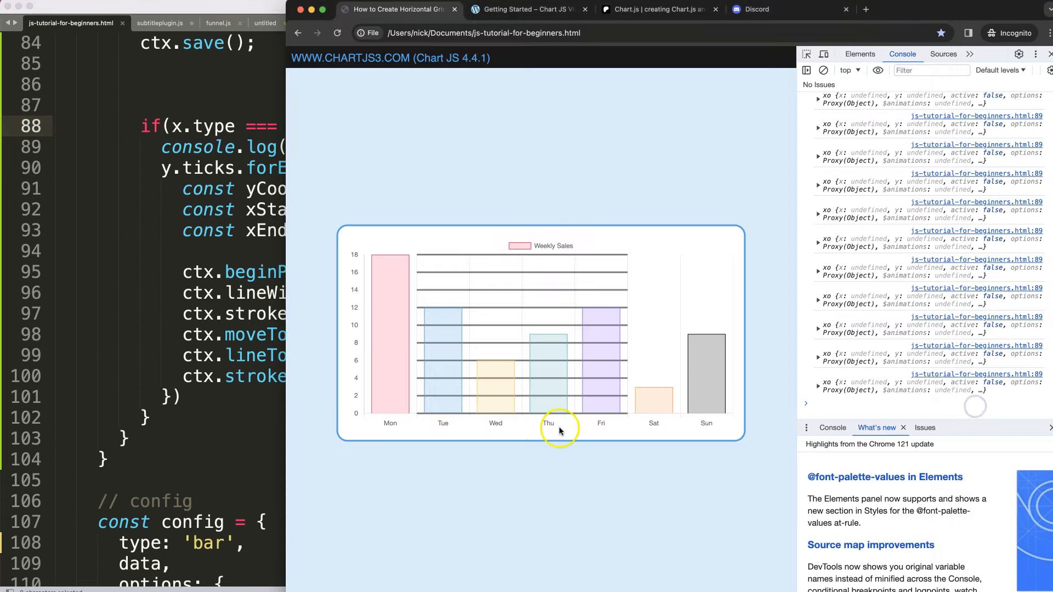
{"action": "mouse_move", "coordinate": [593, 424]}
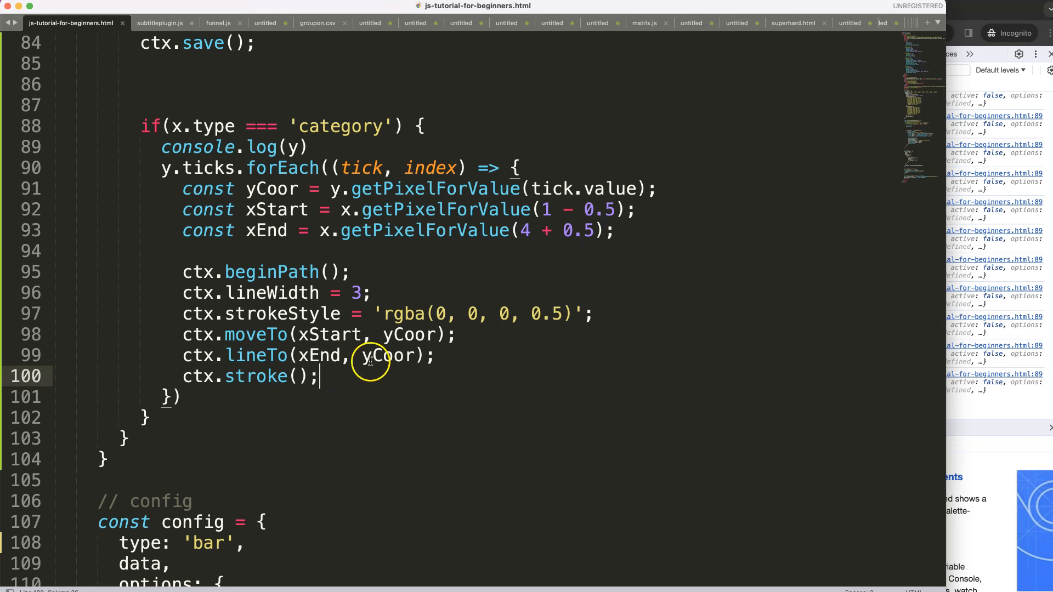
{"action": "mouse_move", "coordinate": [503, 301]}
{"action": "type", "text": "ctx."}
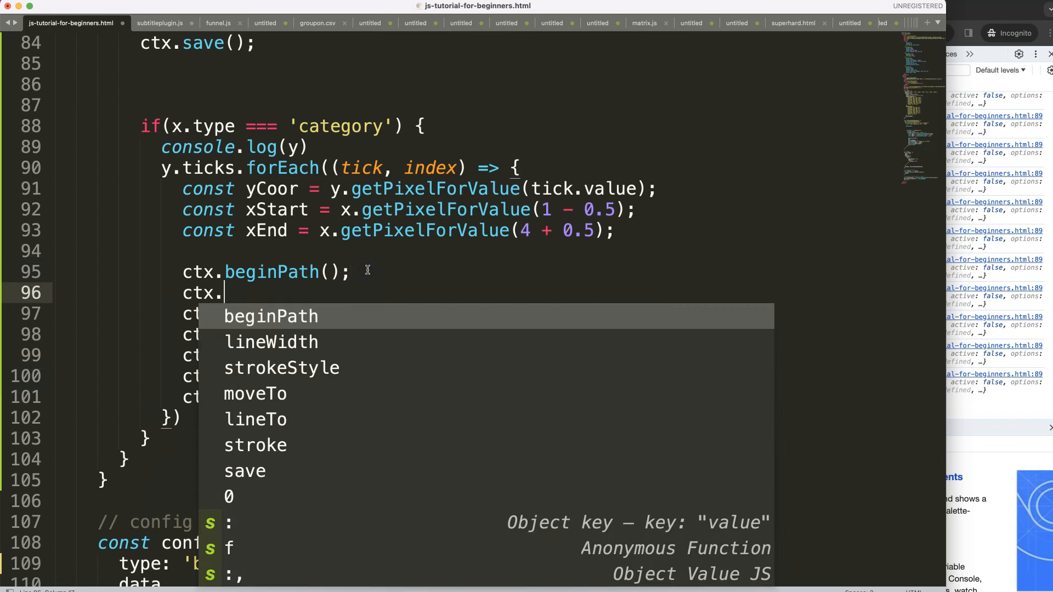
Add ctx.setLineDash([6, 6]); after ctx.beginPath() for a 6-and-6 dash pattern.
{"action": "type", "text": "setLineDash("}
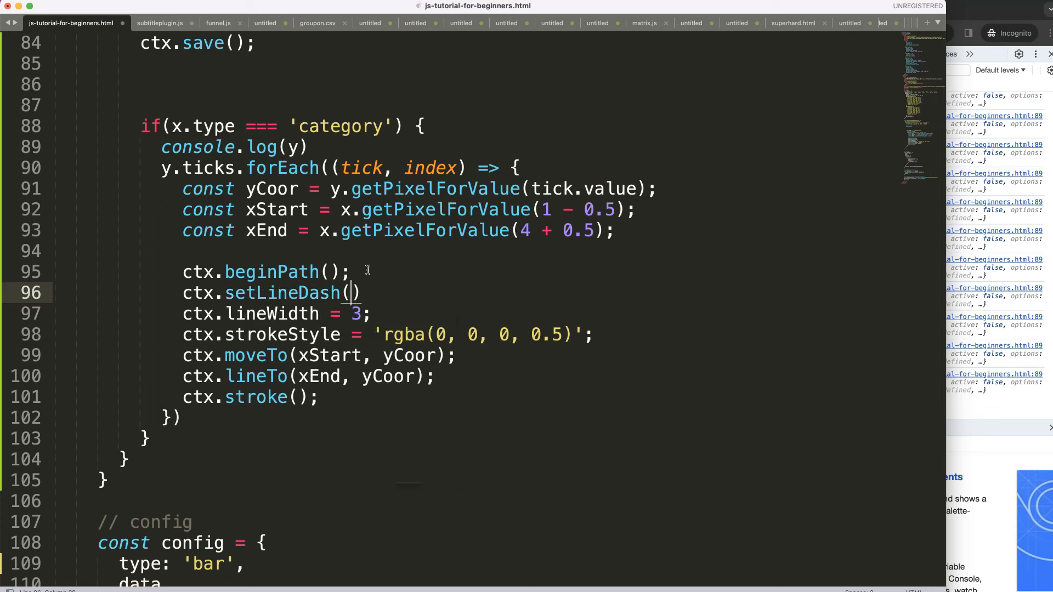
{"action": "type", "text": "[6"}
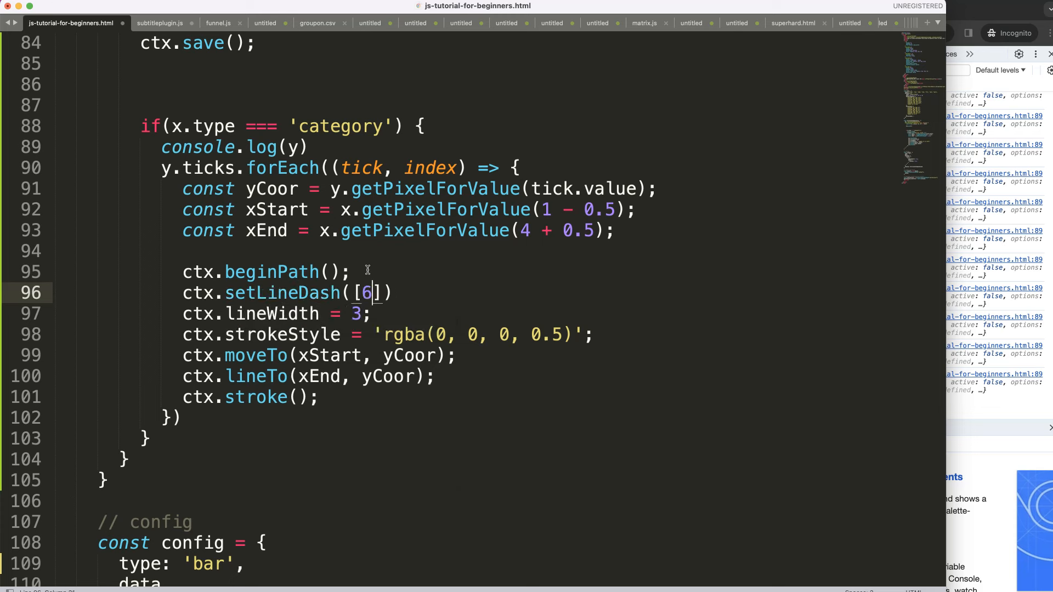
{"action": "type", "text": ", 6"}
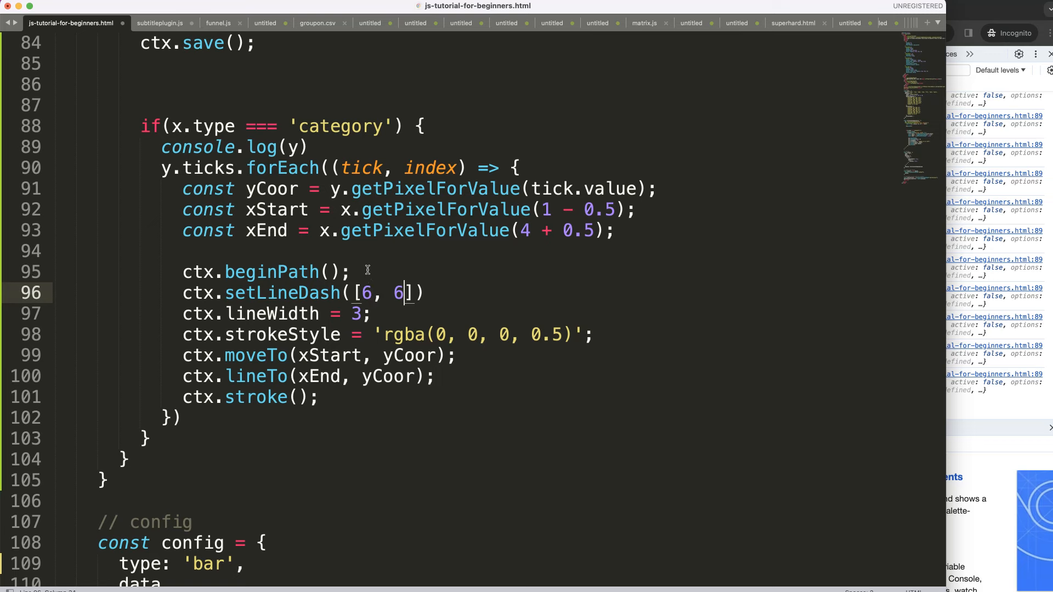
{"action": "type", "text": ";"}
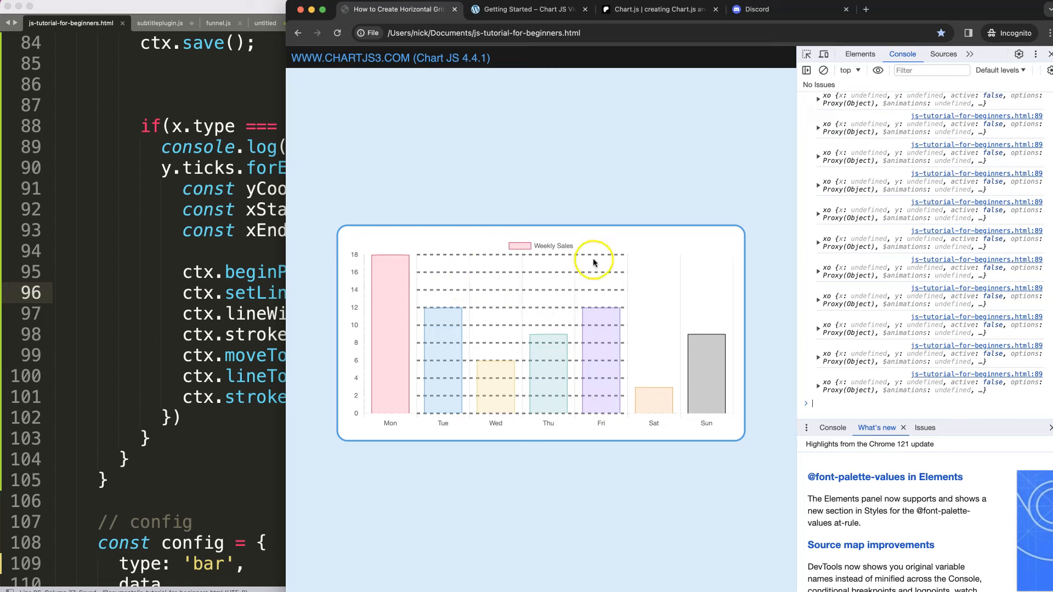
{"action": "mouse_move", "coordinate": [296, 458]}
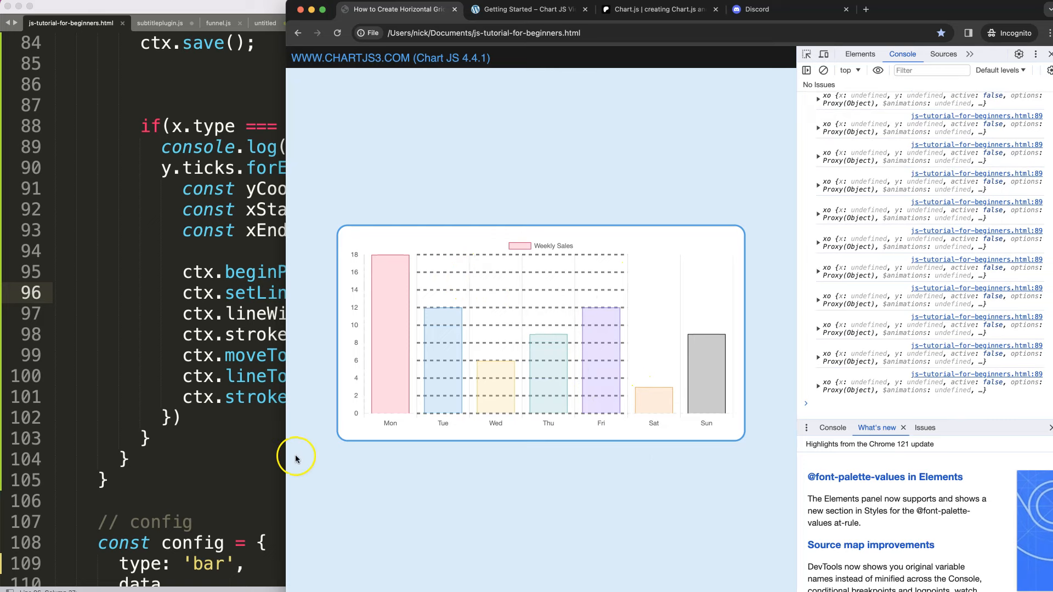
{"action": "mouse_move", "coordinate": [691, 417]}
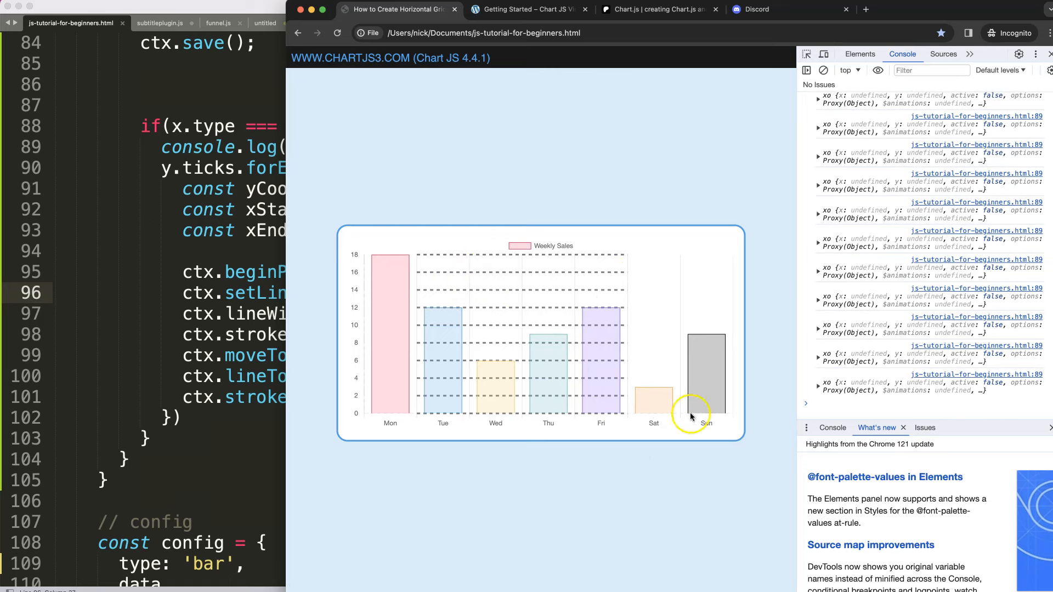
{"action": "mouse_move", "coordinate": [396, 412]}
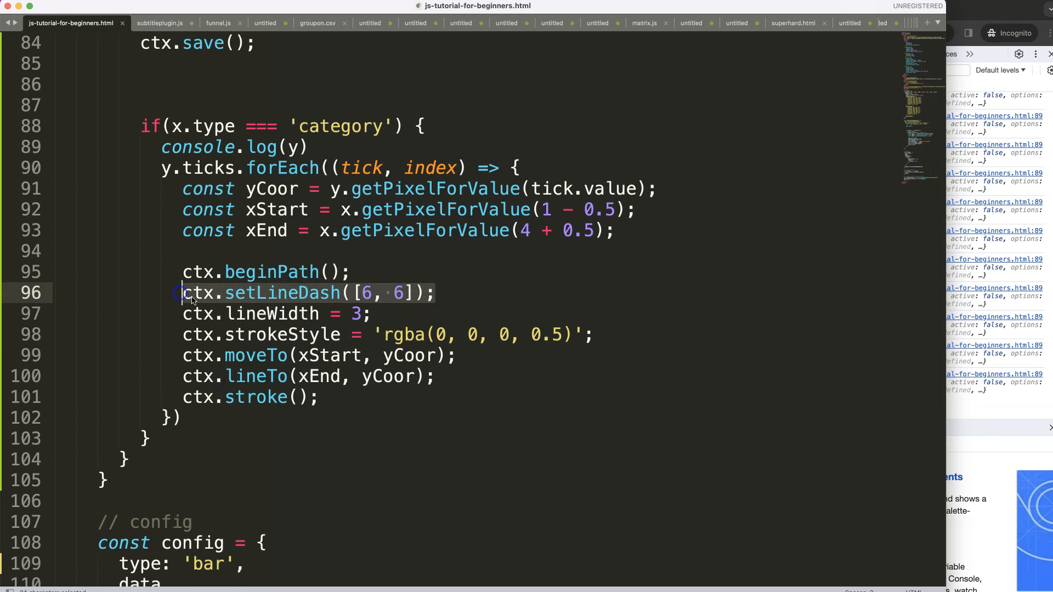
Add ctx.setLineDash([]) after ctx.stroke() to reset the dash pattern.
{"action": "type", "text": "ctx.setLineDash([6, 6]);"}
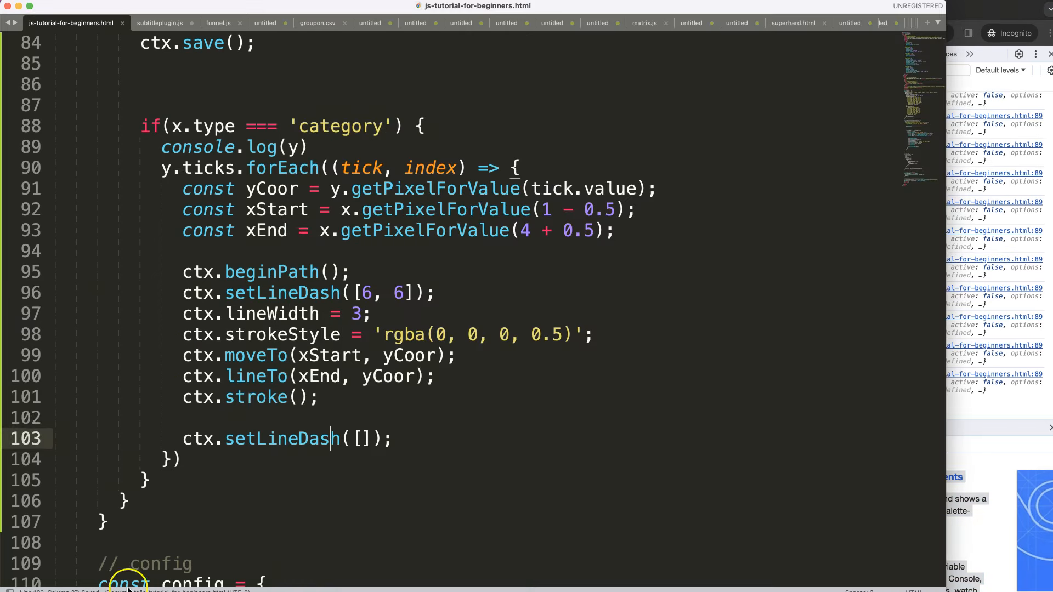
{"action": "mouse_move", "coordinate": [961, 430]}
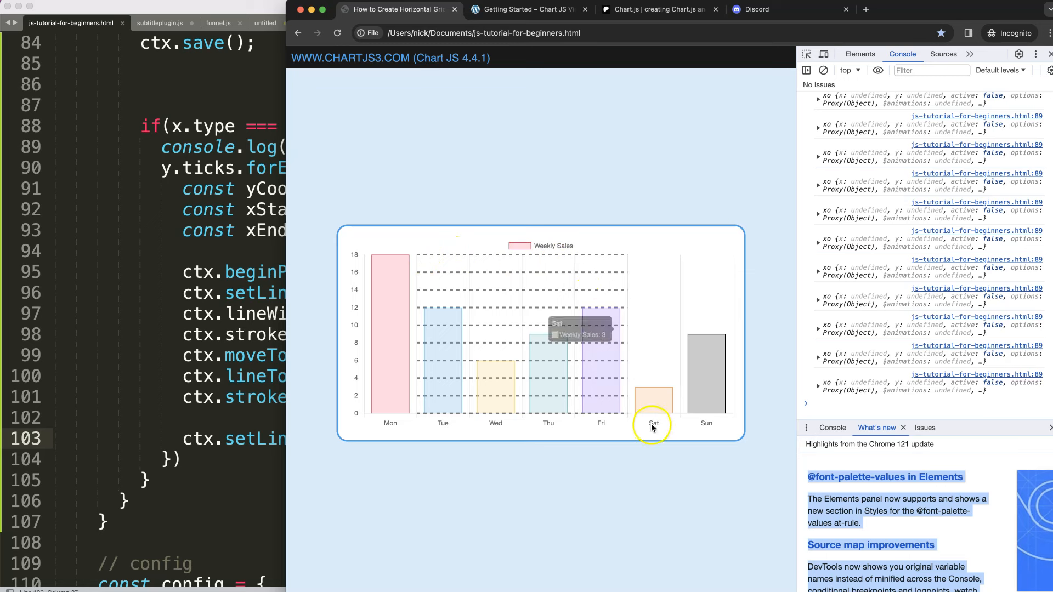
{"action": "mouse_move", "coordinate": [660, 424]}
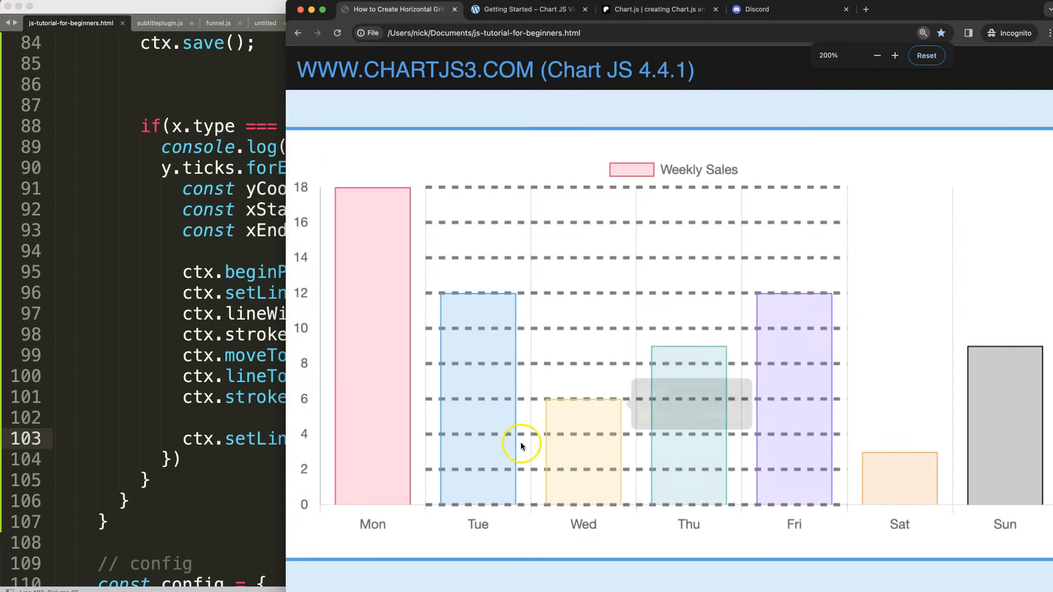
{"action": "mouse_move", "coordinate": [308, 345]}
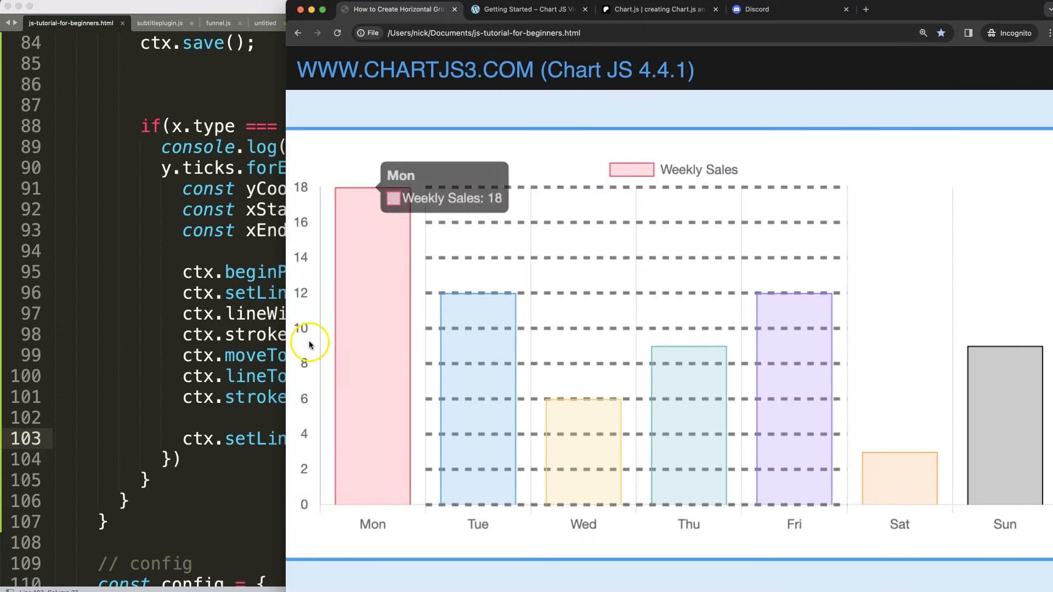
{"action": "mouse_move", "coordinate": [858, 505]}
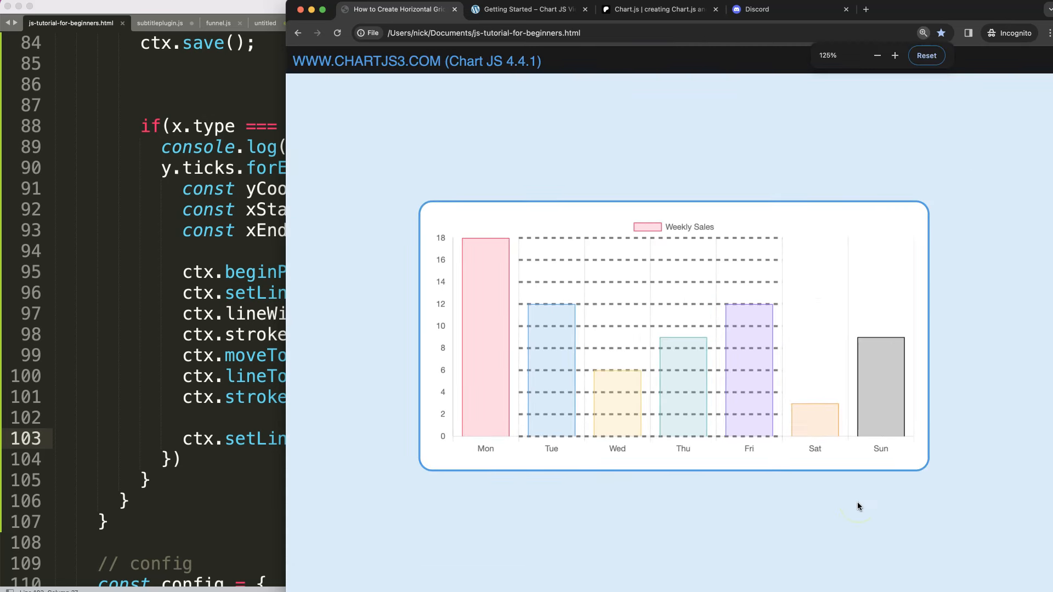
{"action": "mouse_move", "coordinate": [366, 362]}
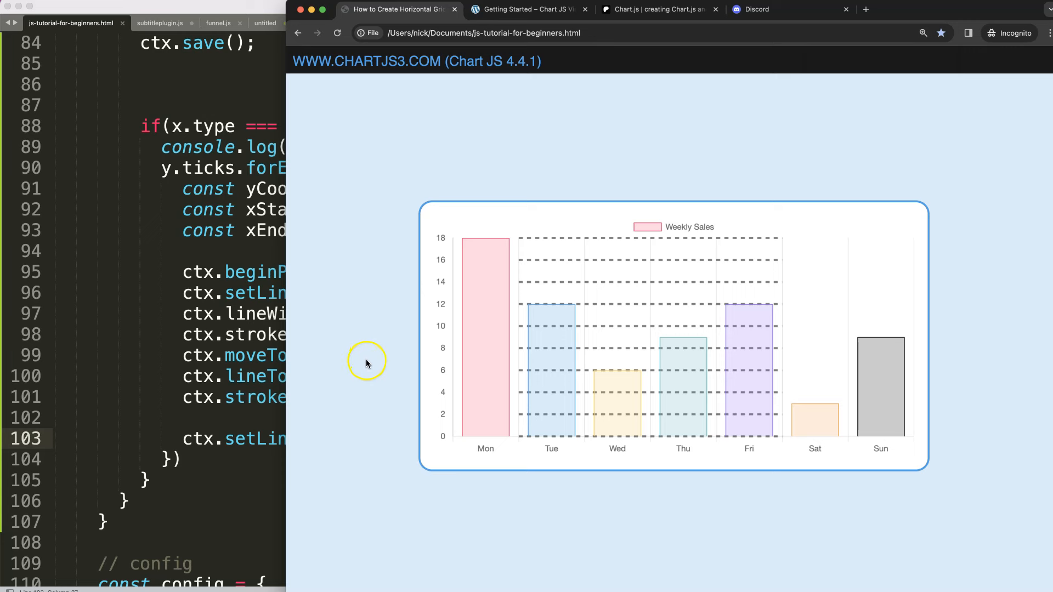
{"action": "mouse_move", "coordinate": [367, 363]}
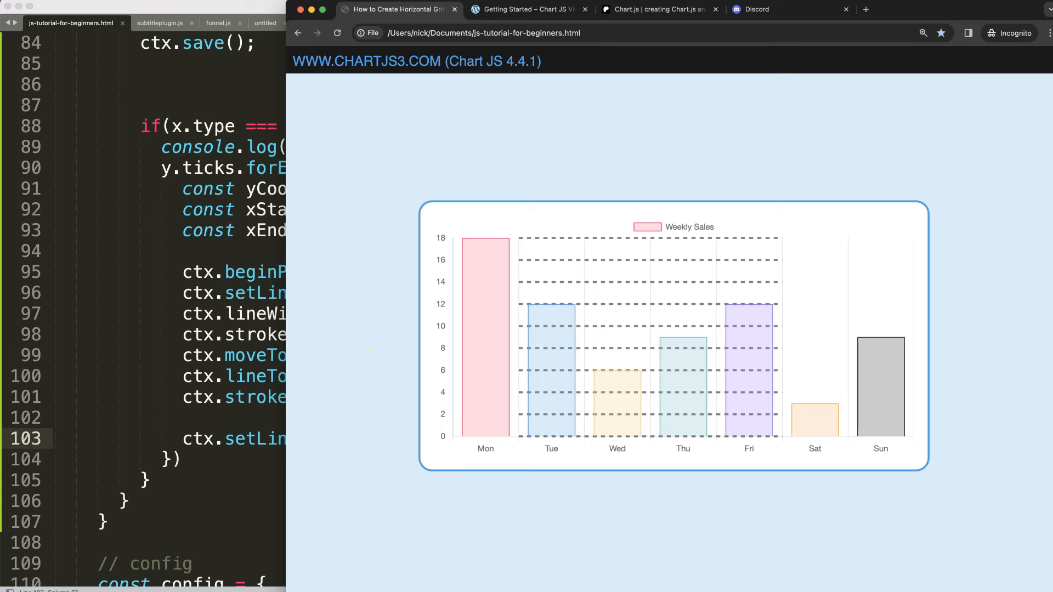